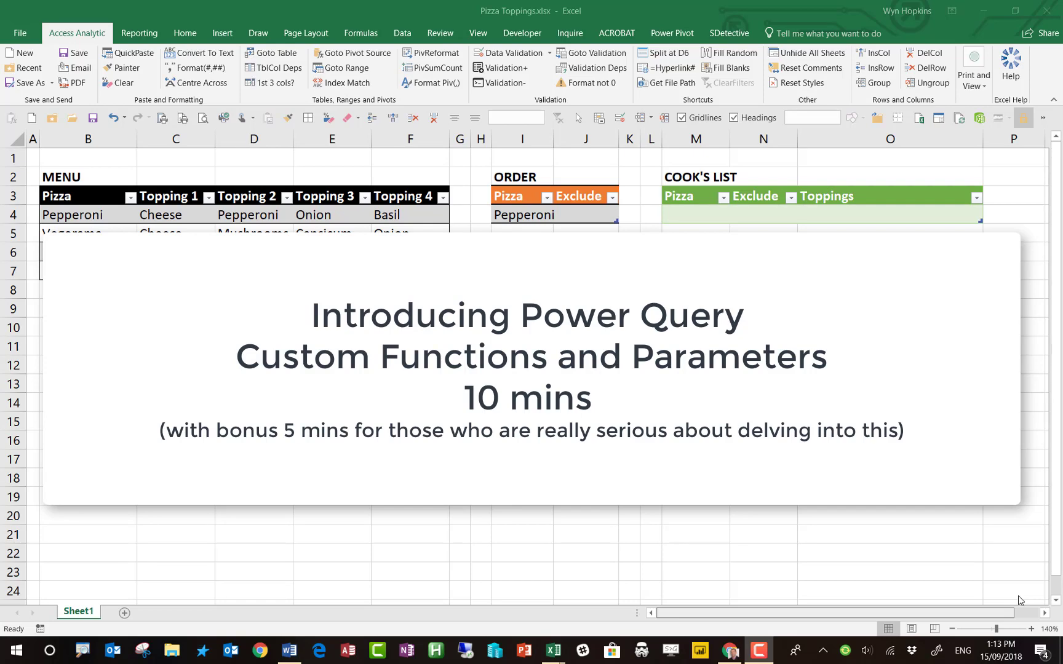
mouse_move(105, 218)
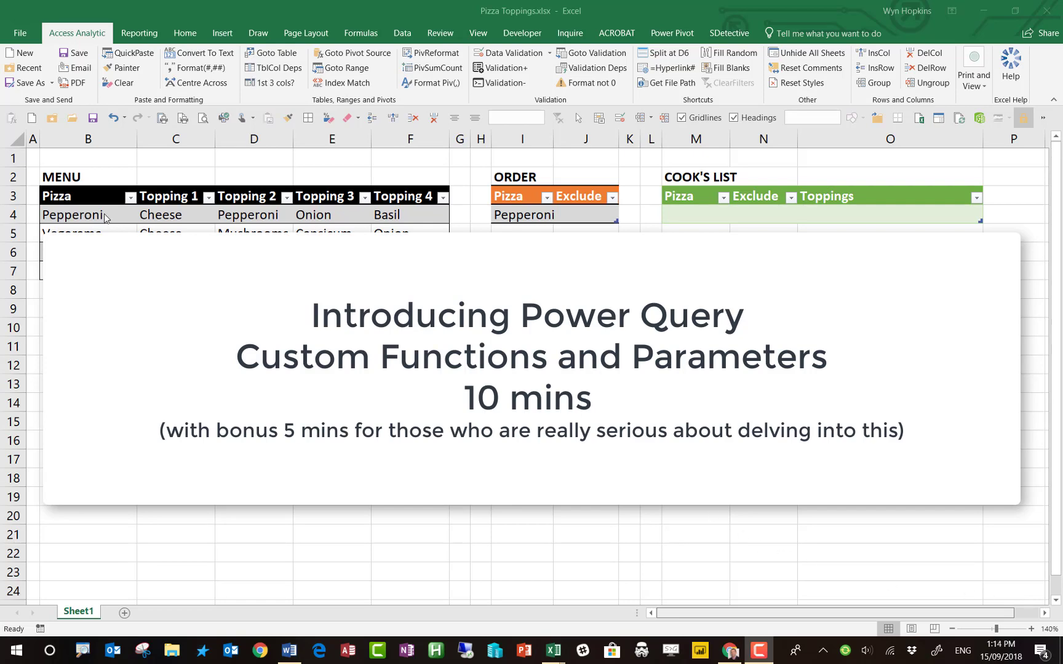
Exclude Basil from the Pepperoni order and refresh the Cook's List so Basil drops out.
click(87, 215)
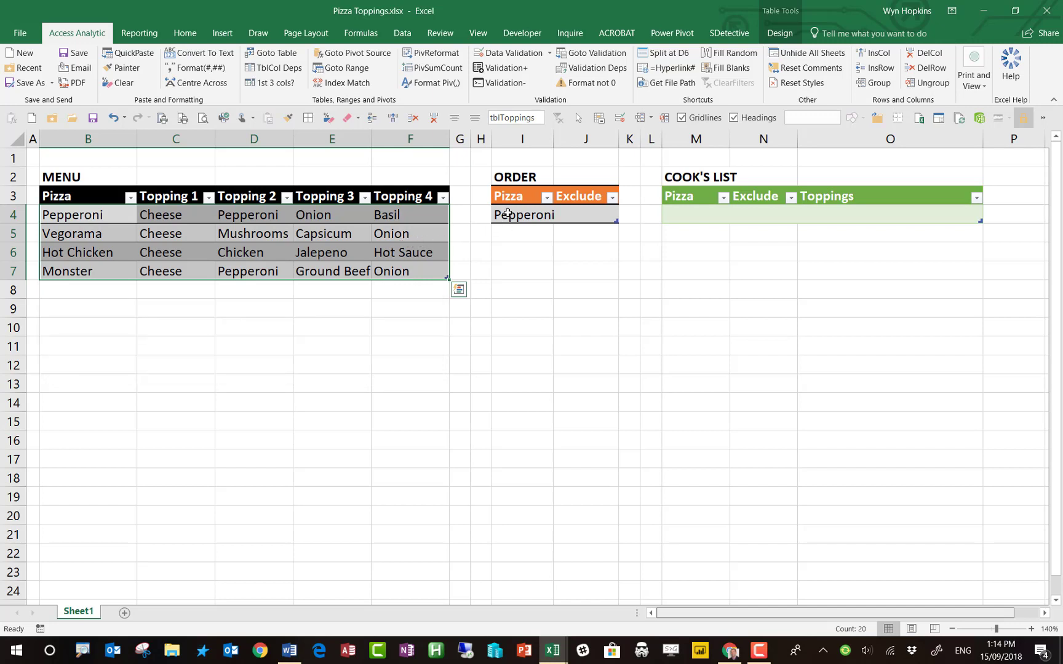
click(587, 214)
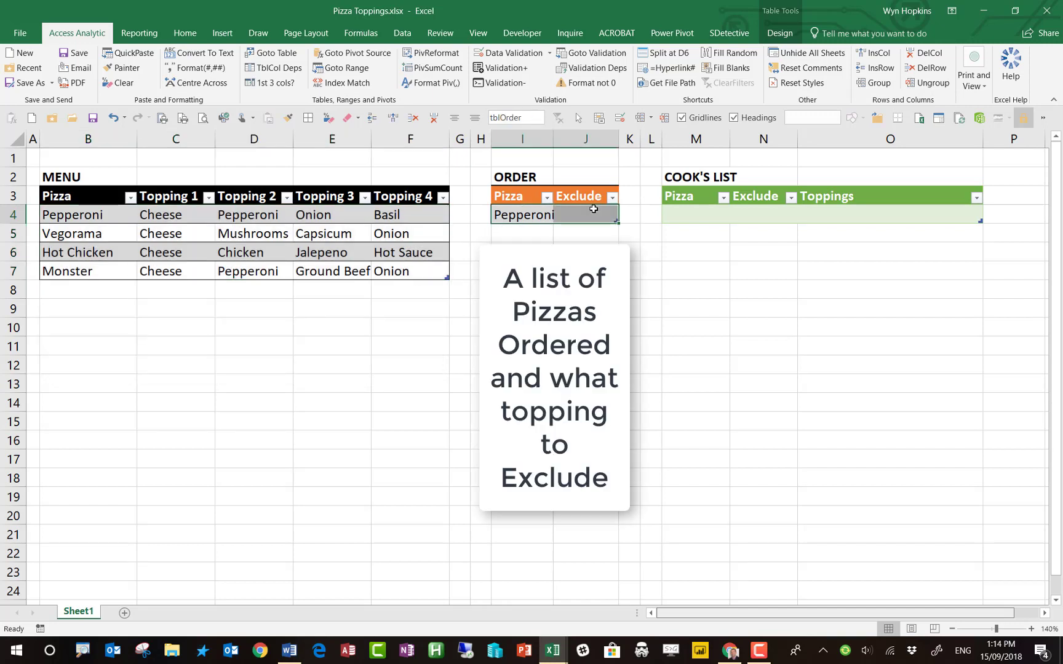
mouse_move(718, 211)
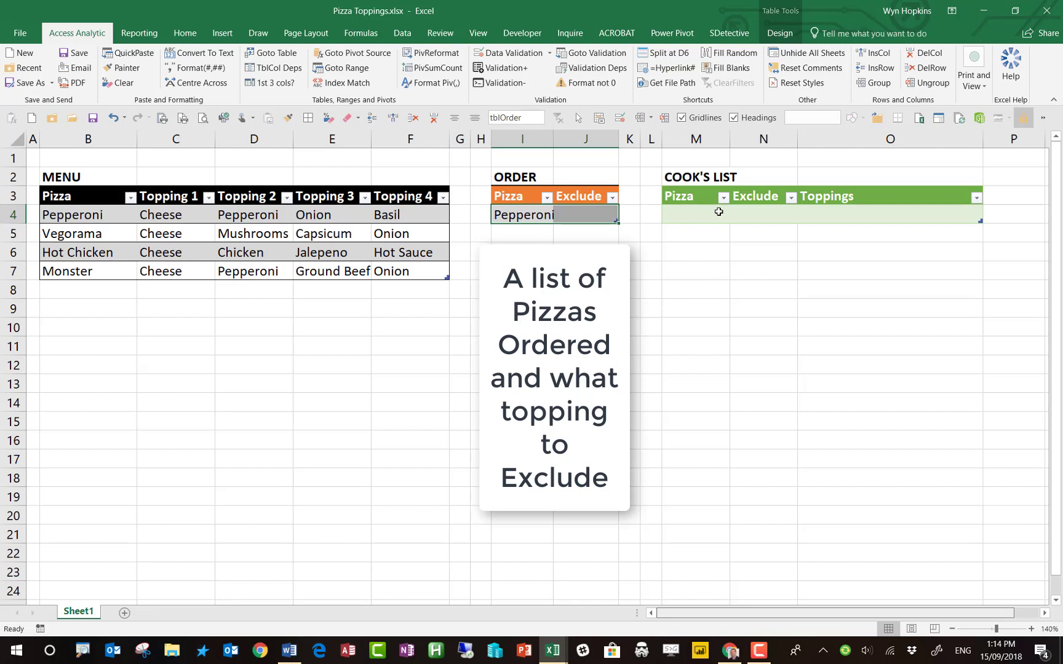
click(696, 213)
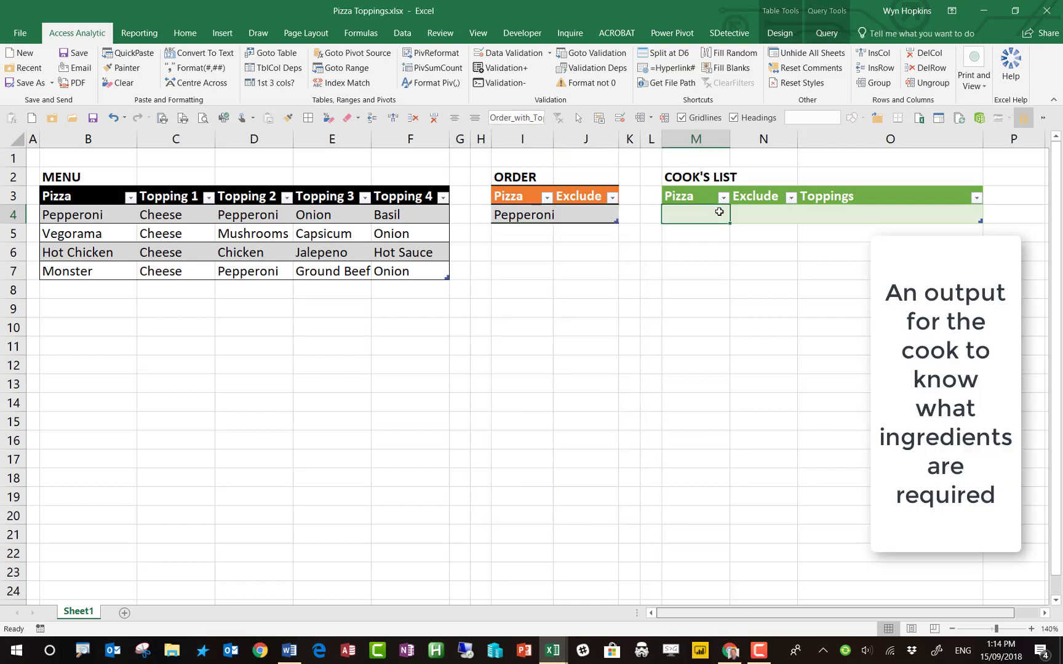
right_click(718, 211)
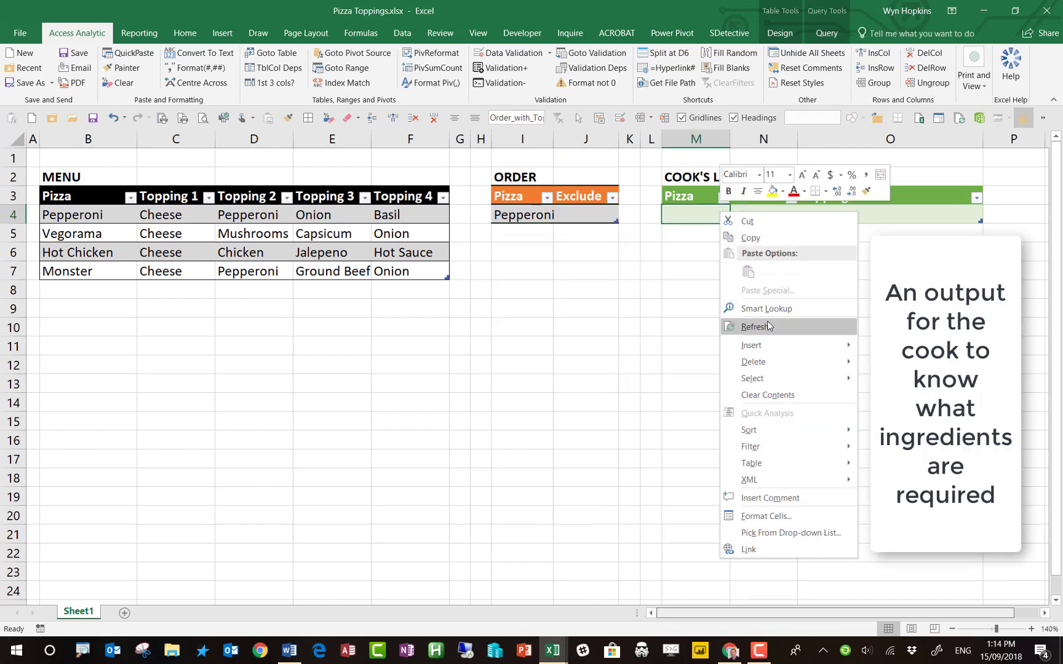
click(757, 327)
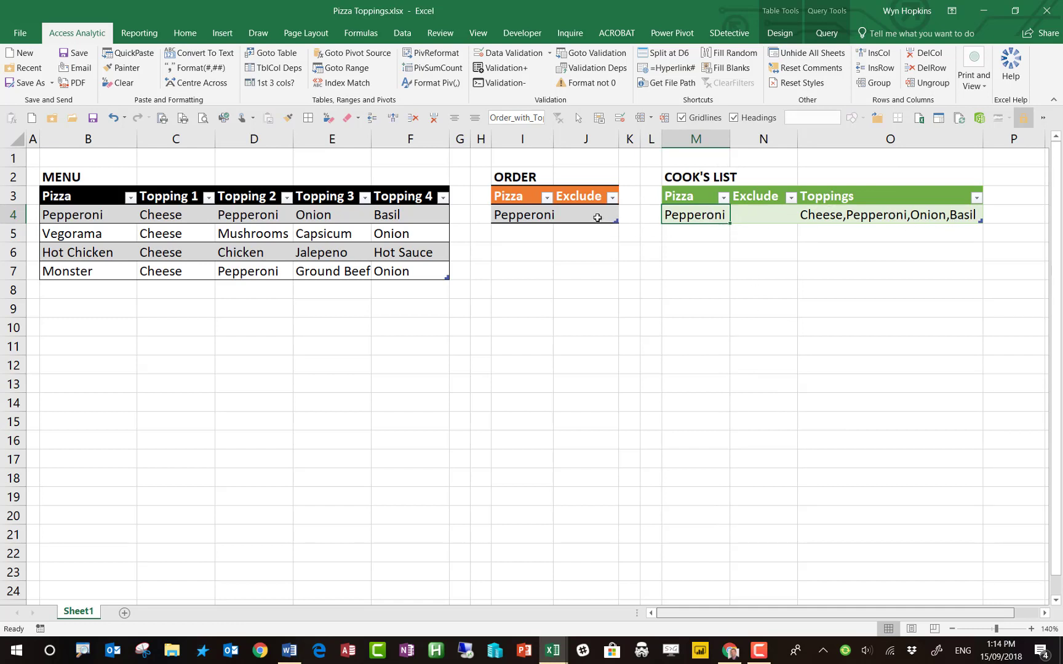
text(Basil)
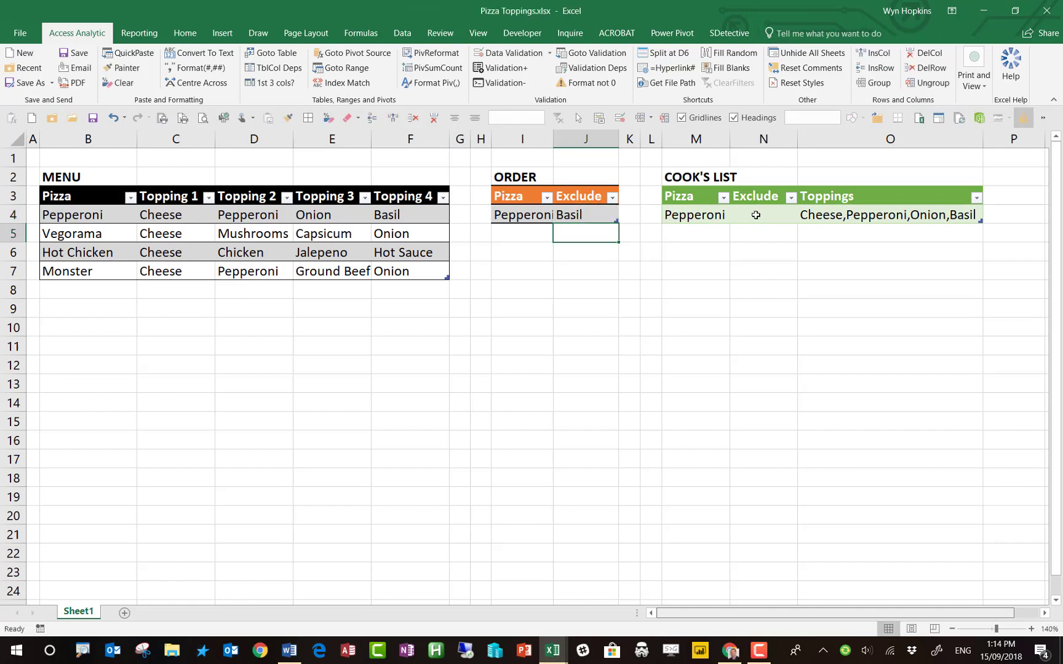
right_click(755, 215)
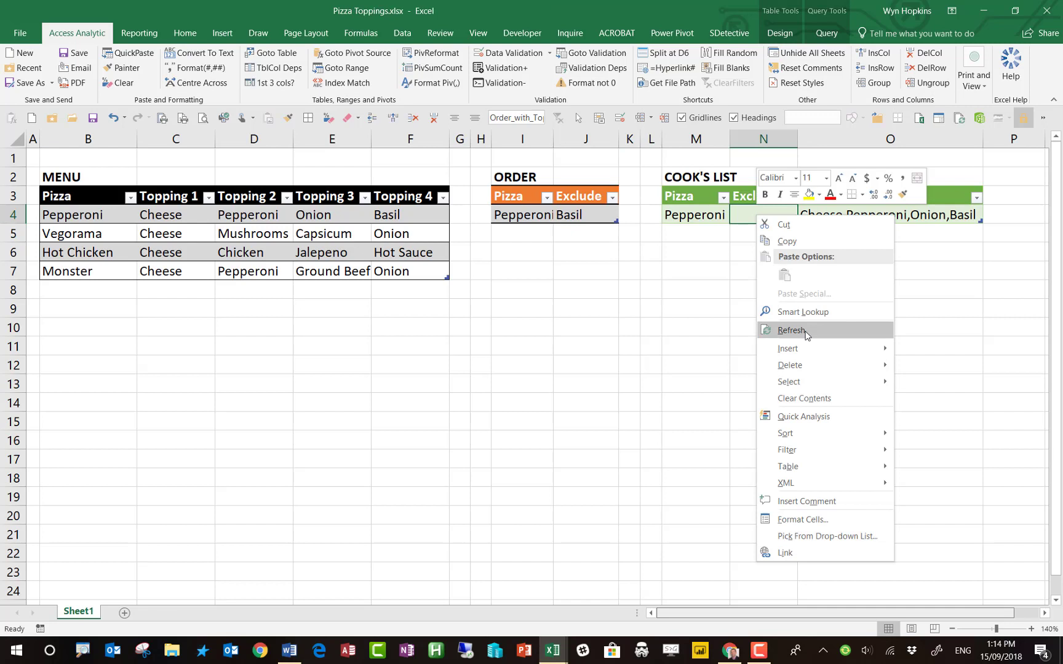
click(791, 331)
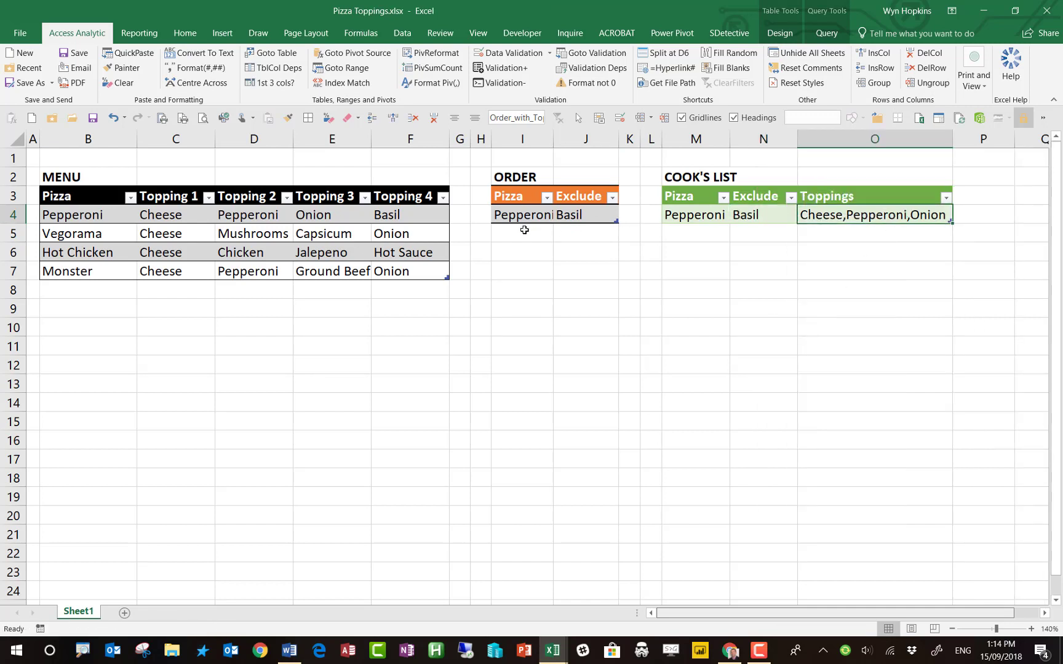
Add a Monster order excluding Cheese and refresh the Cook's List to show it.
click(521, 231)
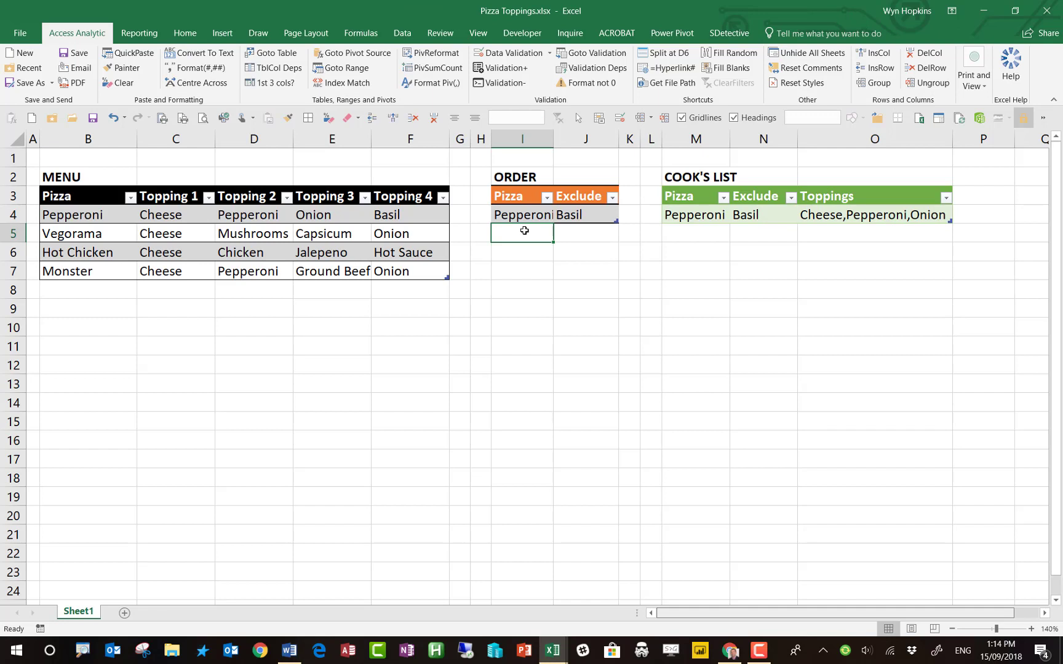
text(Monster)
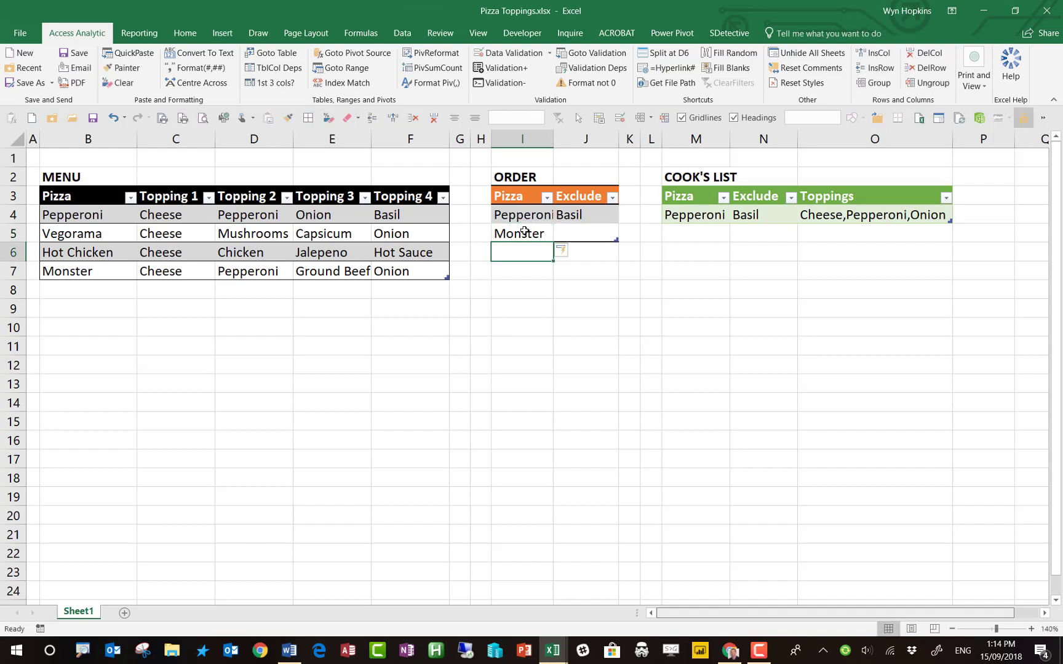
click(585, 233)
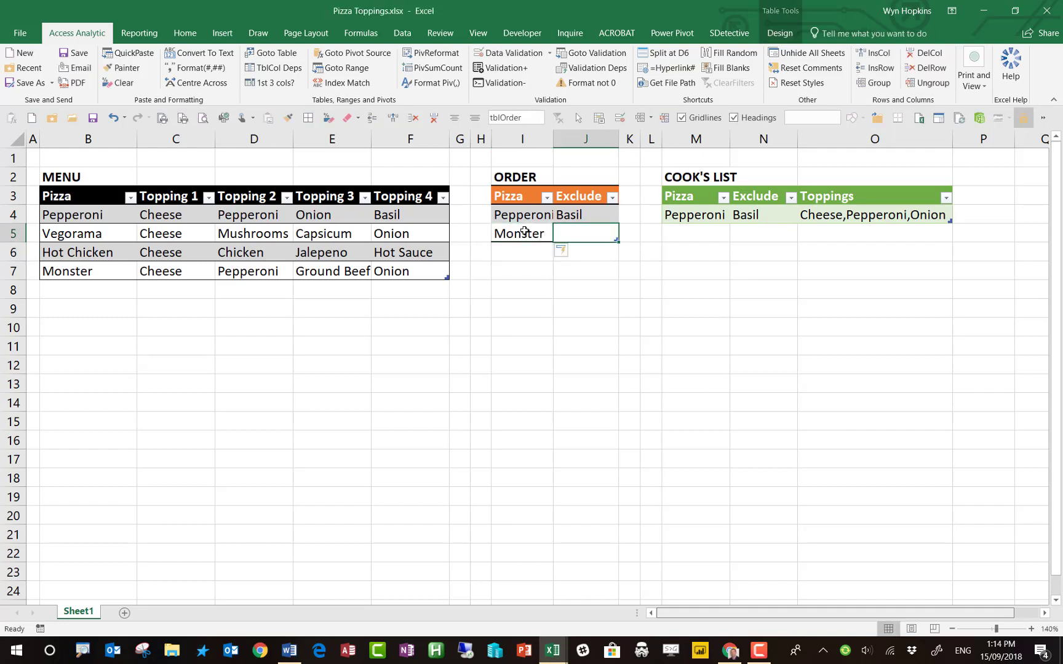
text(Cheese)
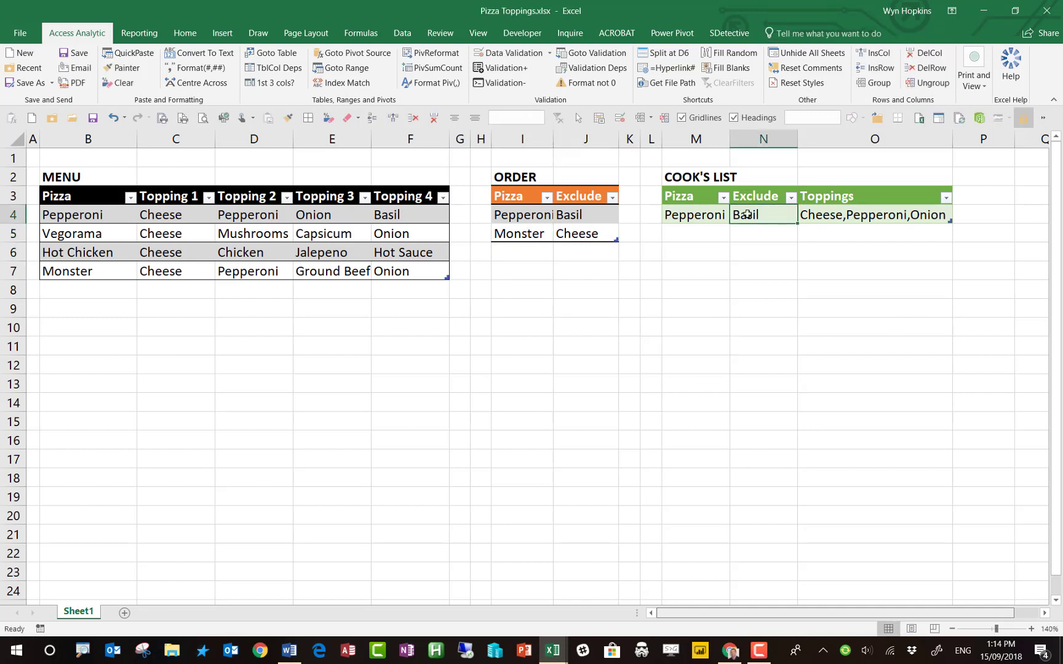
click(745, 215)
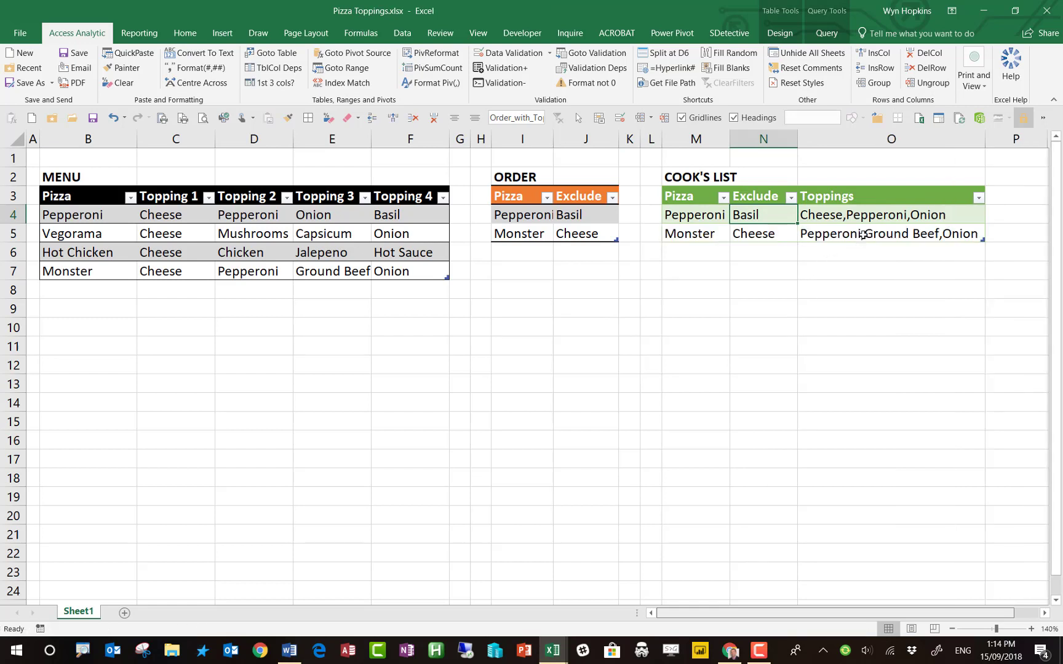
click(891, 234)
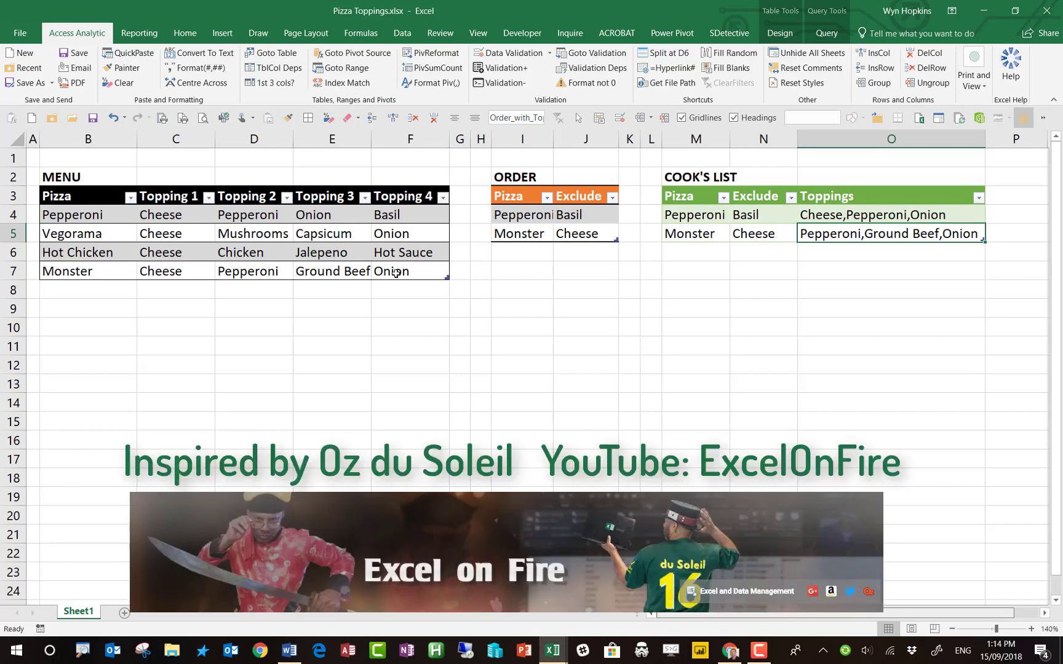
mouse_move(509, 256)
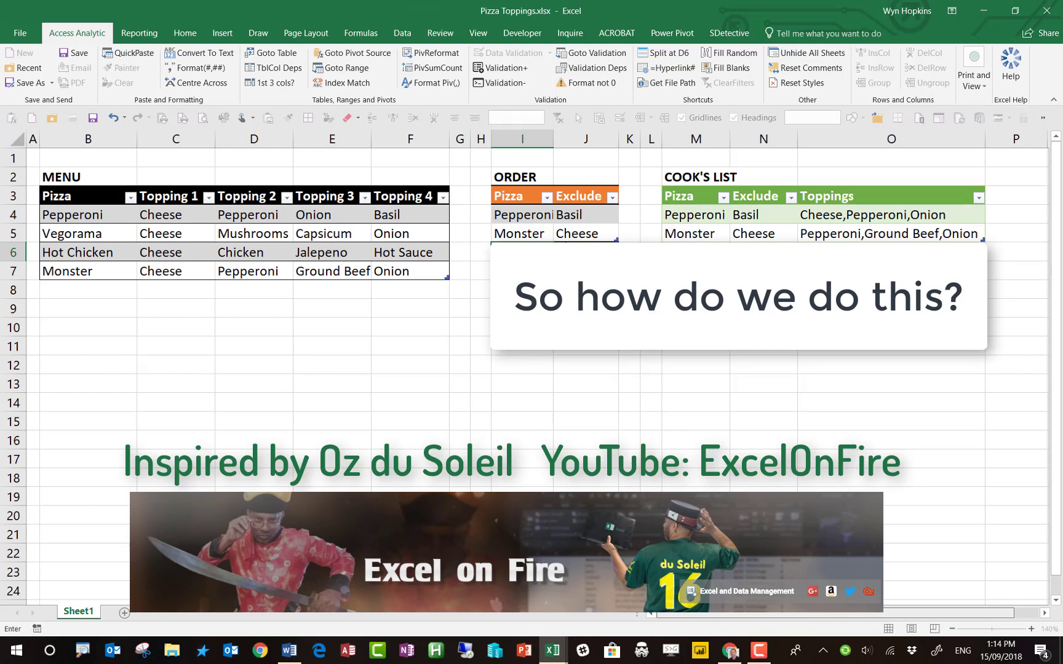
Switch to the starter Pizza Demo workbook, select the Menu table and show the Data ribbon.
click(586, 233)
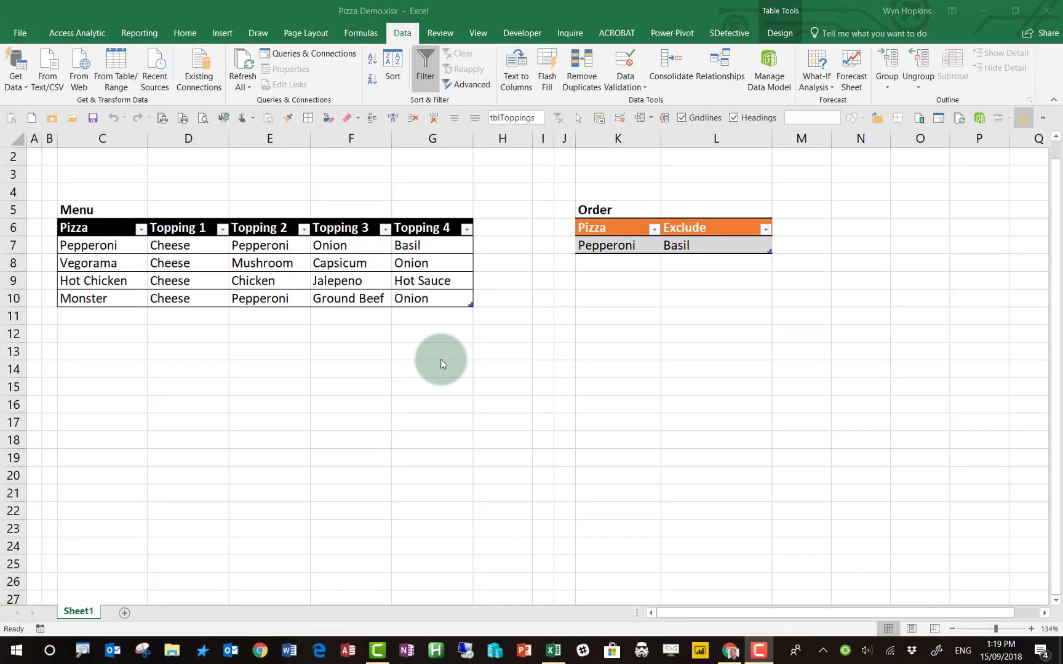
click(269, 263)
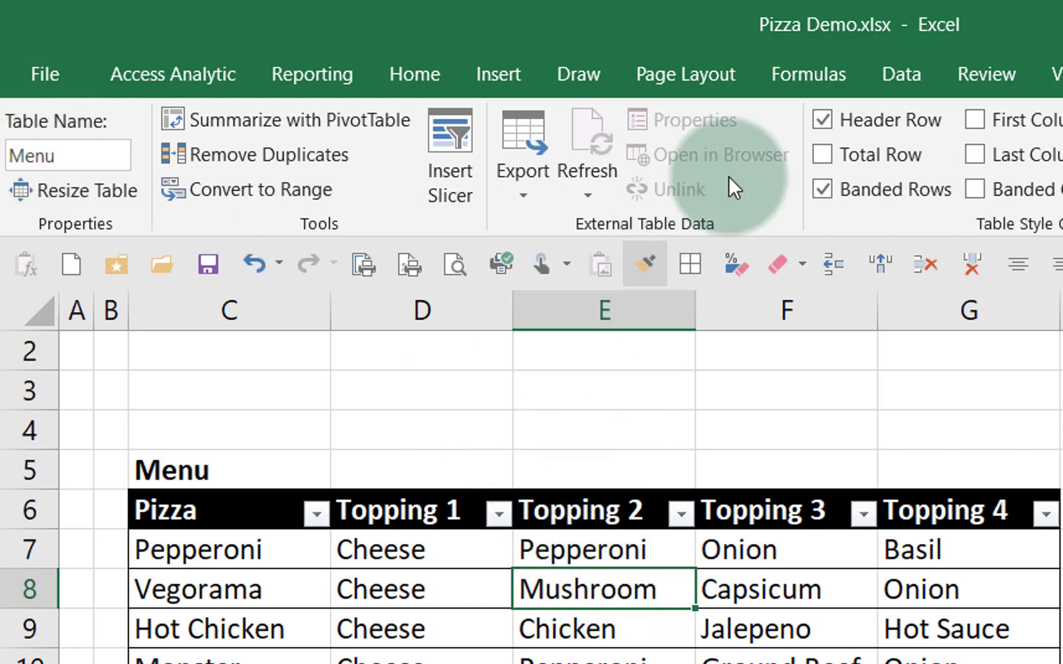
click(900, 74)
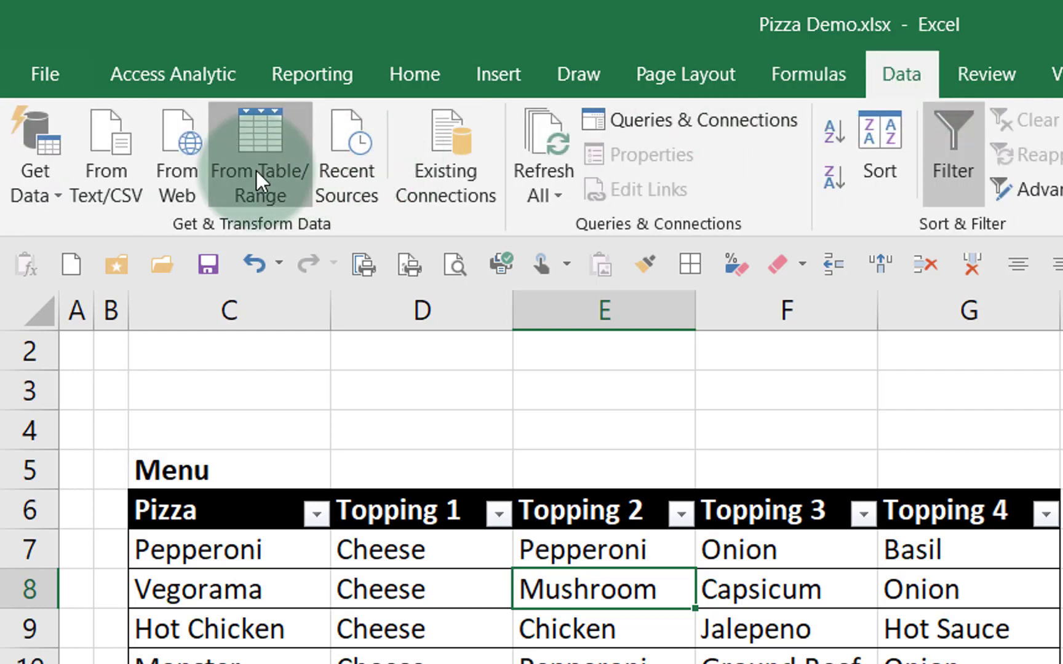
Load the Menu table into Power Query and duplicate the Menu query.
click(259, 150)
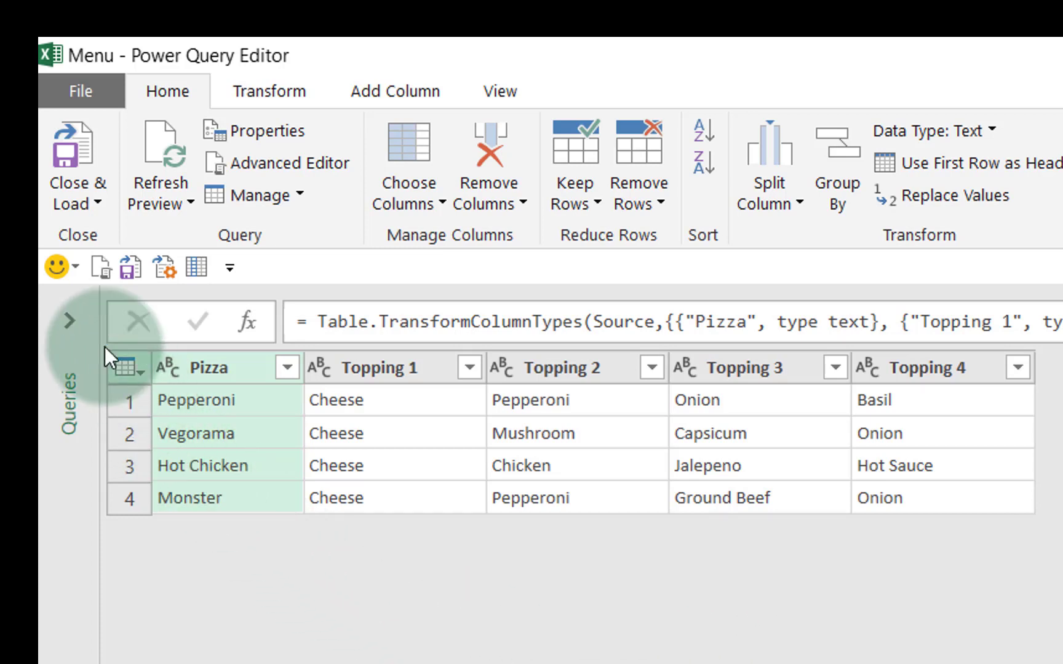
click(68, 320)
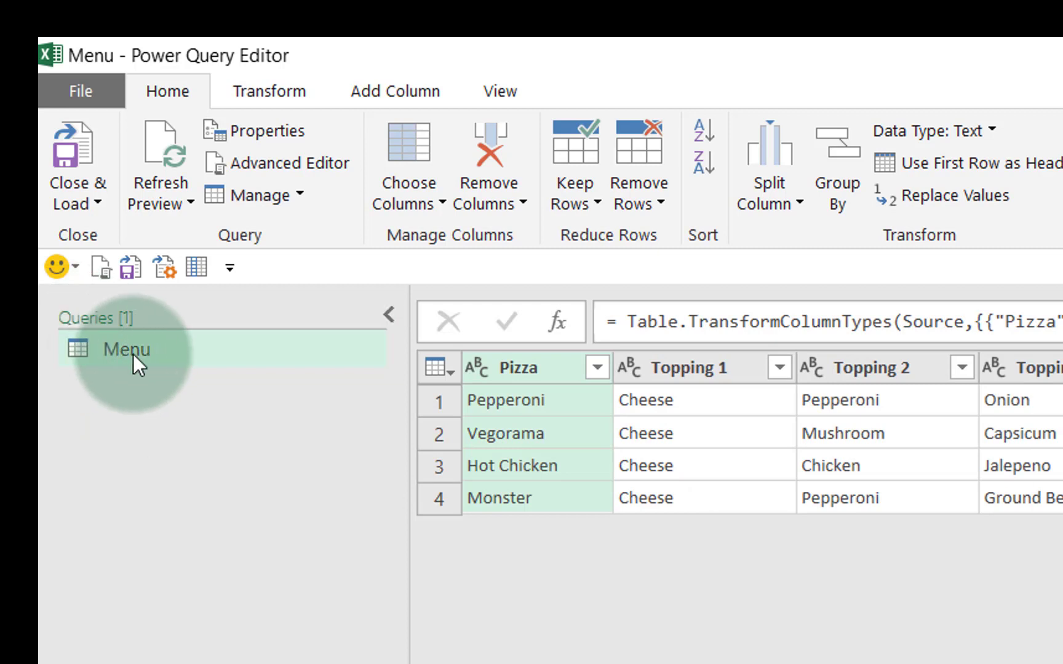
right_click(125, 349)
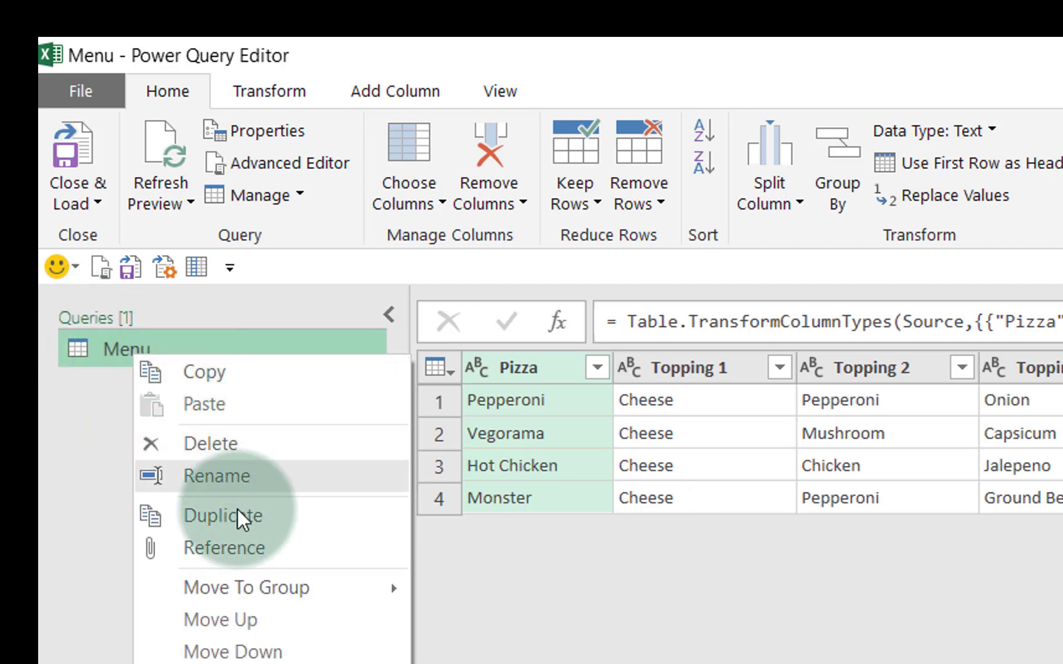
click(219, 568)
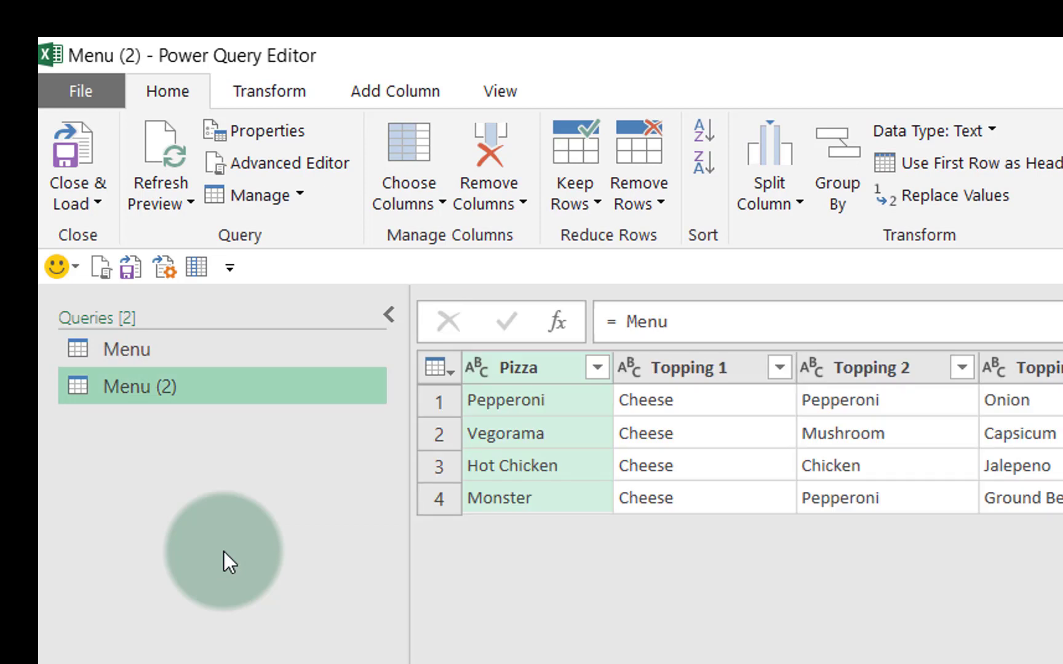
mouse_move(317, 464)
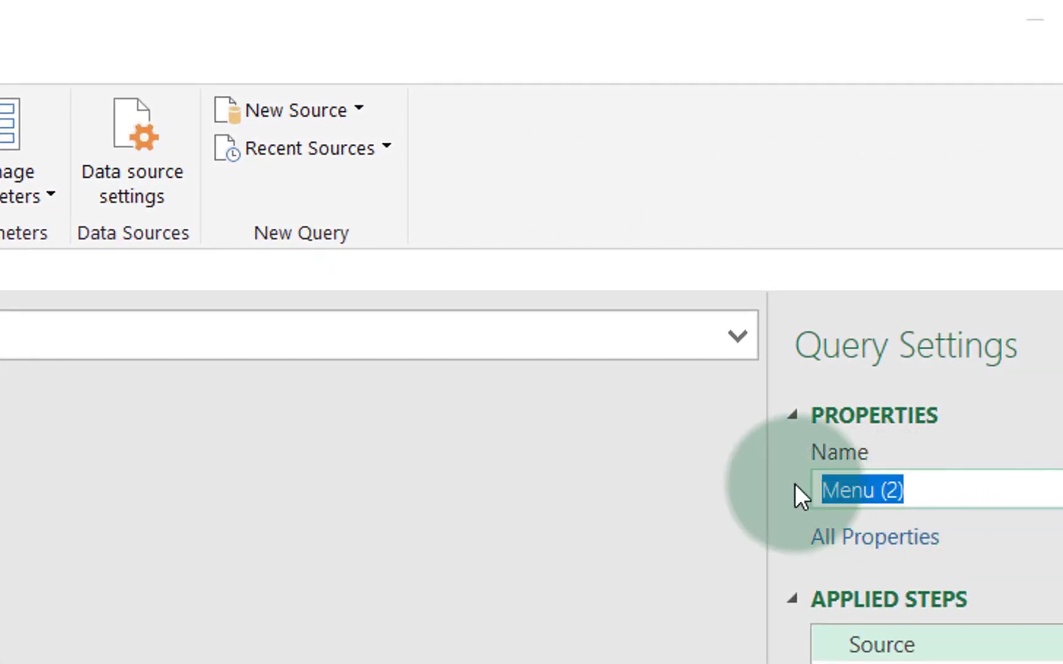
Rename the duplicated query to ChosenPizzaAndTopping.
text(Chosen)
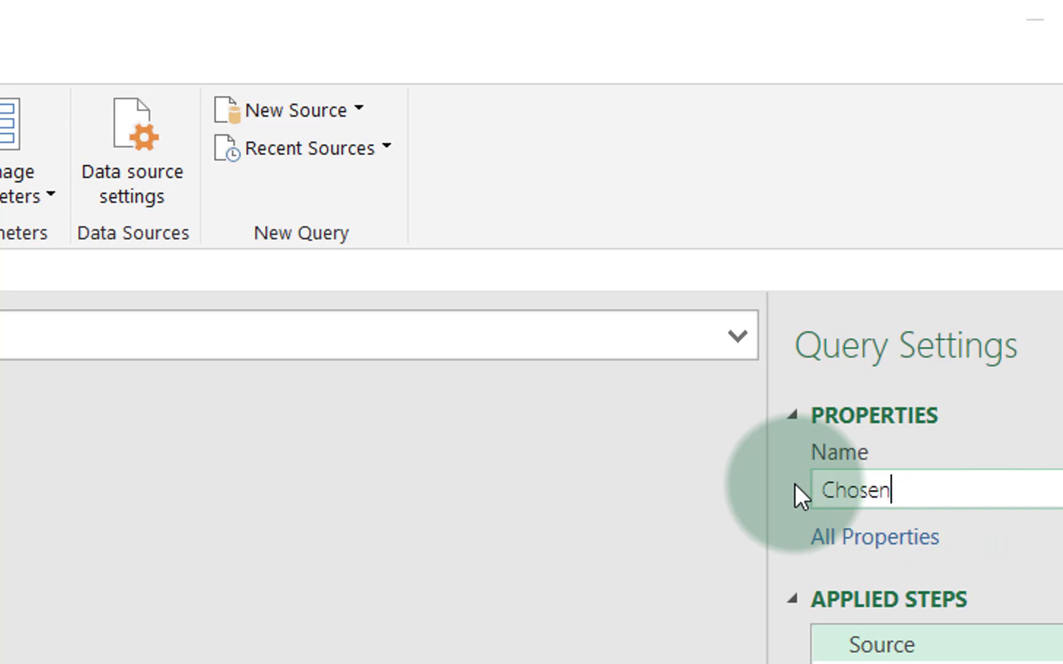
text(Pizz)
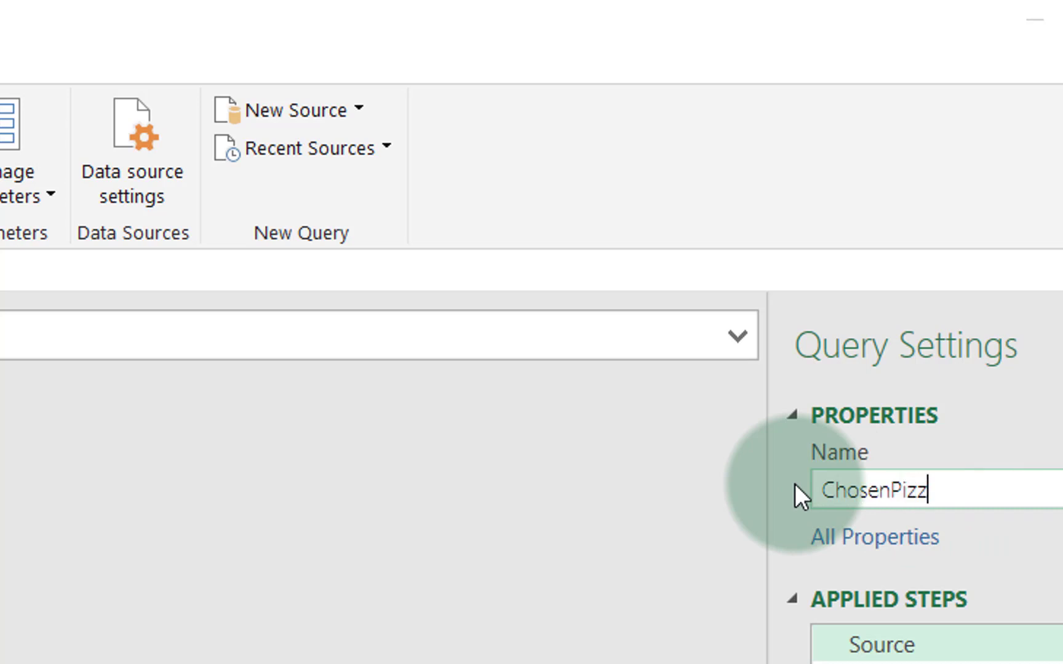
text(aAnd)
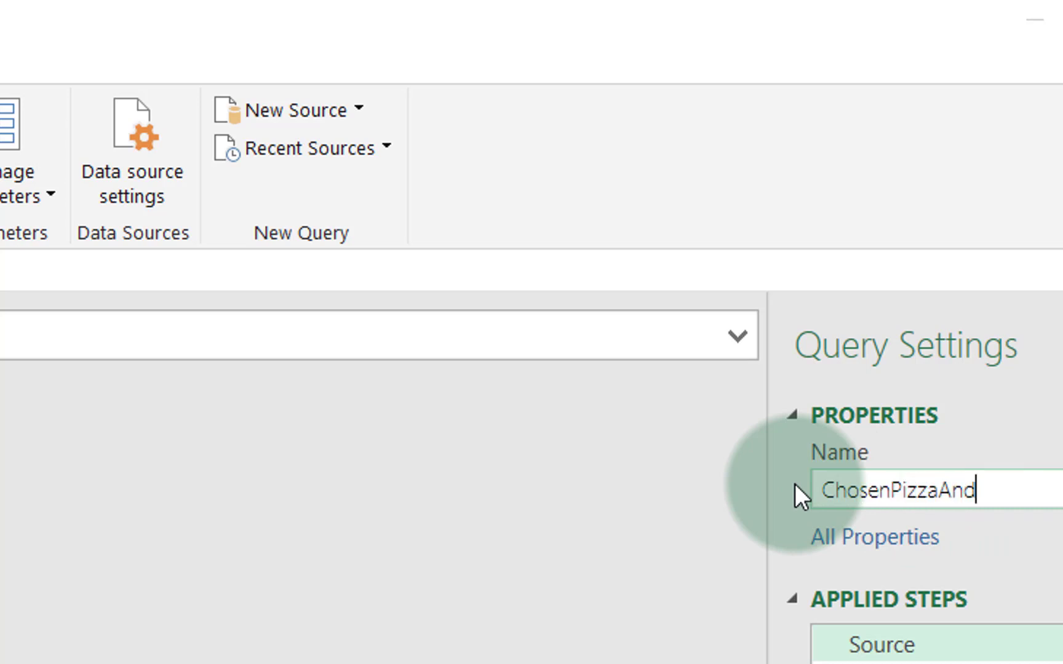
text(Topping)
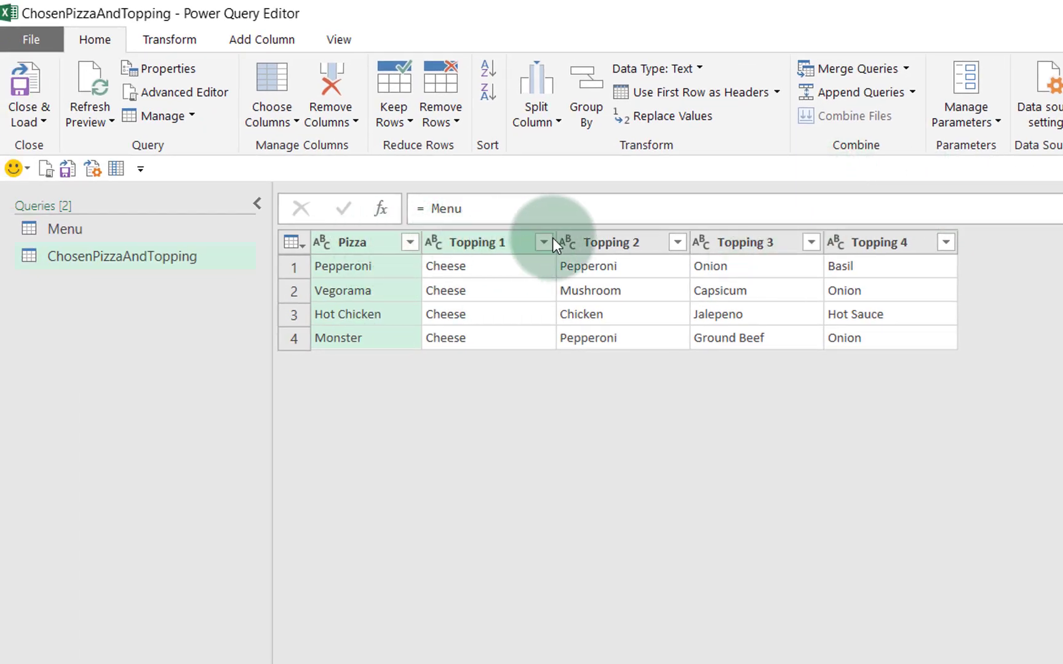
mouse_move(902, 252)
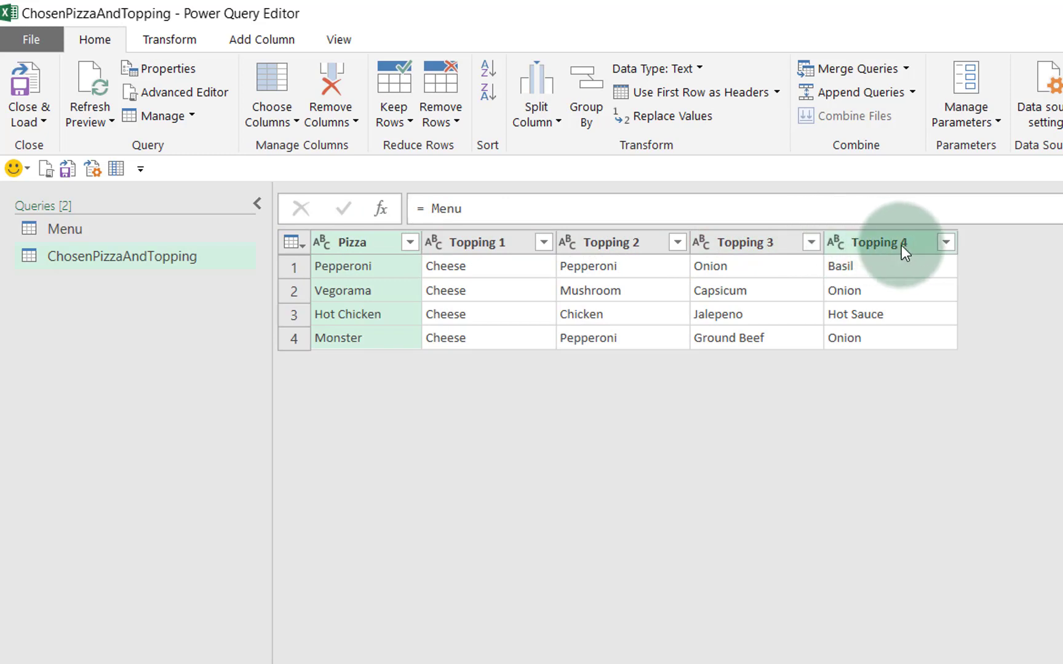
mouse_move(377, 251)
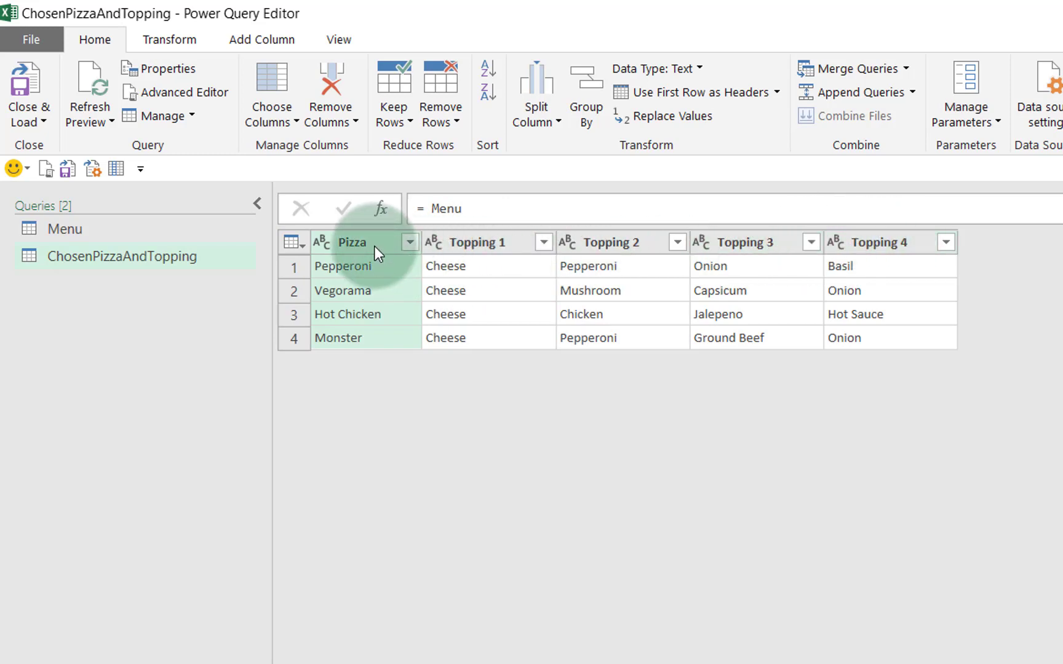
Unpivot the topping columns against Pizza into a two-column Pizza/Topping list, one row per topping.
right_click(352, 242)
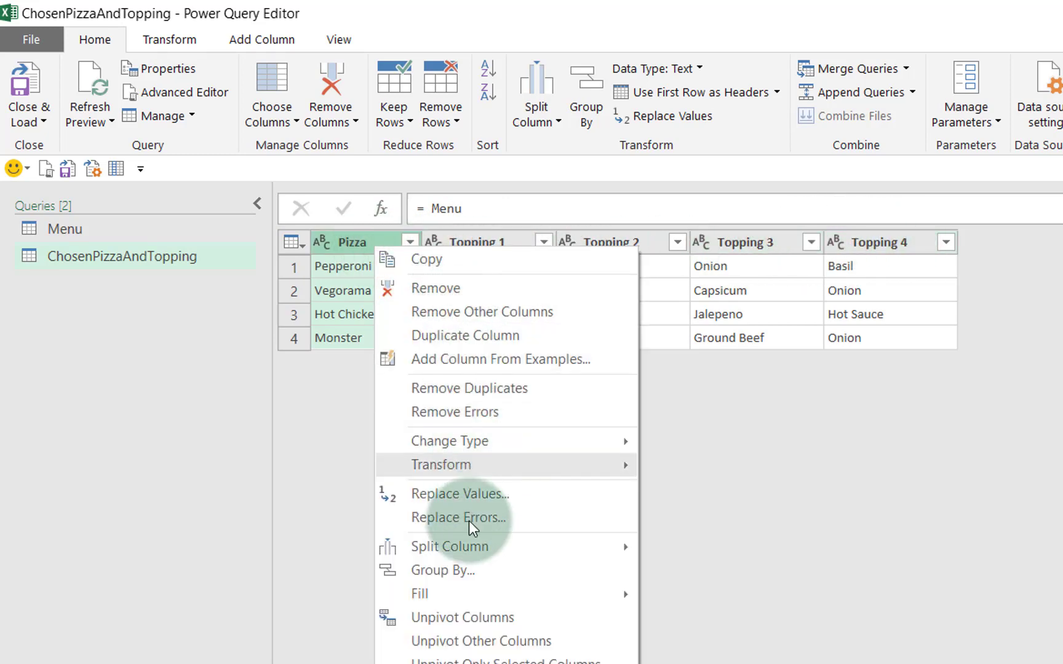
mouse_move(482, 647)
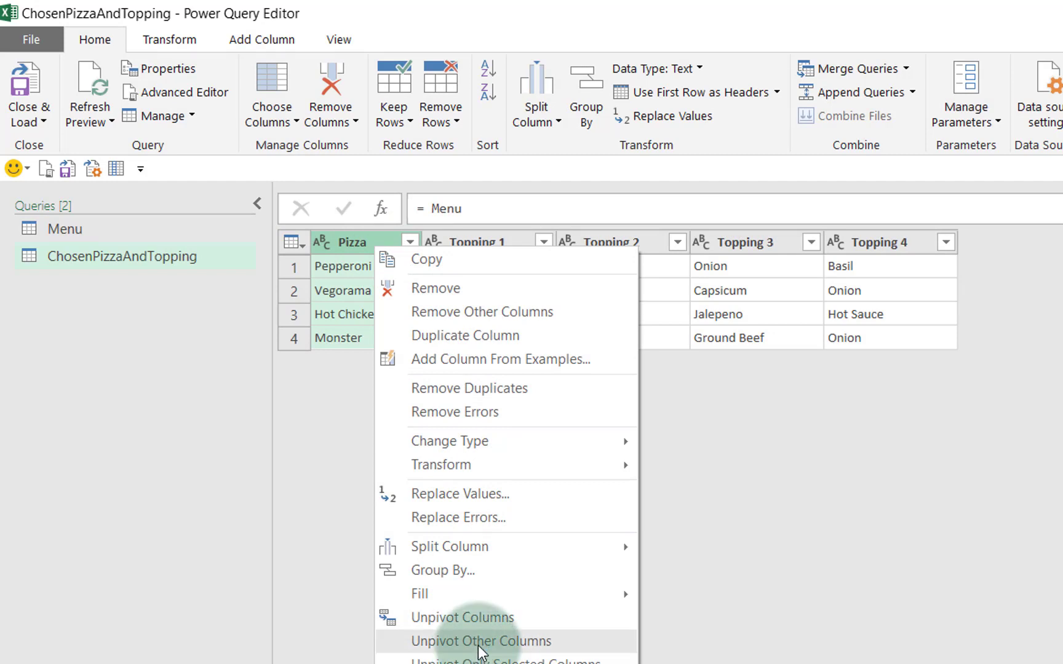
click(482, 641)
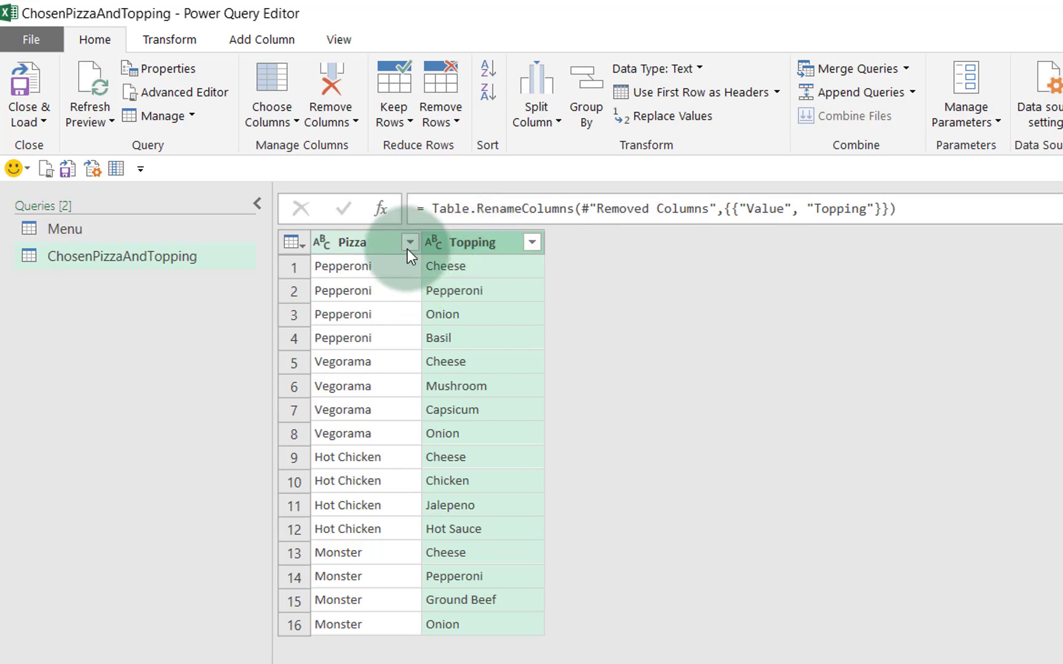
click(410, 243)
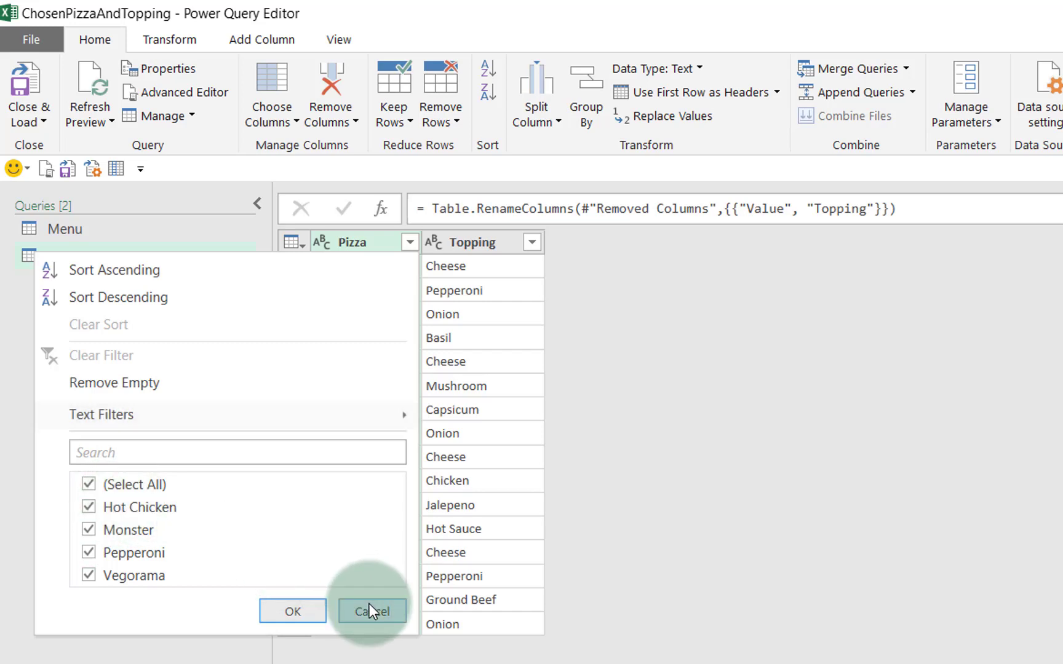
click(371, 611)
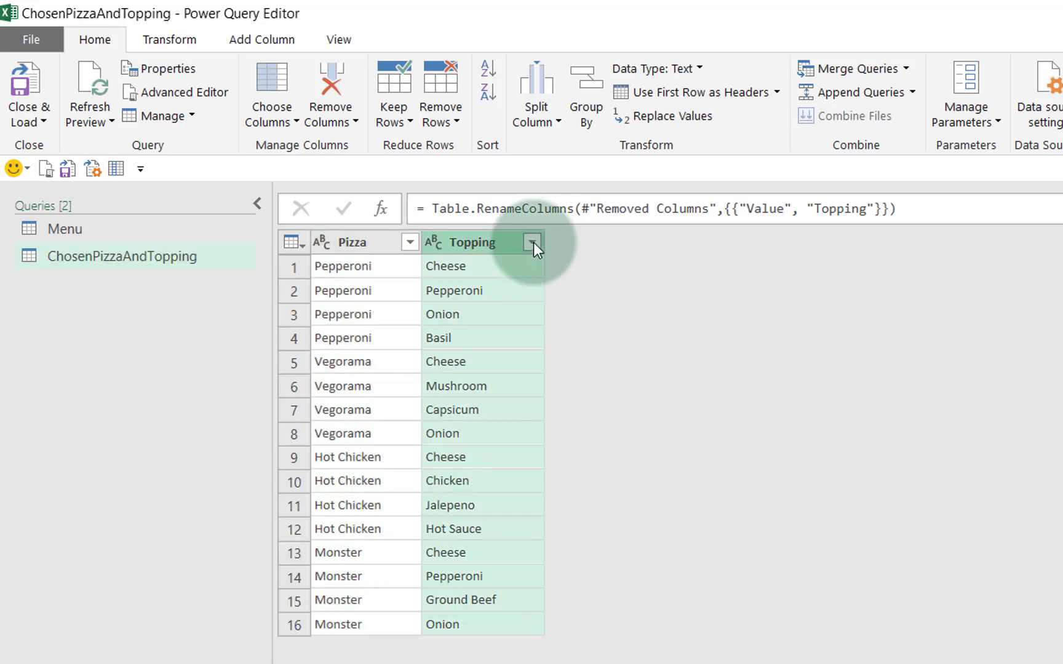
click(531, 242)
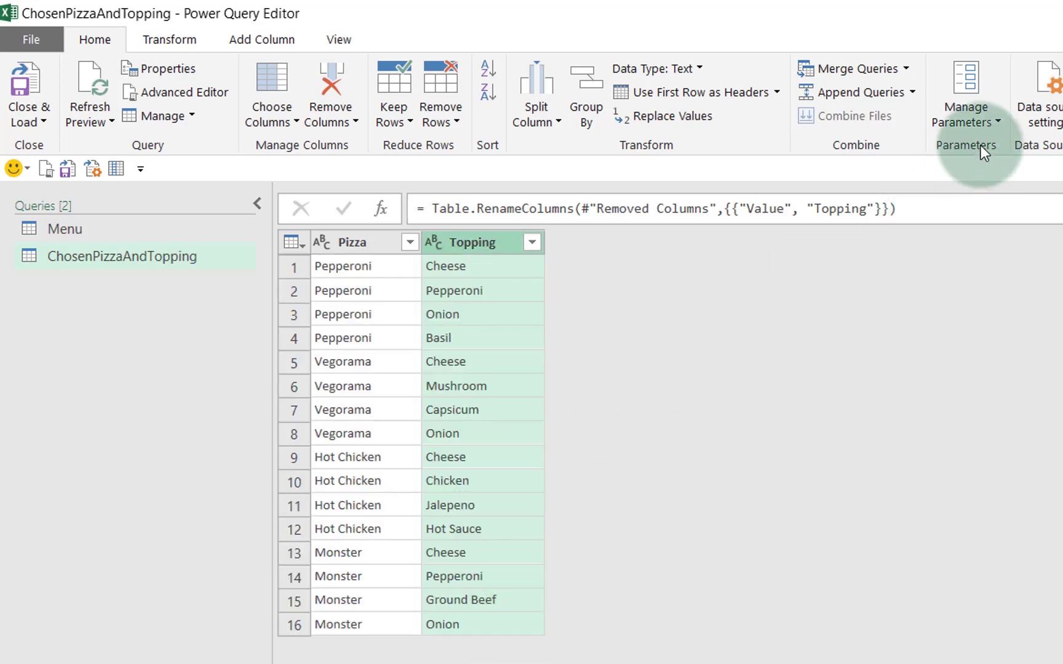
Create a Text parameter ChosenPizza with current value Monster, then return to ChosenPizzaAndTopping.
click(966, 93)
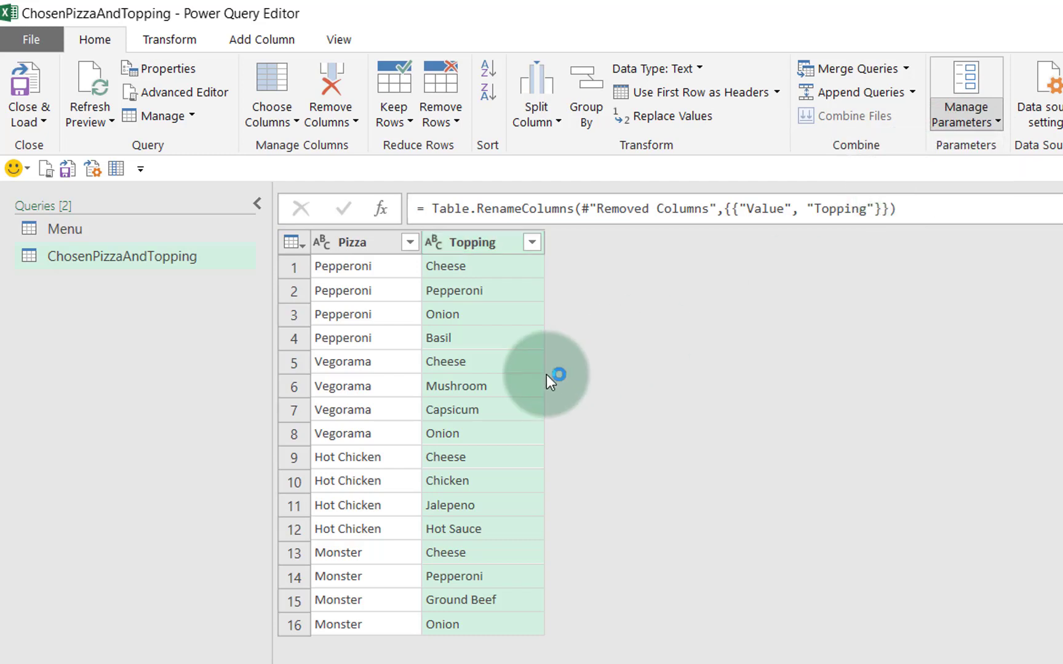
click(964, 89)
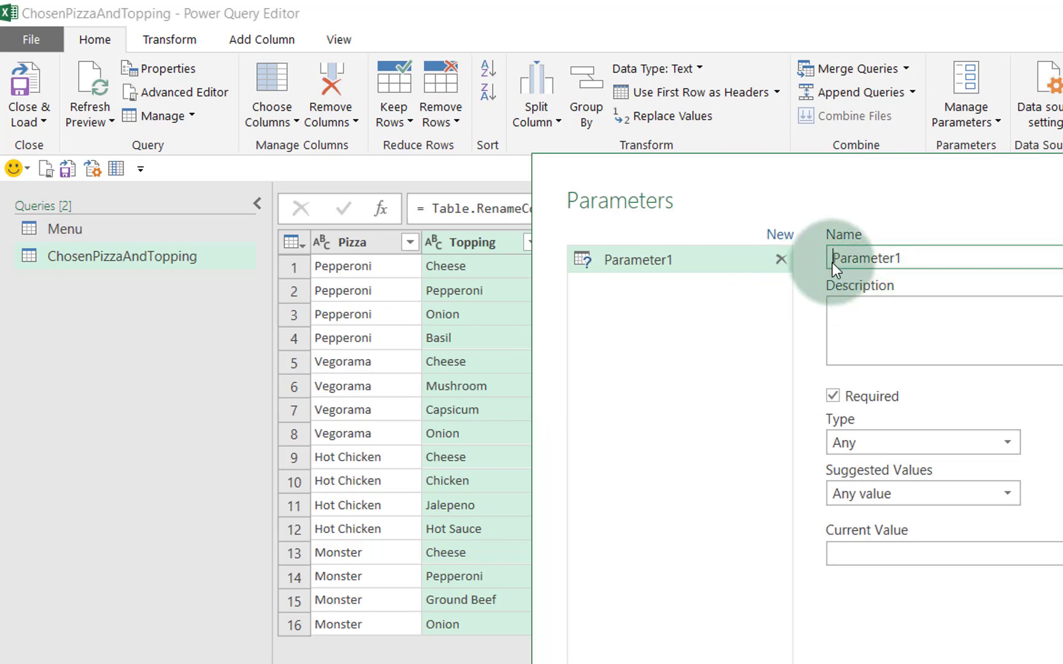
text(ChosenPizza)
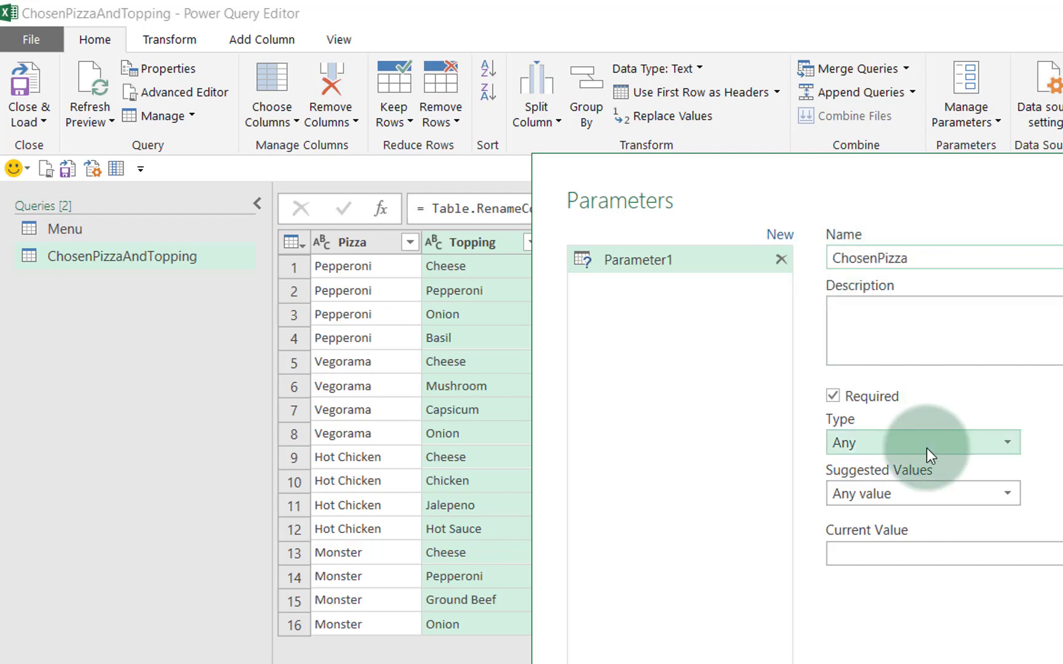
click(1006, 443)
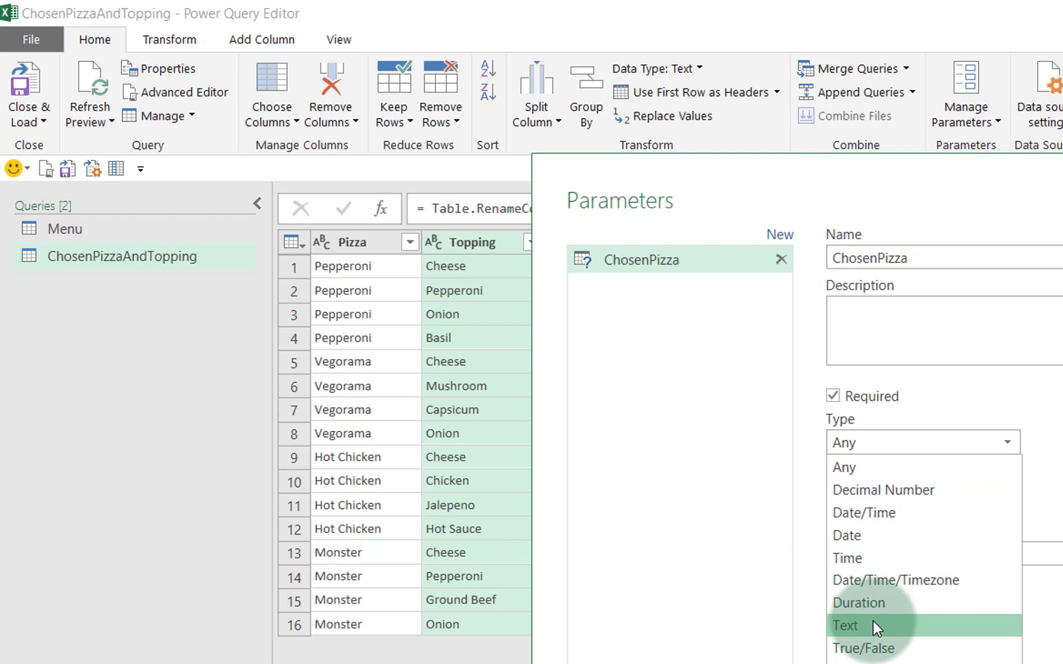
click(843, 623)
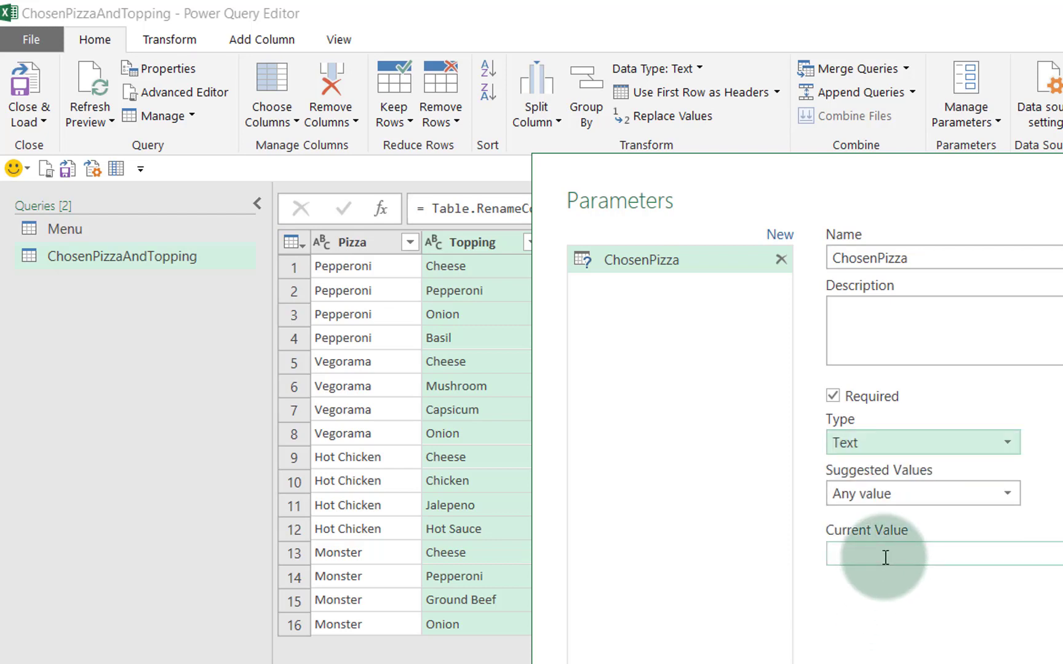
text(Monster)
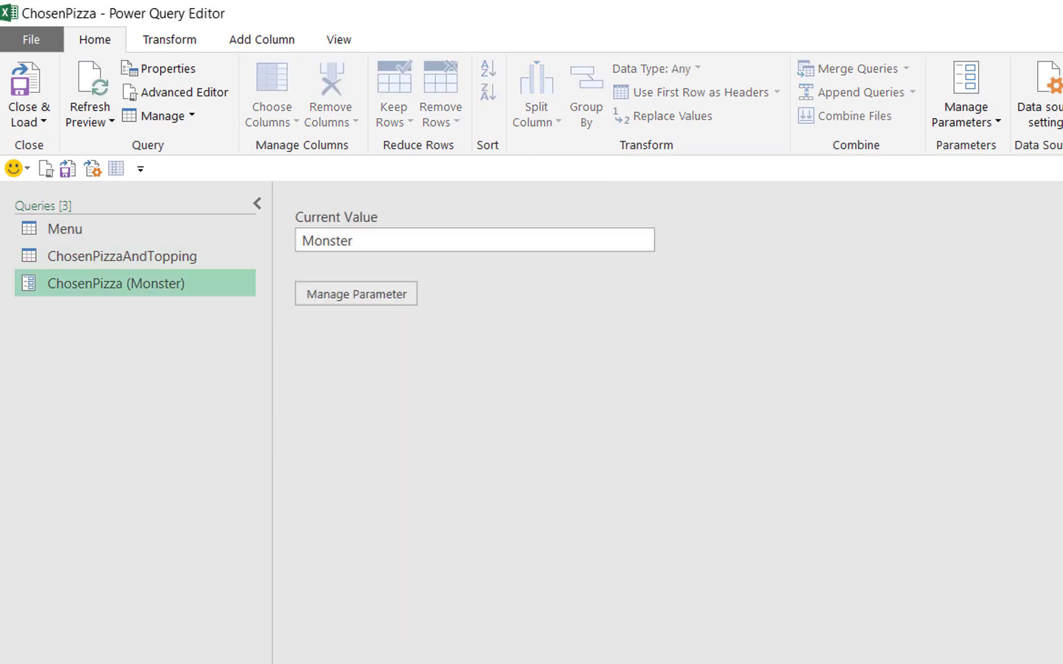
mouse_move(77, 291)
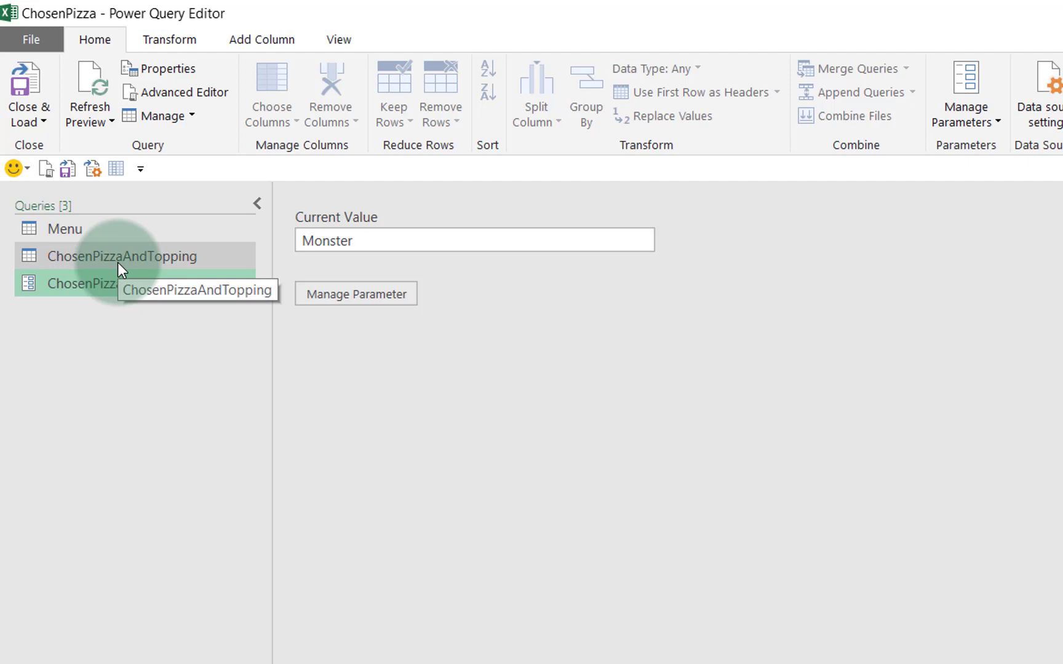
click(122, 256)
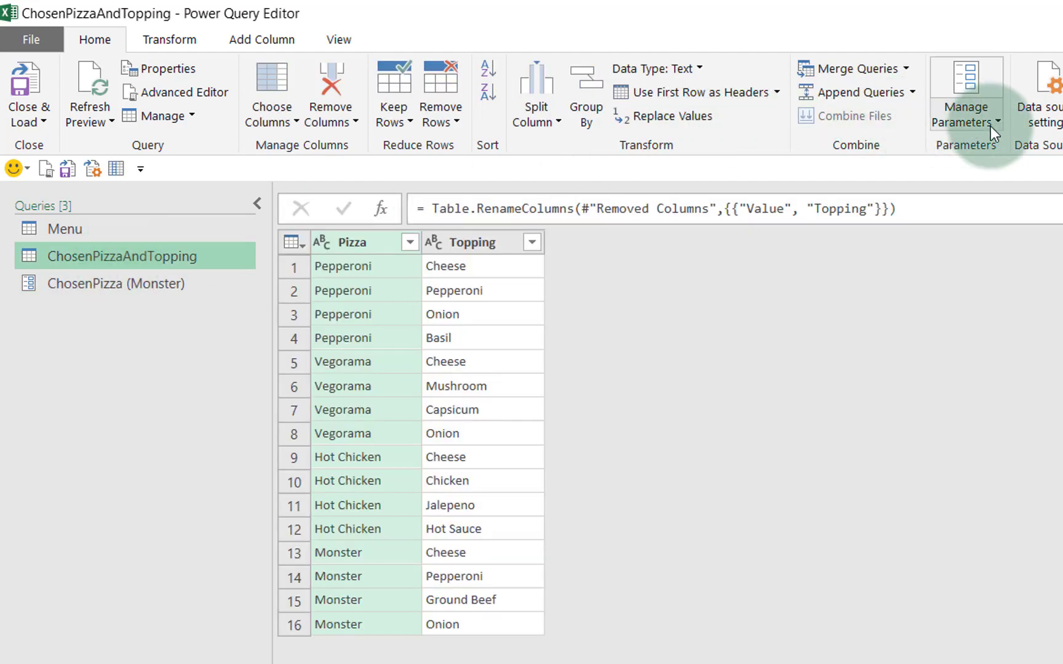
Create a second Text parameter ExcludedTopping with current value Cheese, then return to ChosenPizzaAndTopping.
click(965, 113)
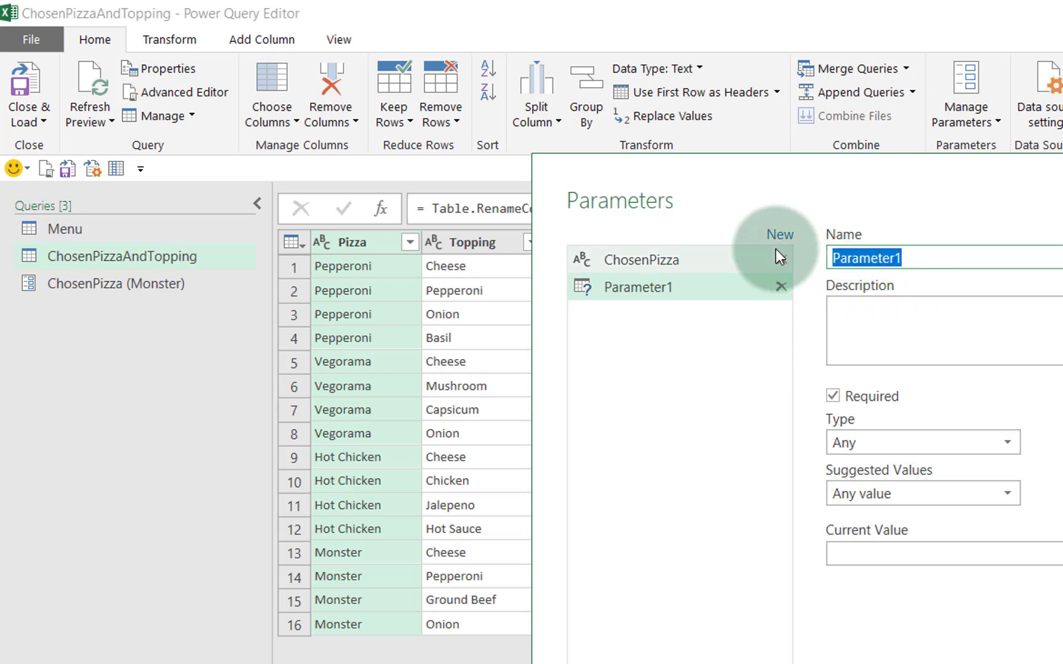
text(ExcludedTopping)
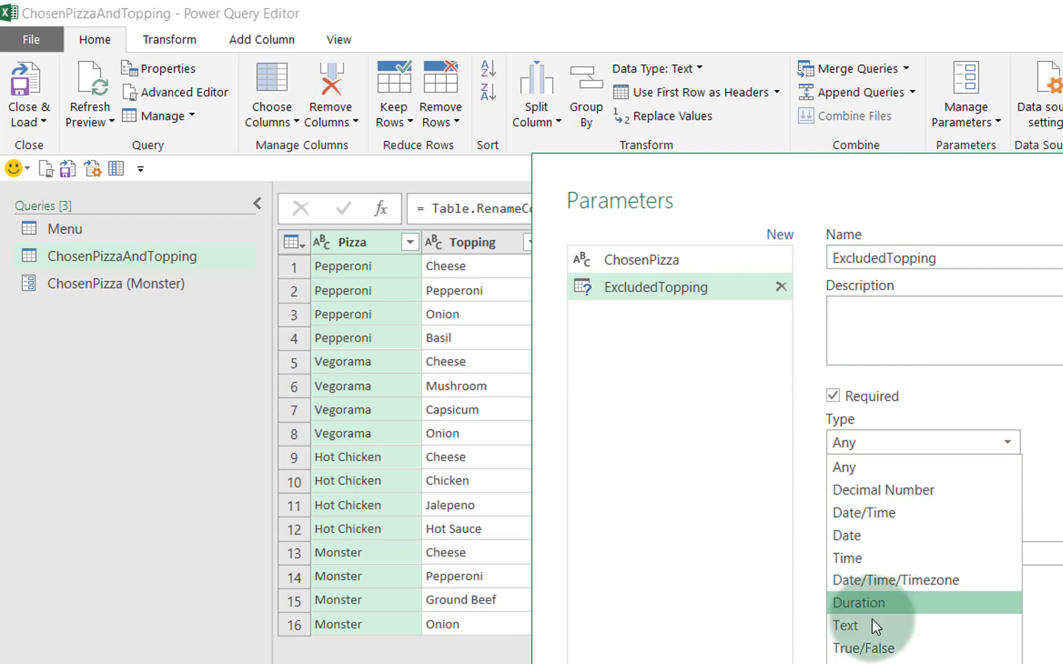
click(845, 627)
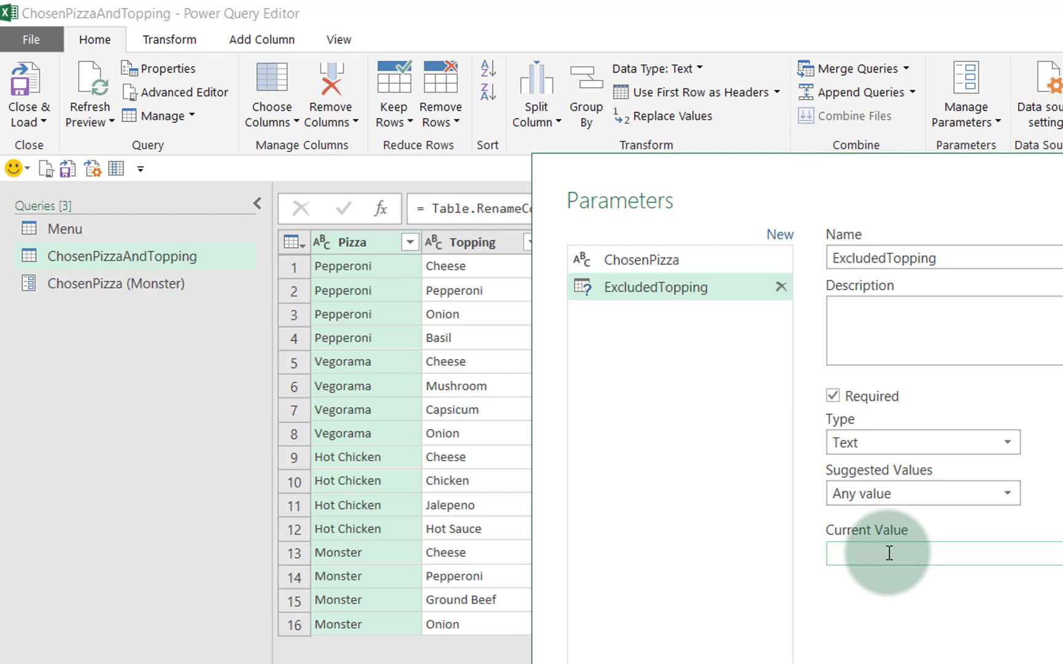
text(c)
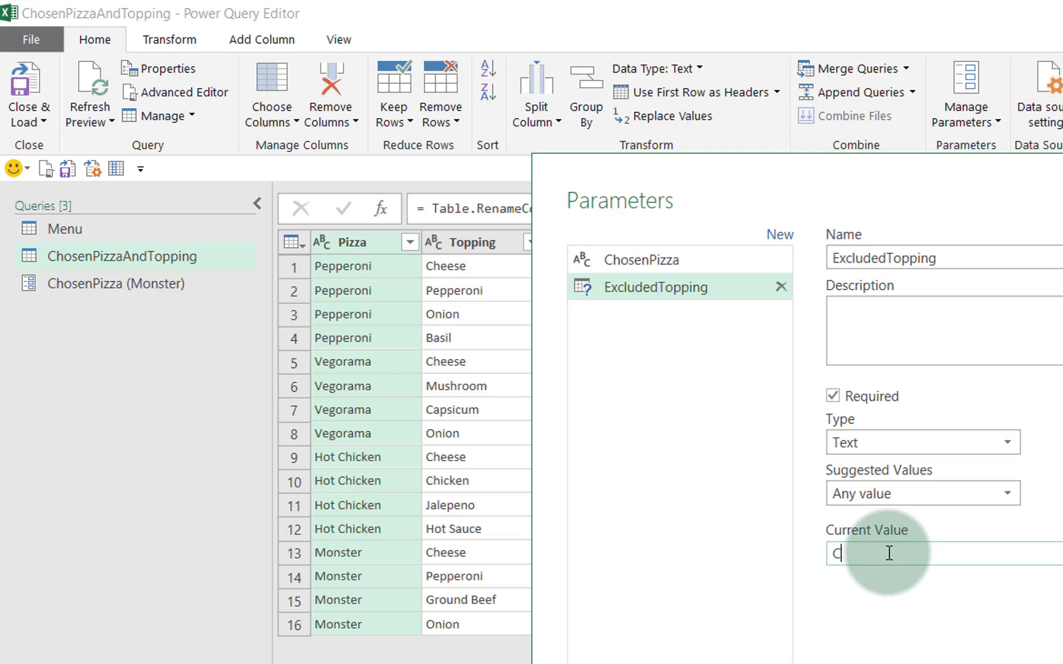
text(Cheese)
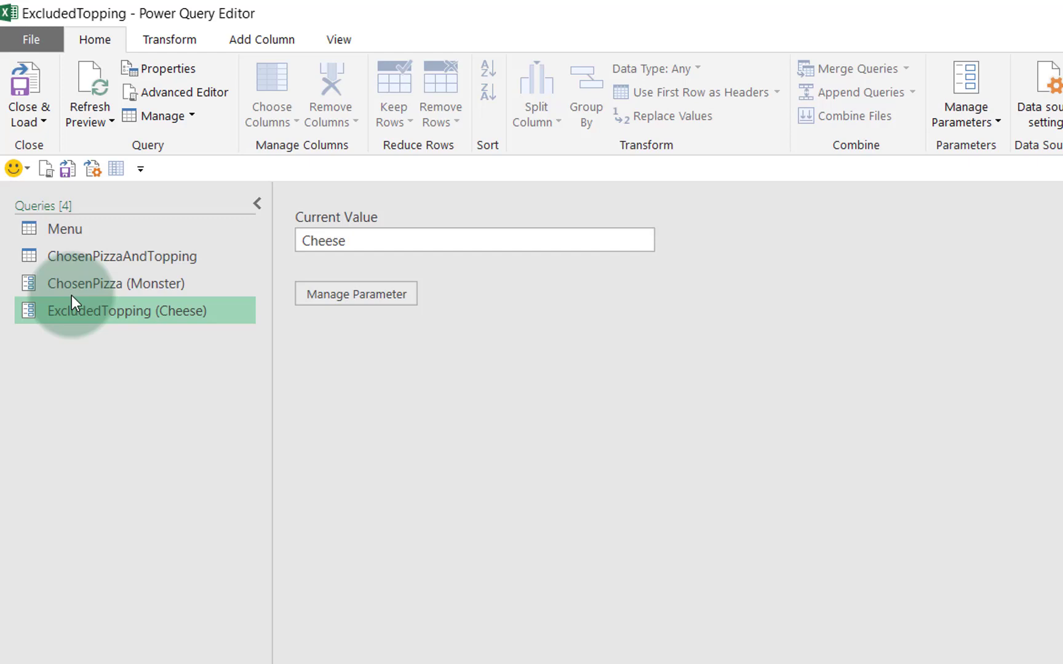
click(116, 283)
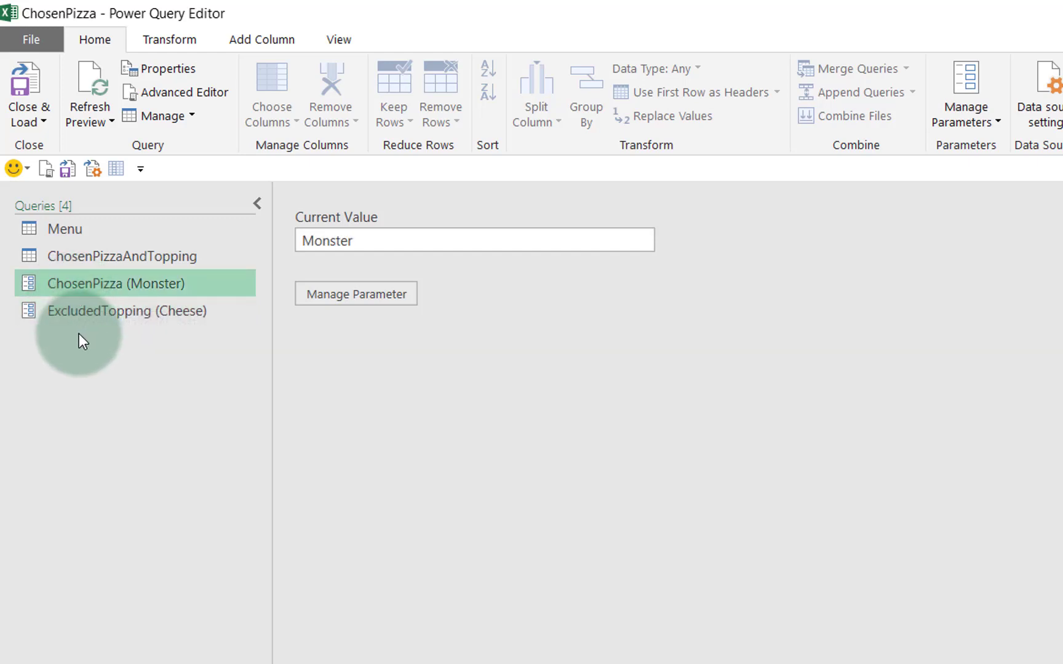
click(127, 310)
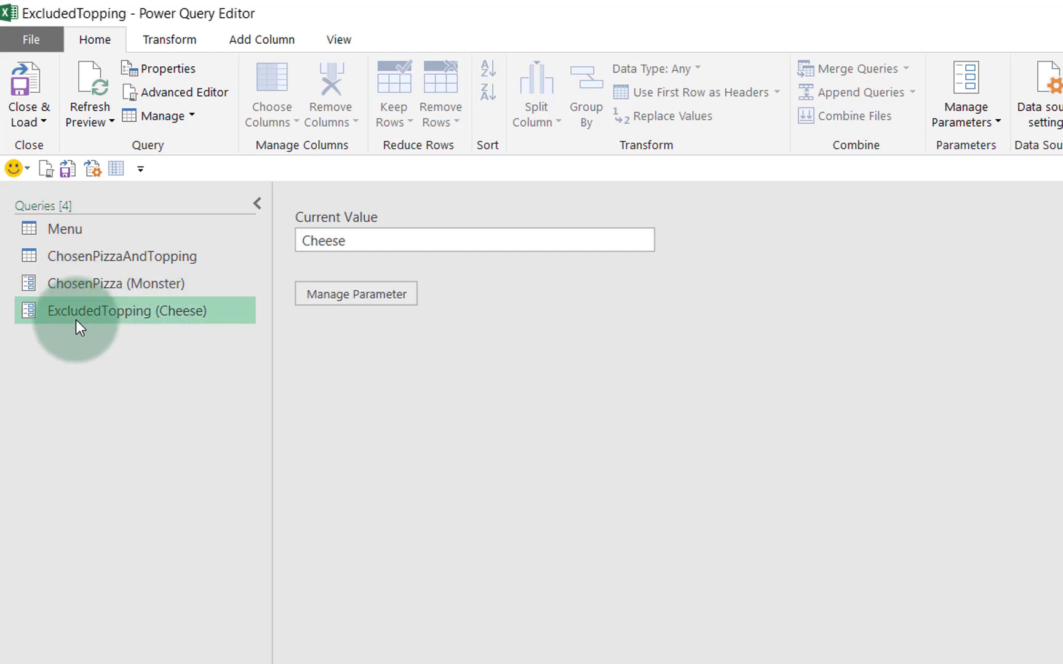
click(121, 256)
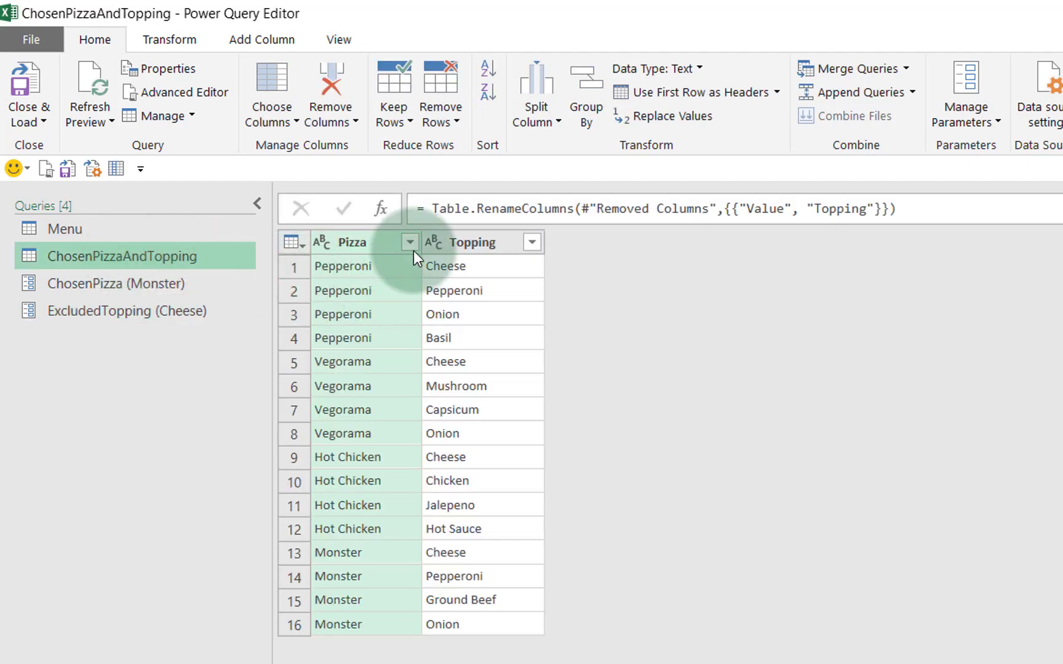
Filter the Pizza column to rows equal to the ChosenPizza parameter, keeping only Monster's toppings.
click(409, 242)
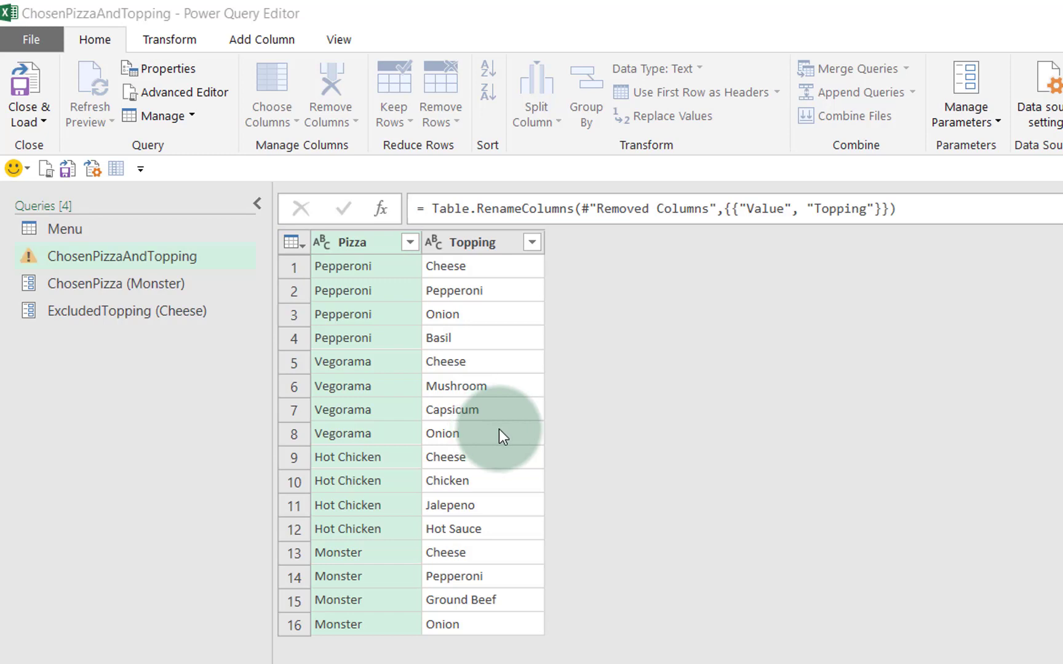
click(409, 242)
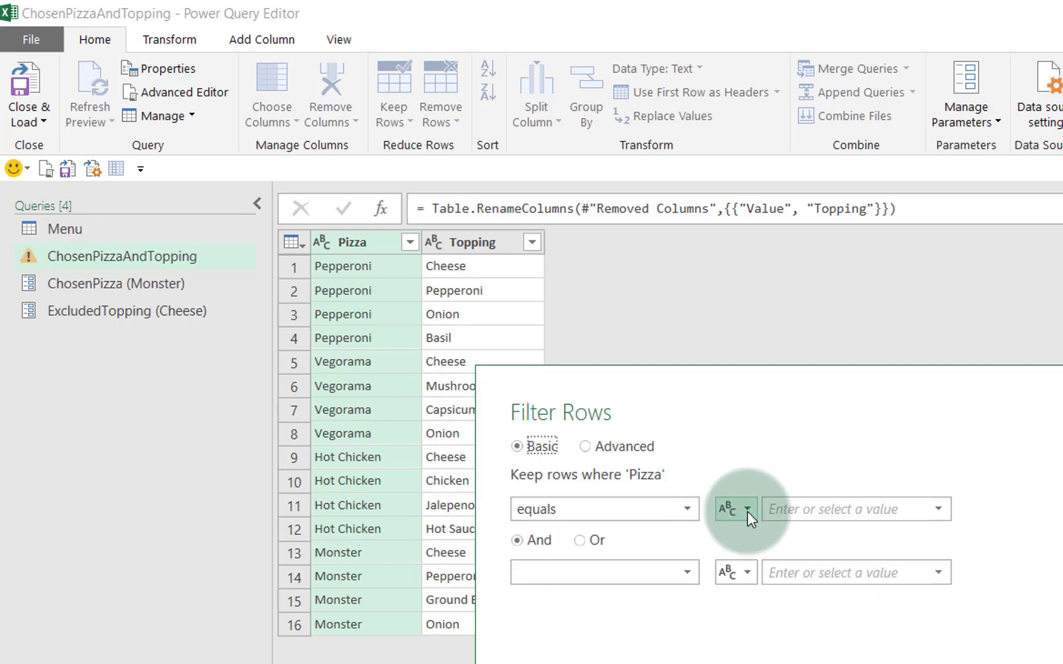
click(749, 509)
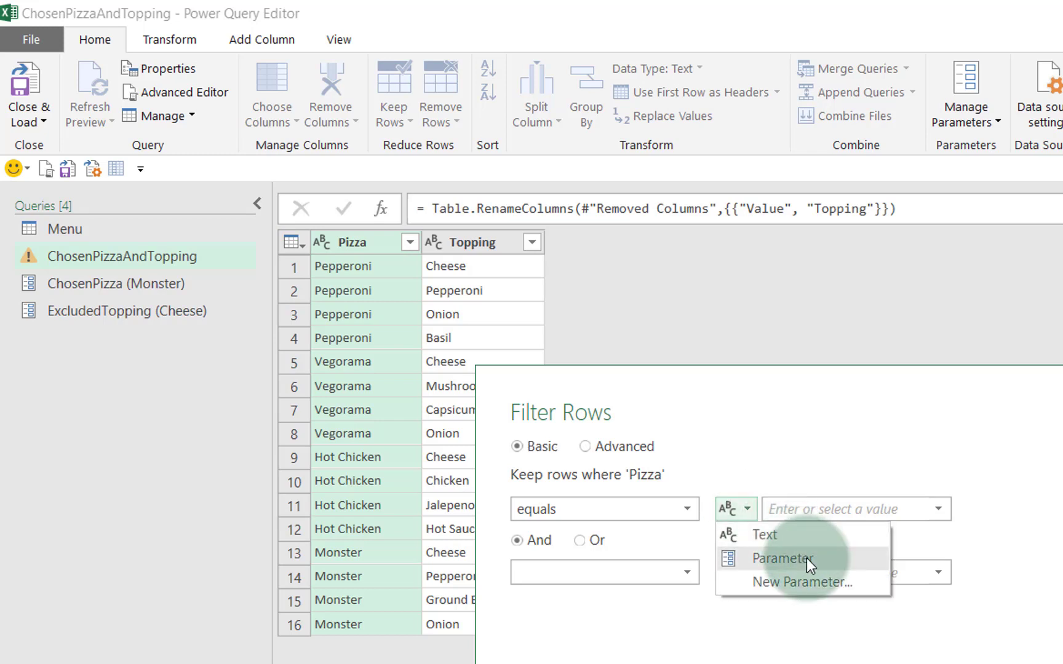
click(780, 558)
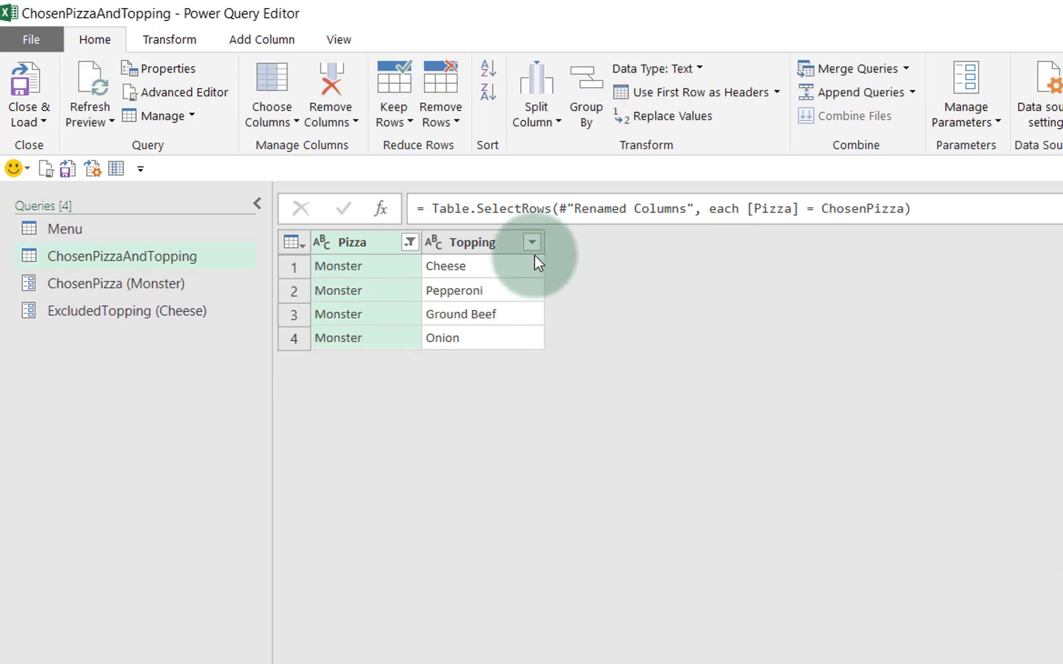
click(531, 242)
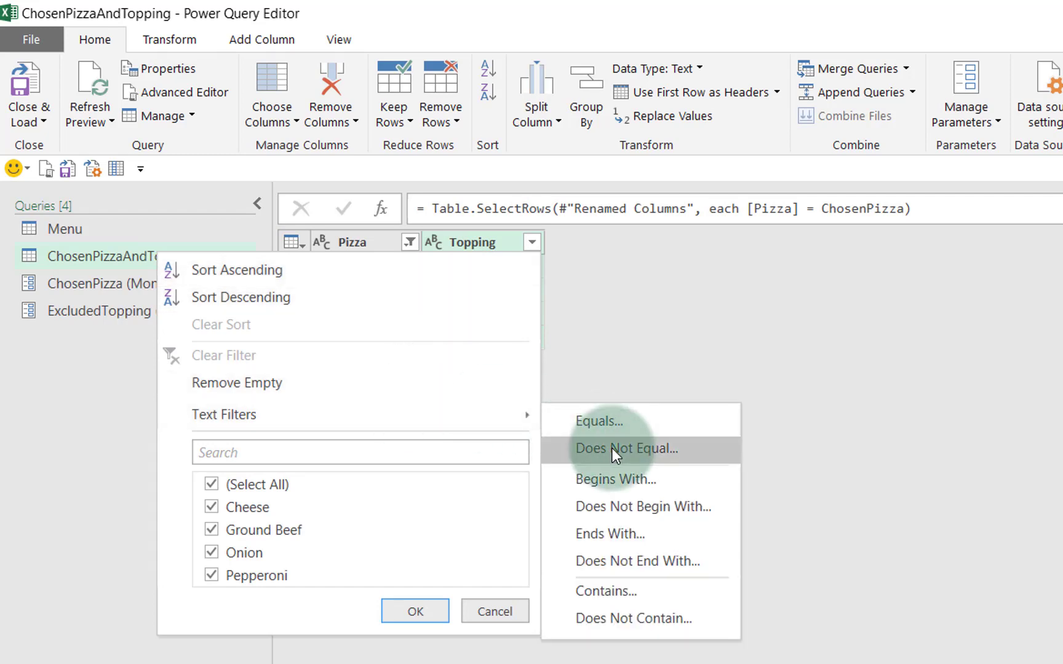
Filter Topping to values not equal to the ExcludedTopping parameter, leaving Pepperoni, Ground Beef and Onion.
click(626, 449)
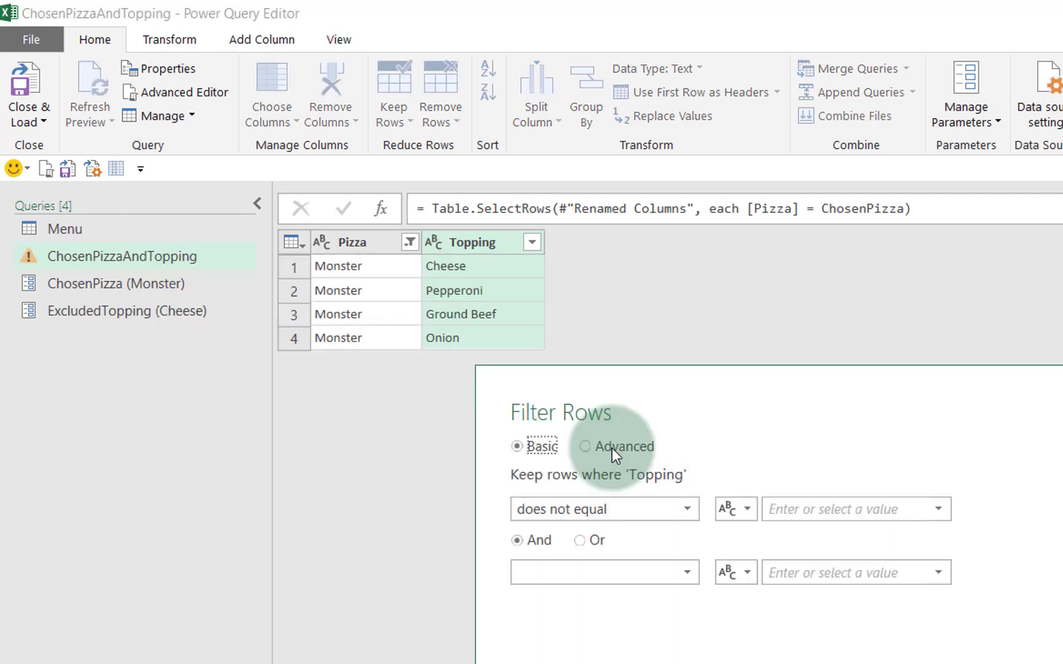
click(854, 510)
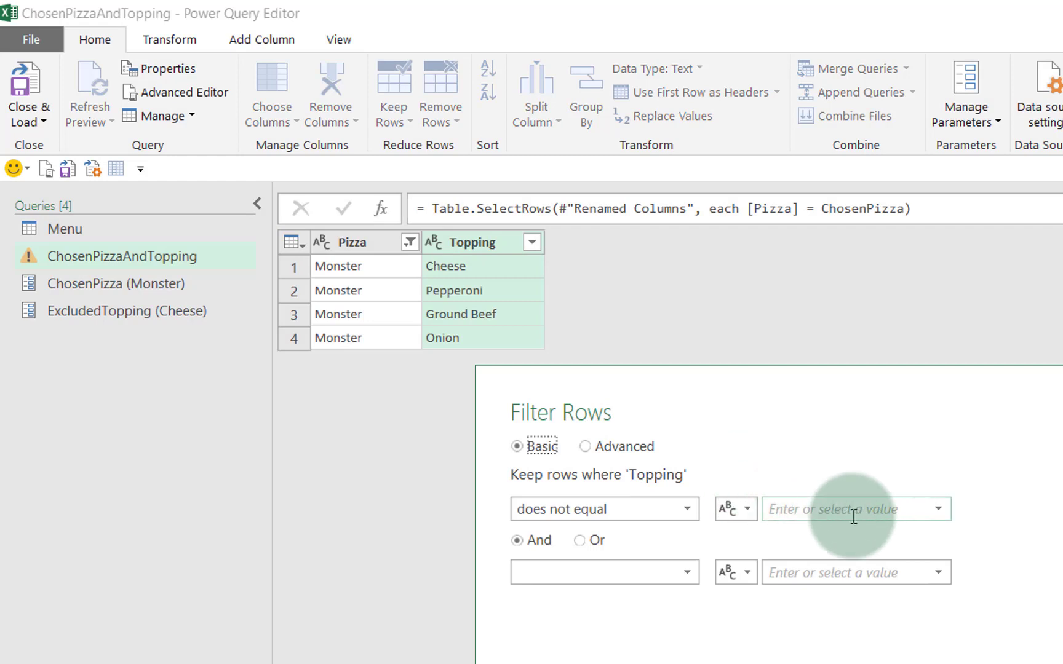
click(734, 509)
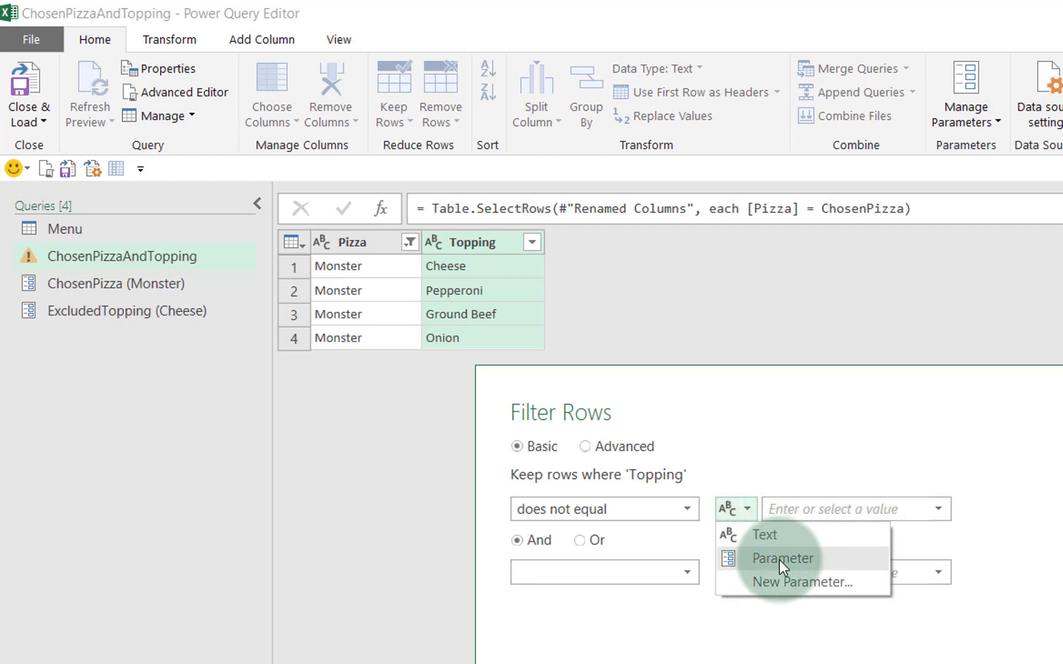
click(783, 558)
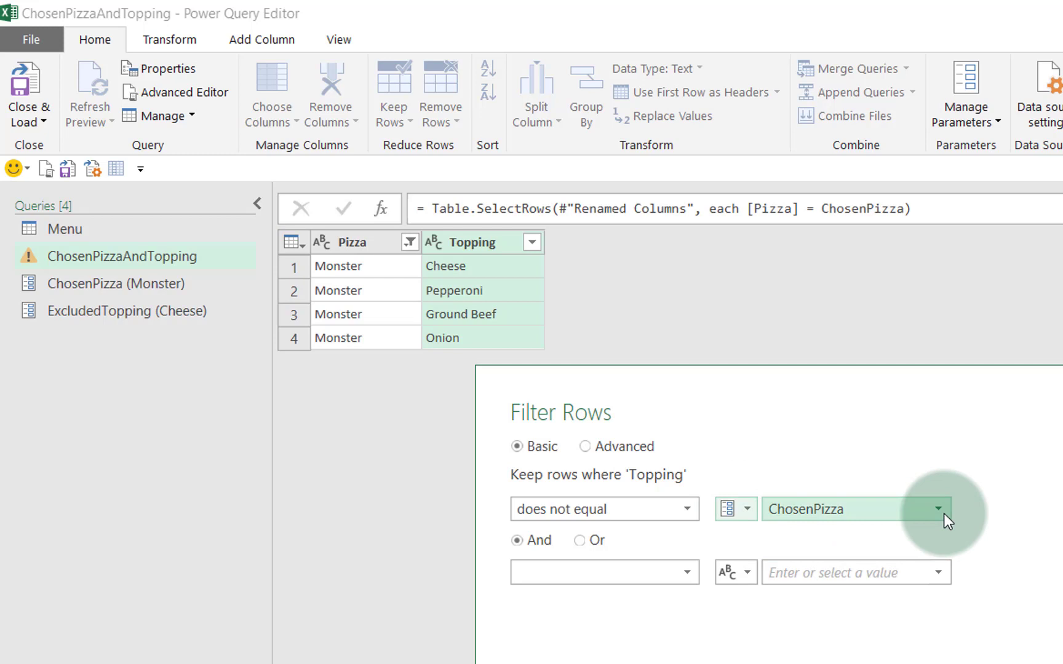
click(938, 509)
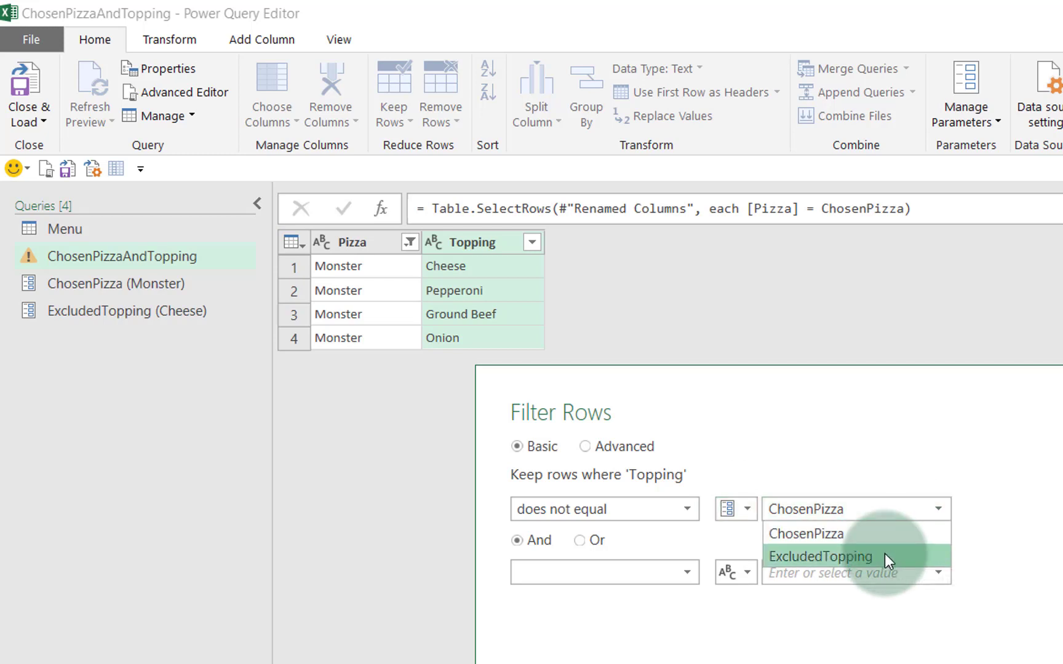
click(821, 556)
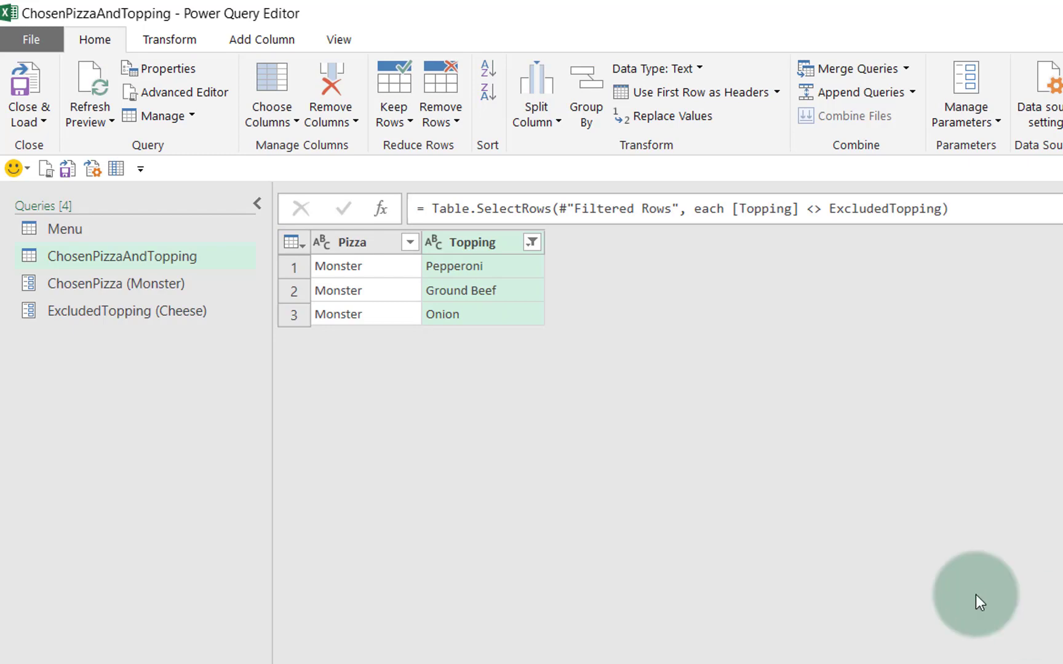
mouse_move(475, 317)
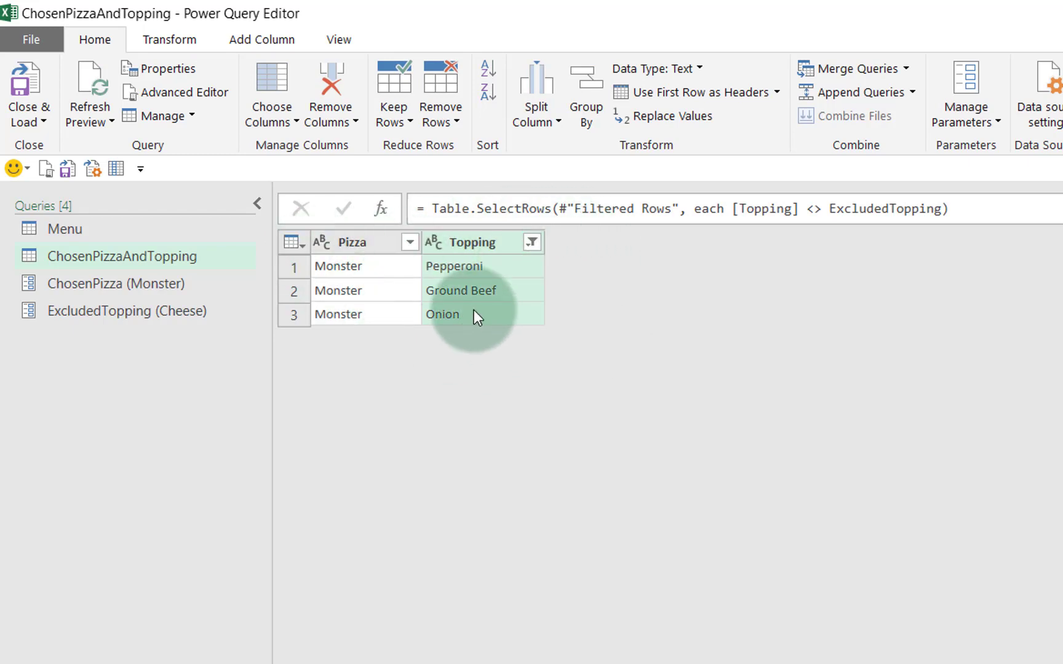
mouse_move(480, 317)
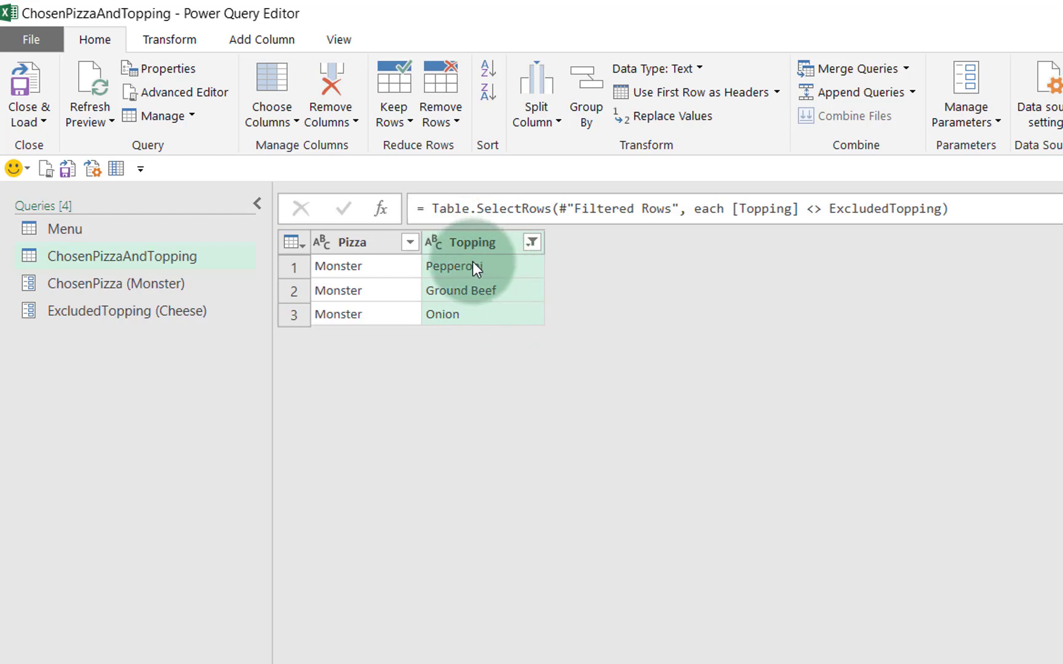
mouse_move(475, 290)
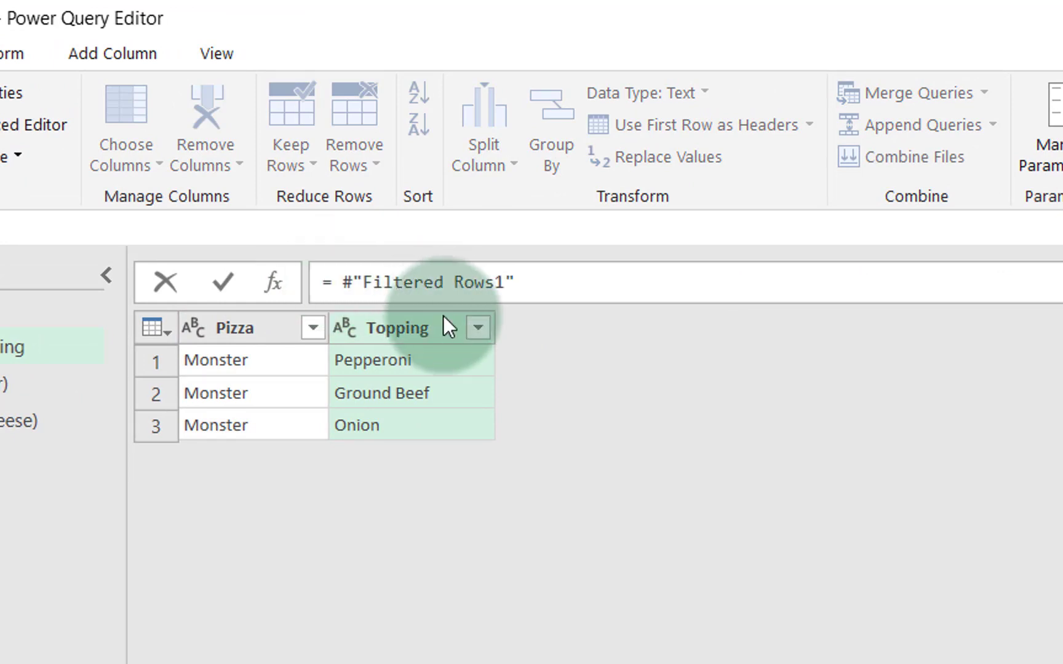
Enter = Text.Combine(#"Filtered Rows1"[Topping],",") to join the toppings into Pepperoni,Ground Beef,Onion.
text(Tex)
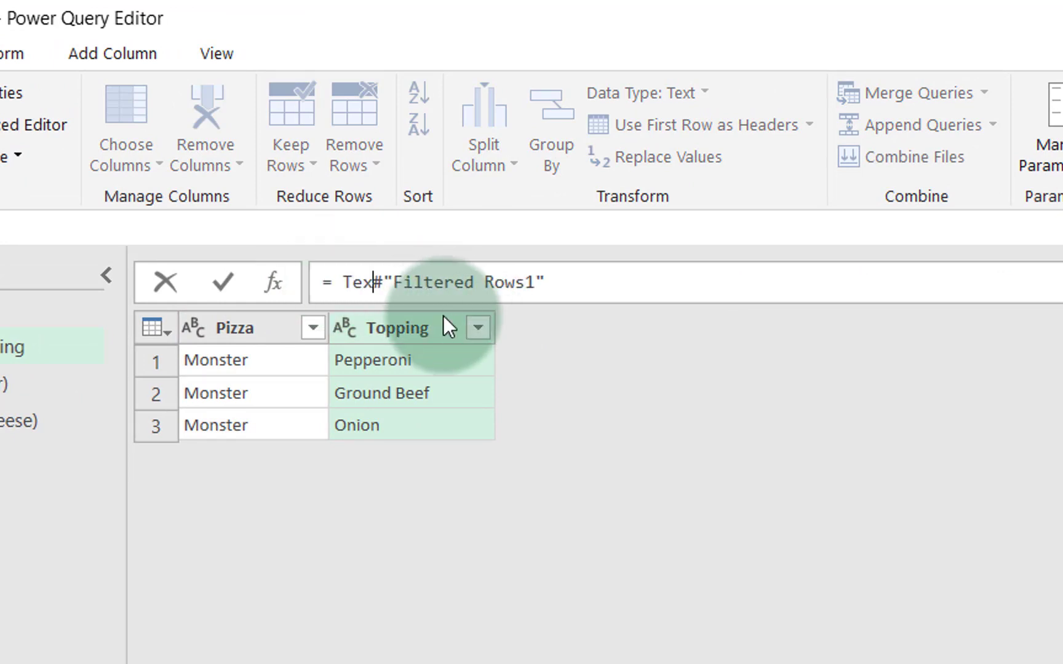
text(t.Combine)
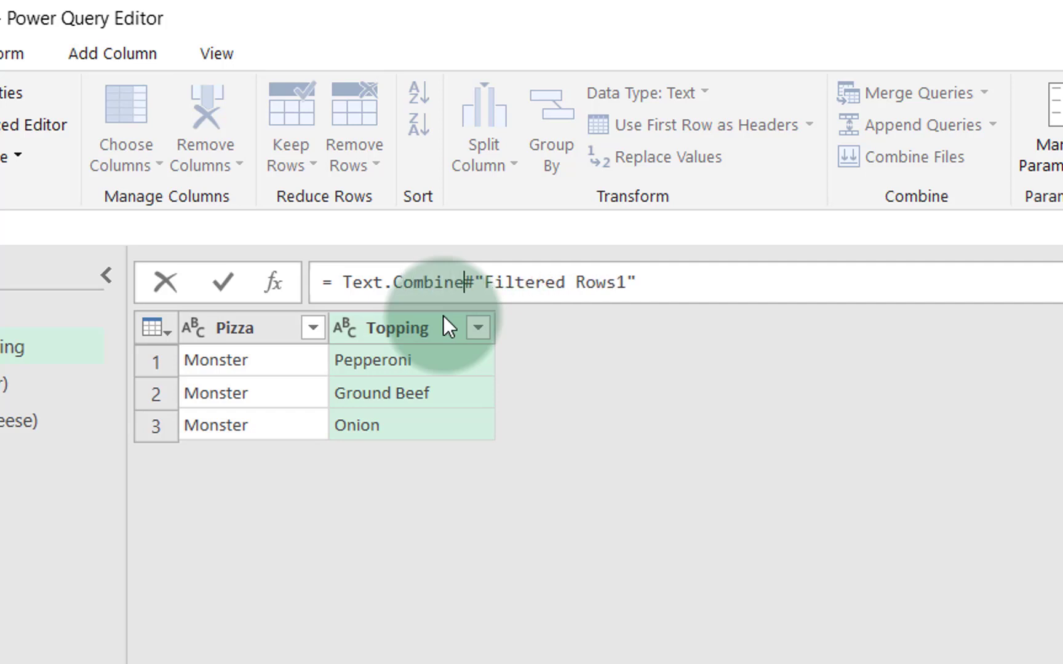
text(()
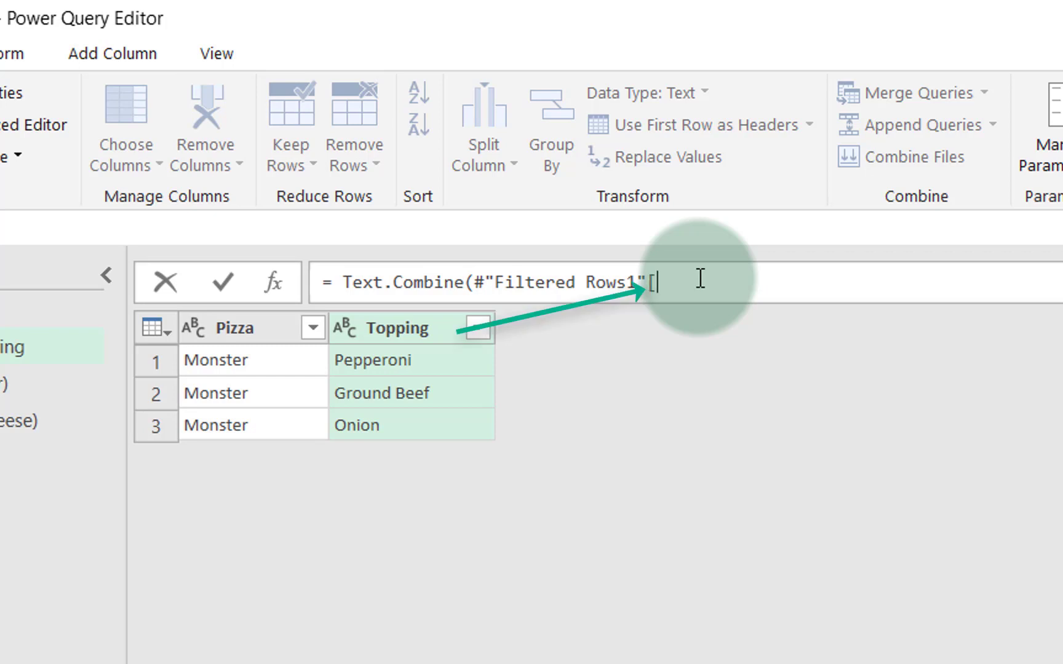
text(Toppin)
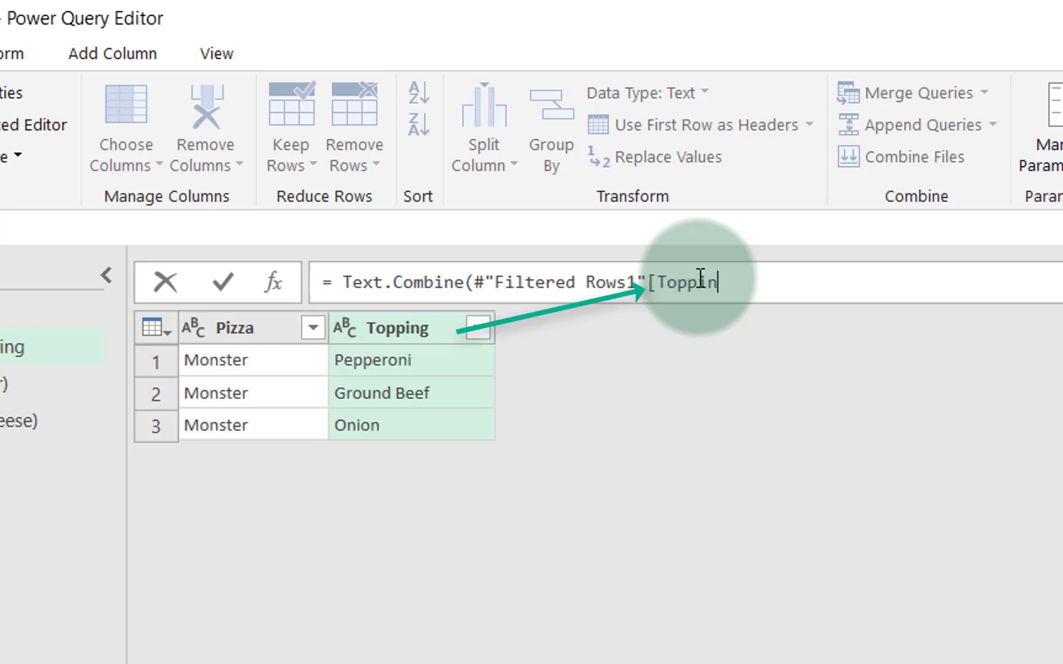
text(g])
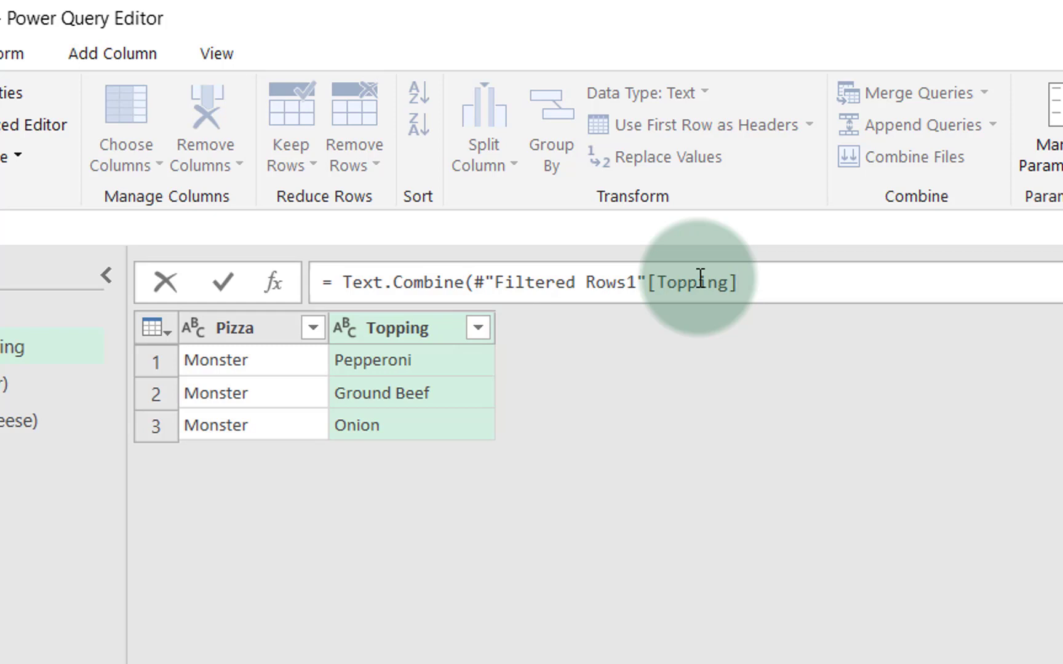
text())
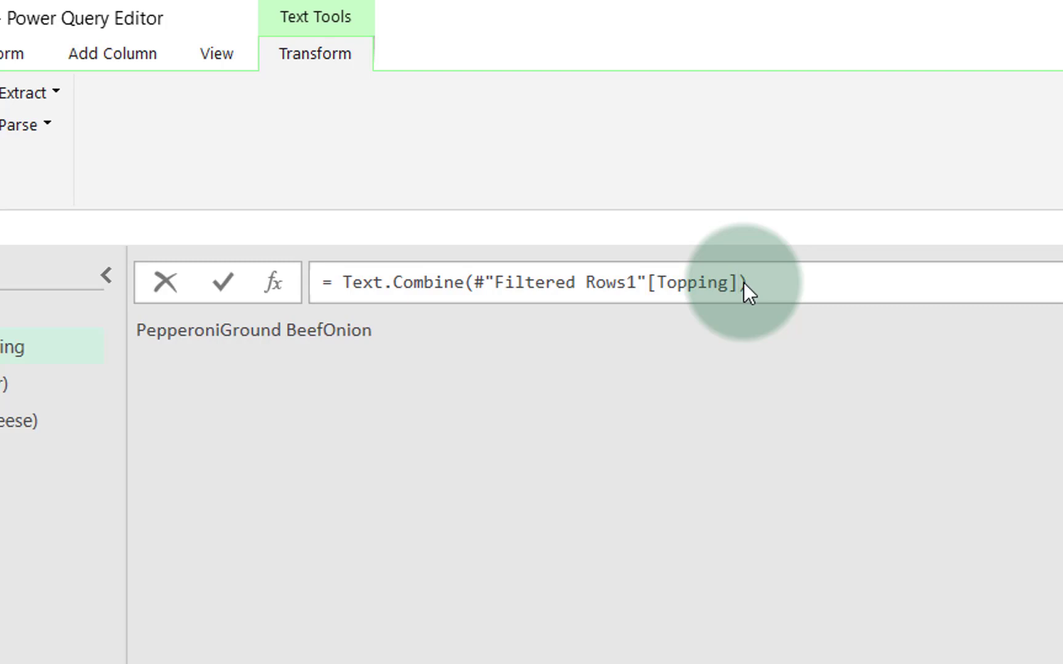
text(,",")
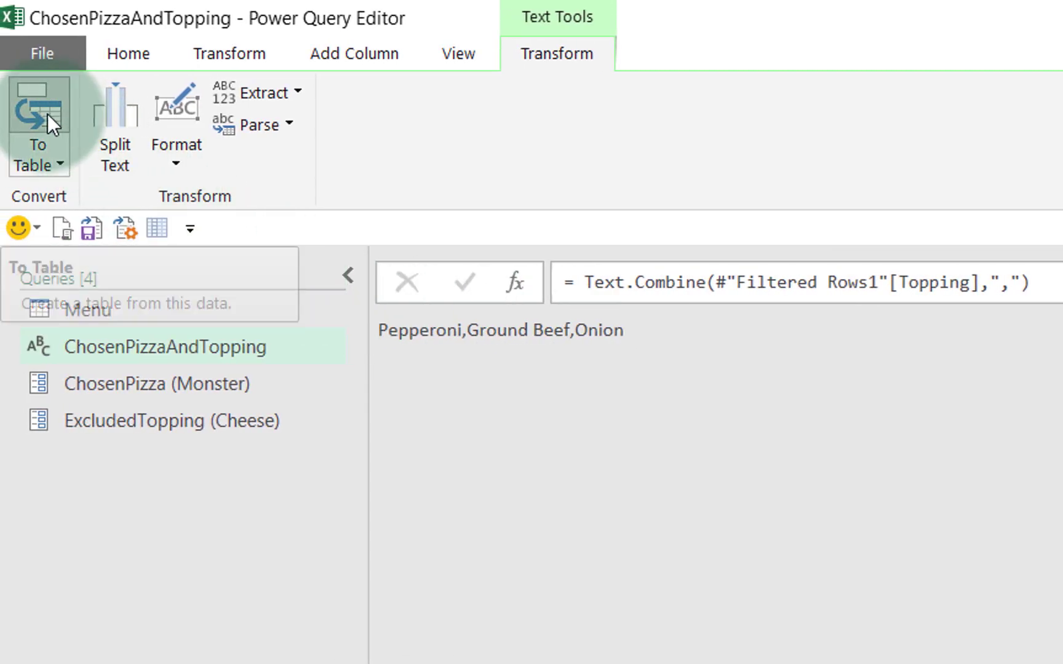
Convert the combined text to a one-row table and rename its column Chosen Toppings.
click(38, 120)
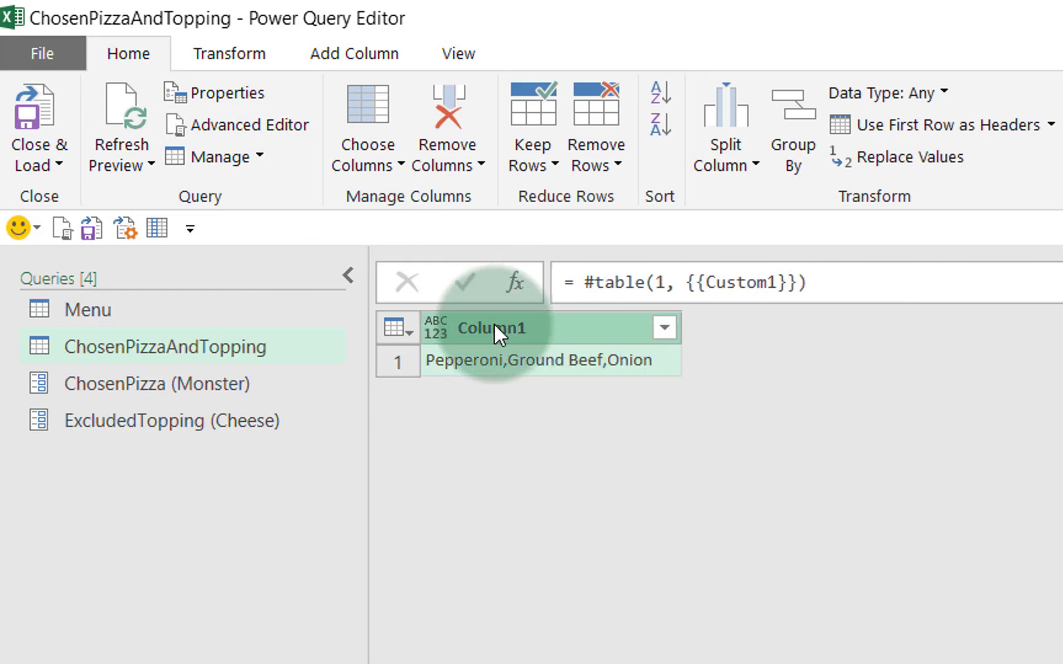
text(Chosen Topp)
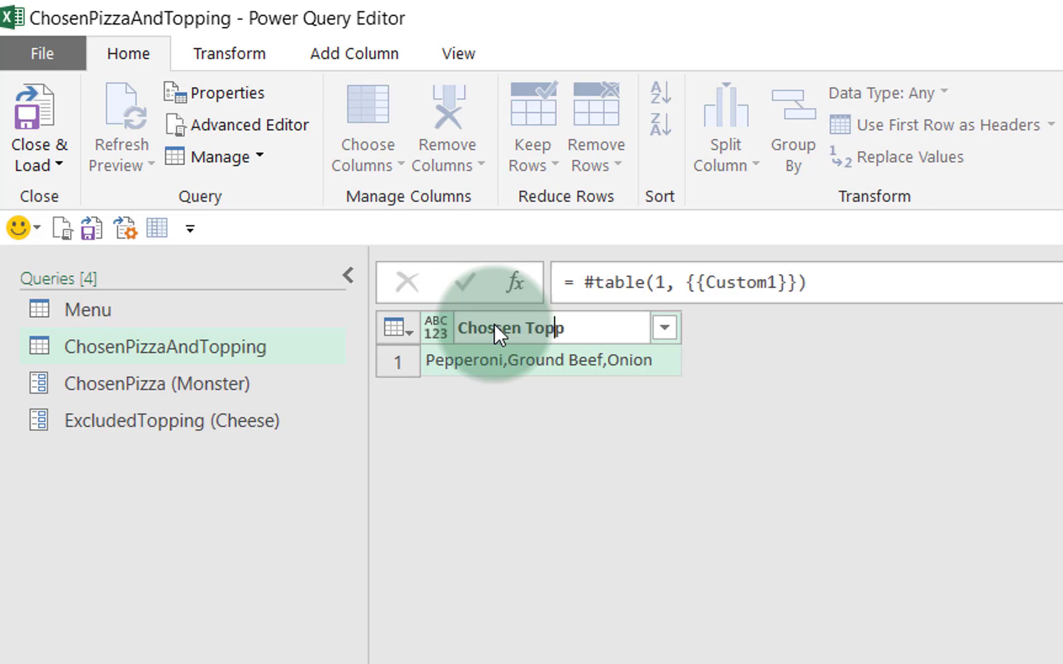
key(Enter)
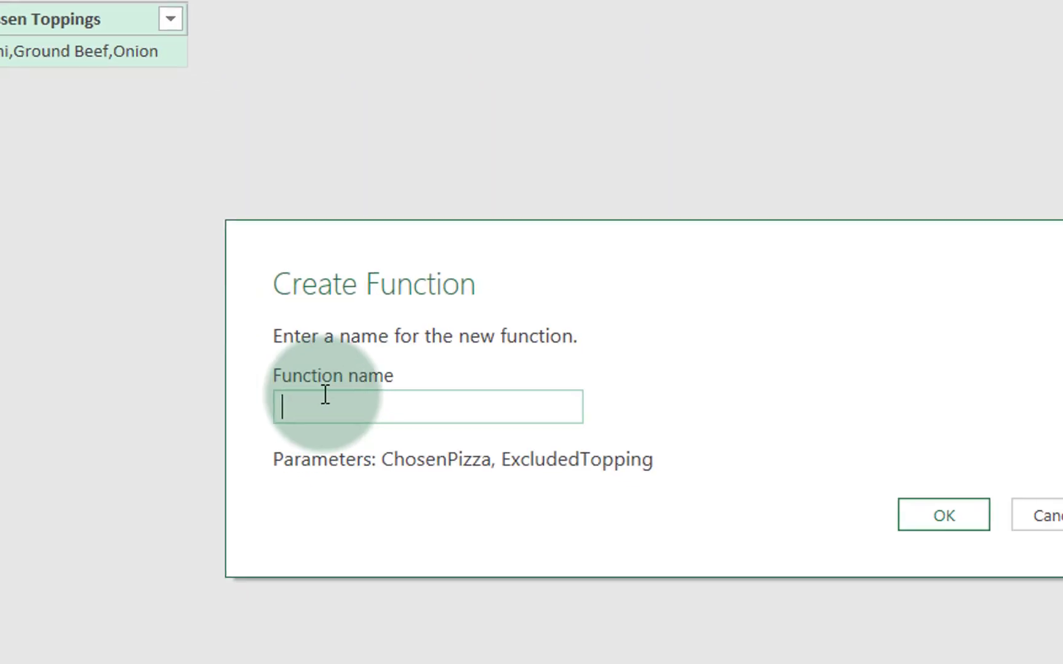
Name the new function fnChosenToppings and confirm its creation from the query.
text(f)
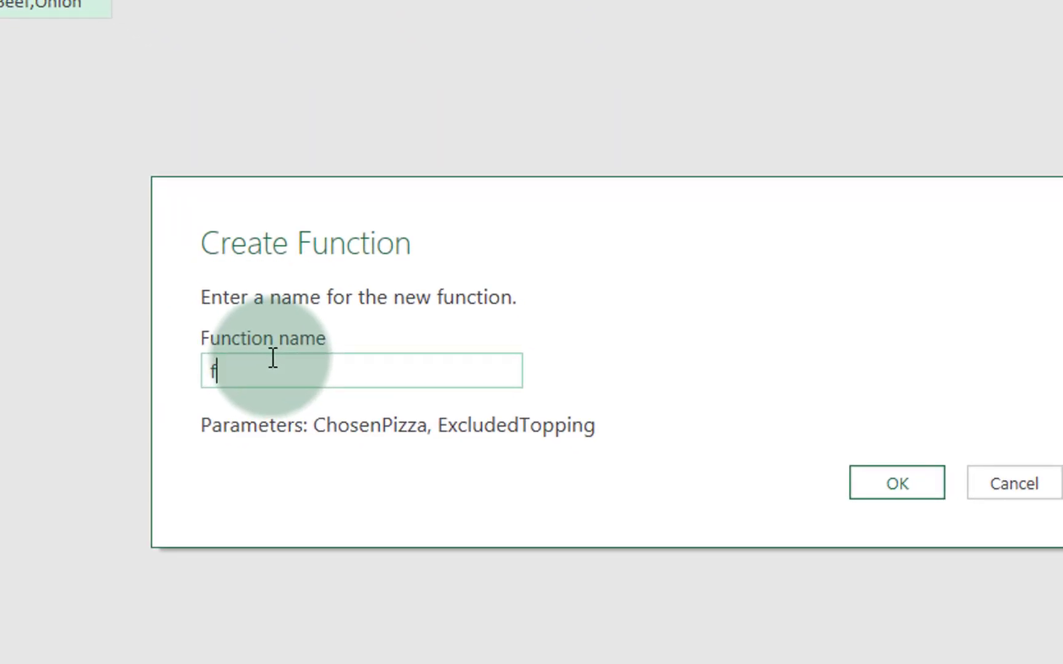
text(nChose)
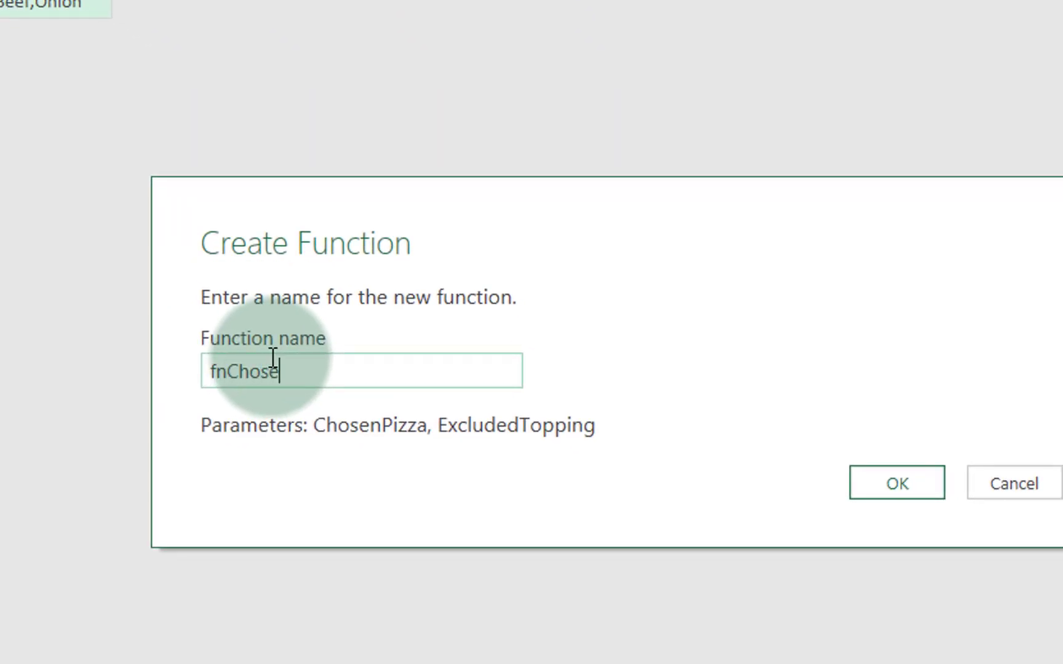
text(nTopp)
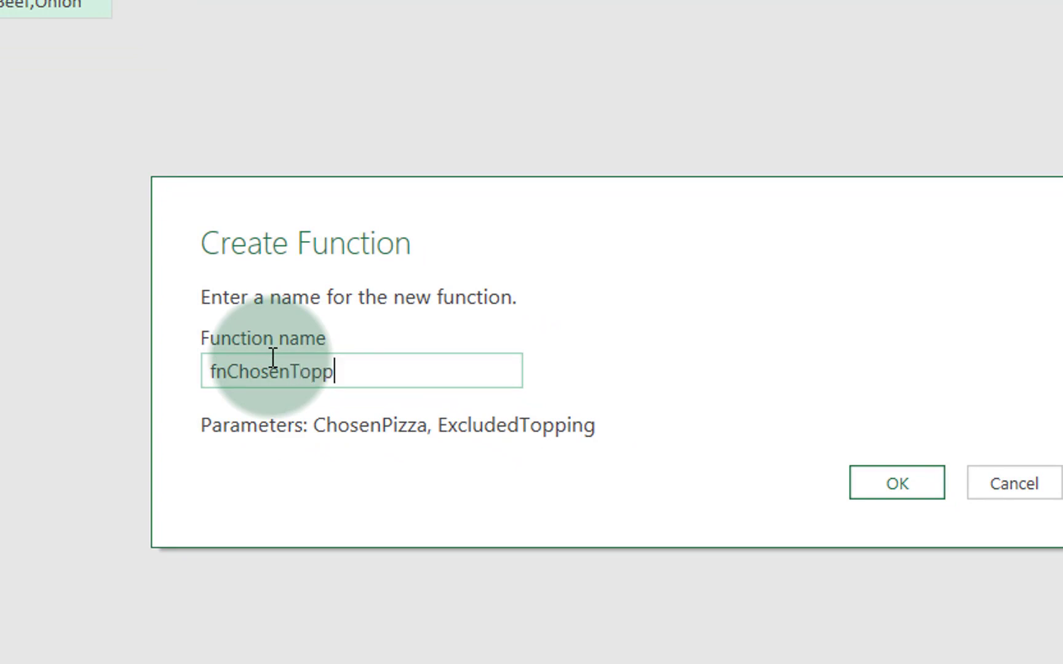
text(ings)
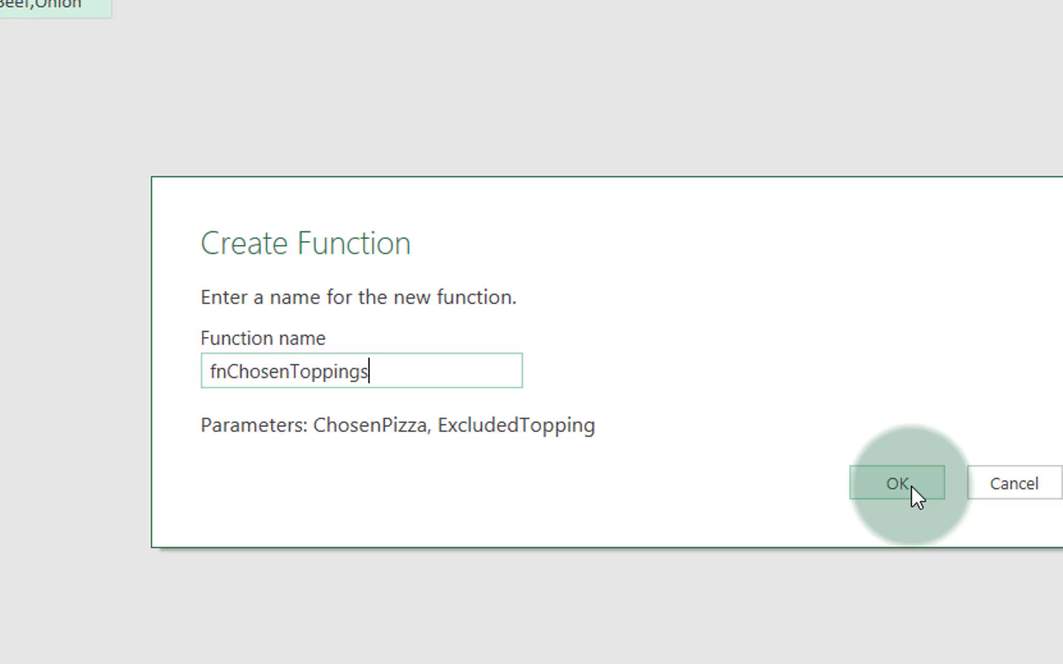
click(899, 483)
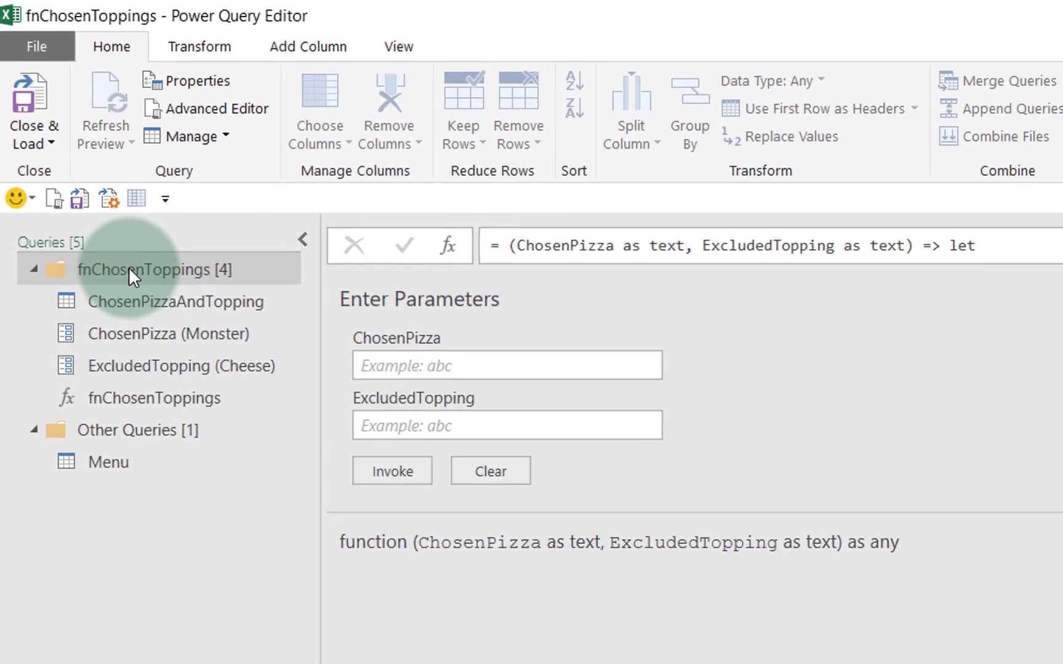
Inspect the fnChosenToppings group: ChosenPizza and ExcludedTopping values and the ChosenPizzaAndTopping preview.
click(145, 270)
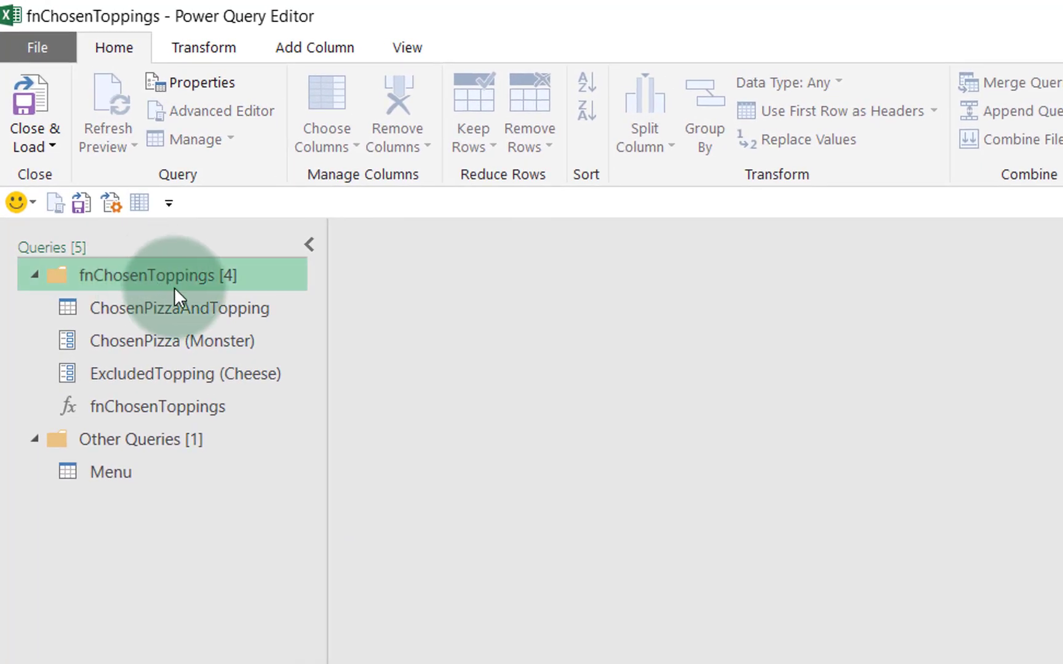
mouse_move(143, 356)
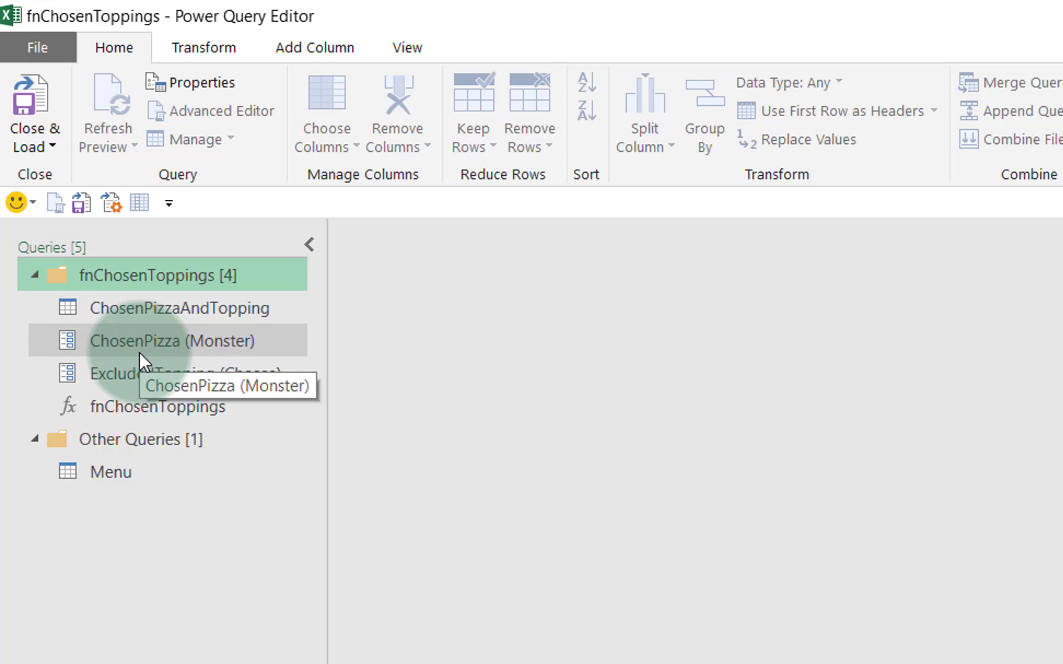
click(170, 308)
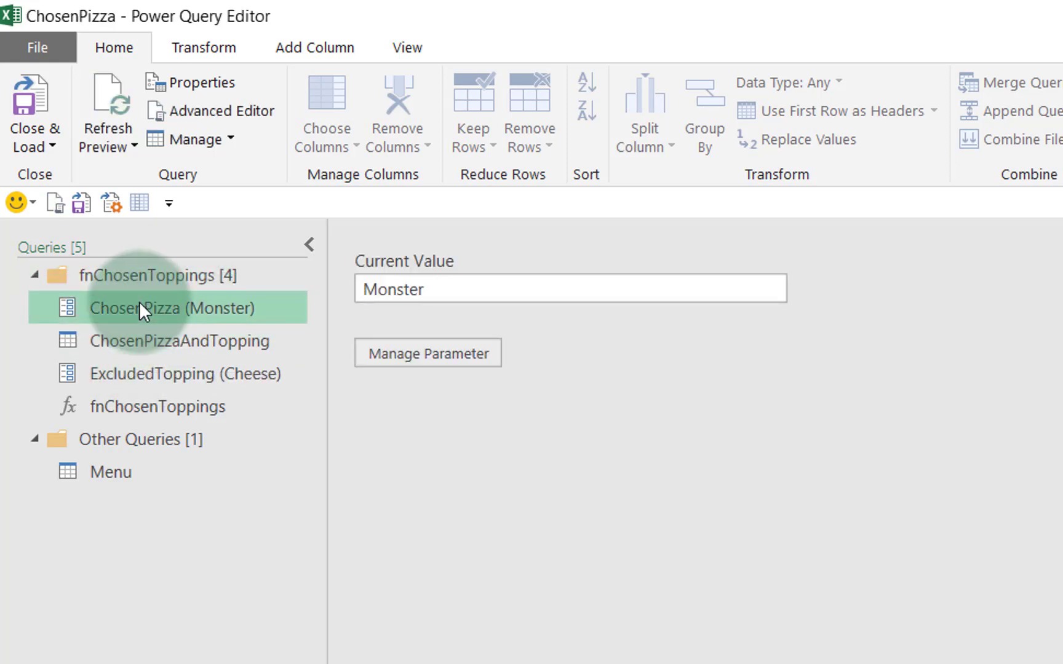
click(168, 373)
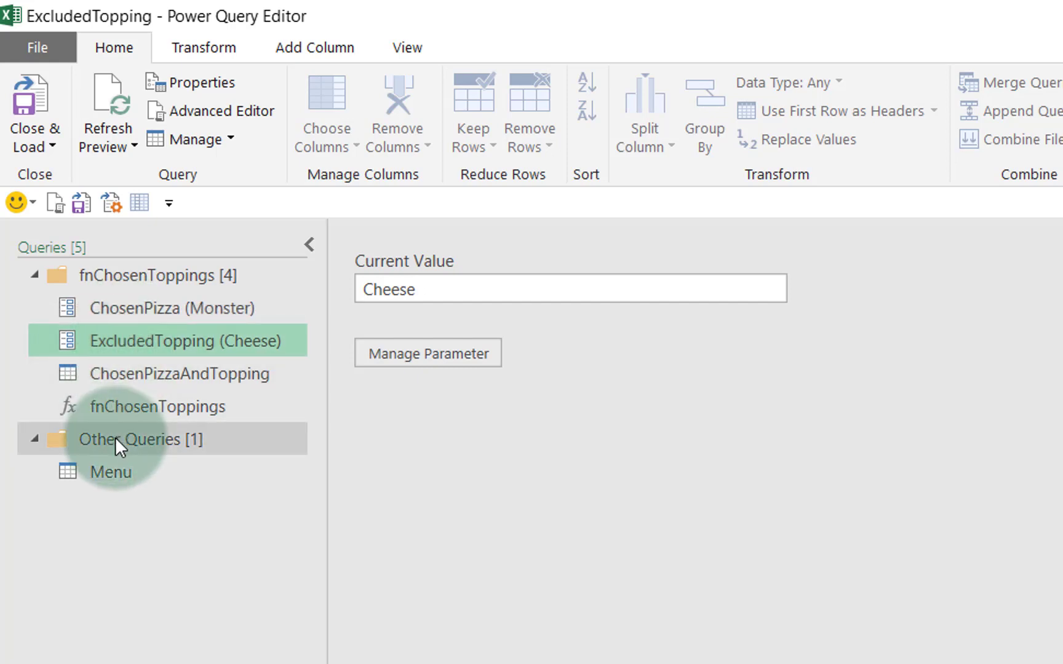
mouse_move(111, 472)
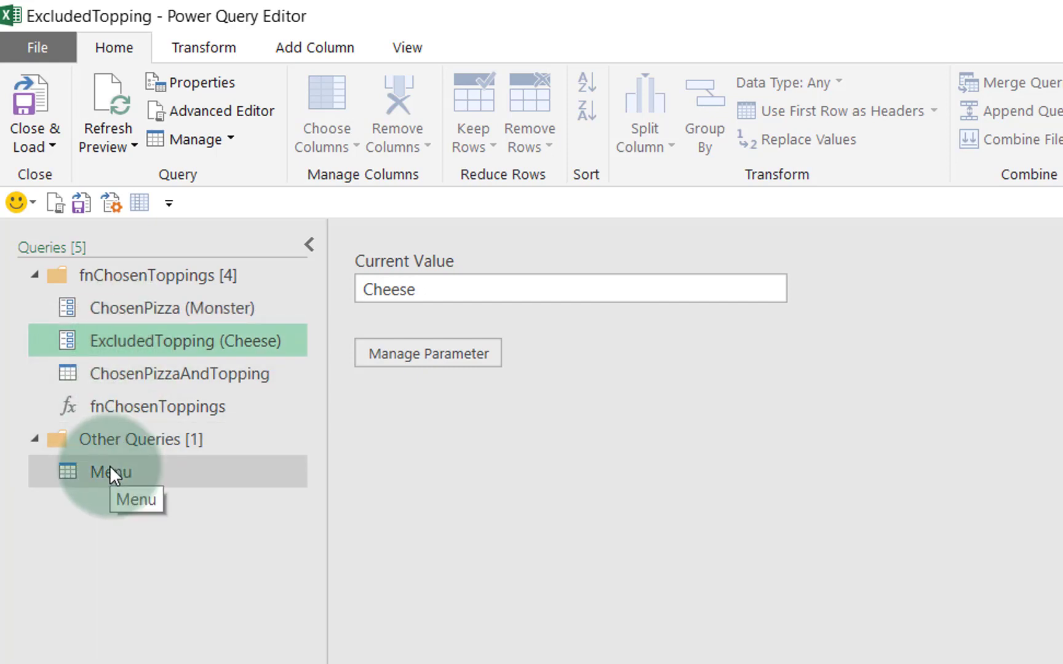
mouse_move(164, 339)
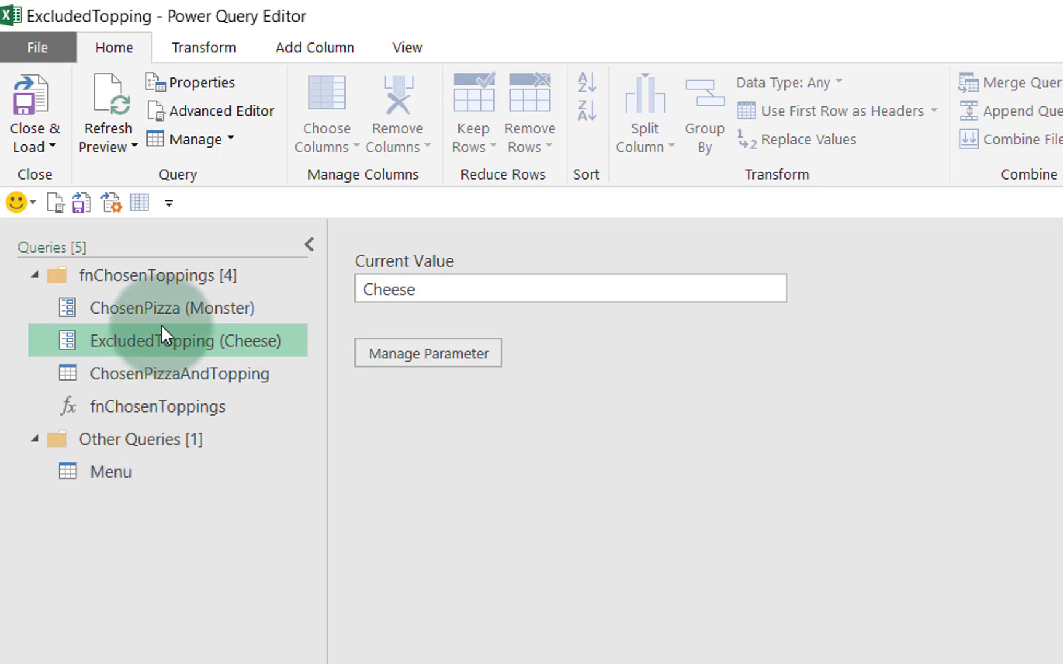
click(163, 308)
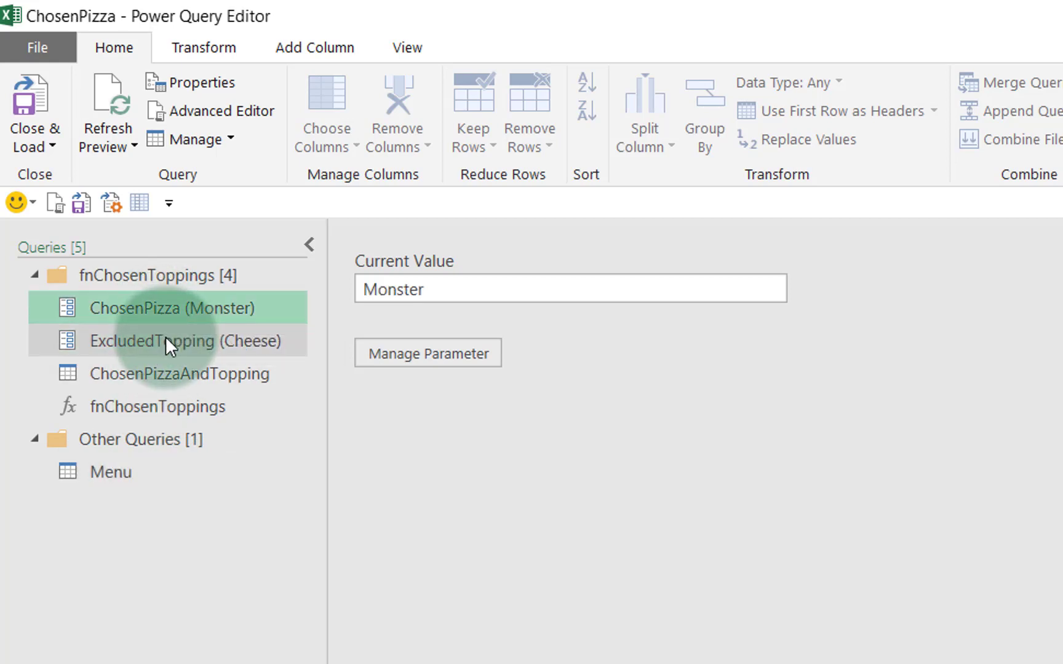
click(185, 341)
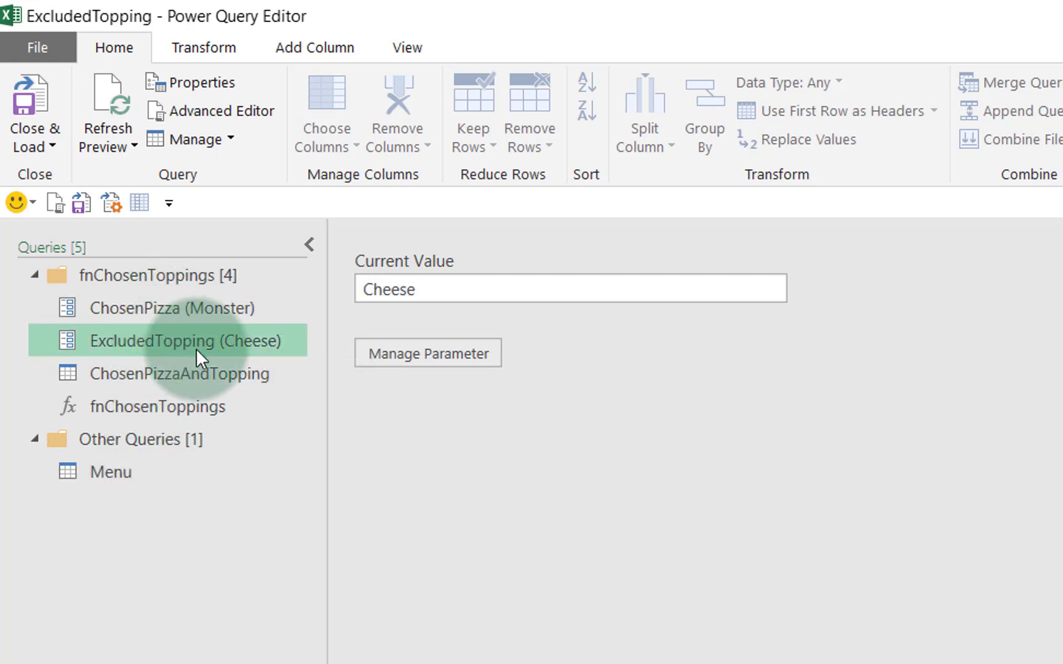
click(178, 374)
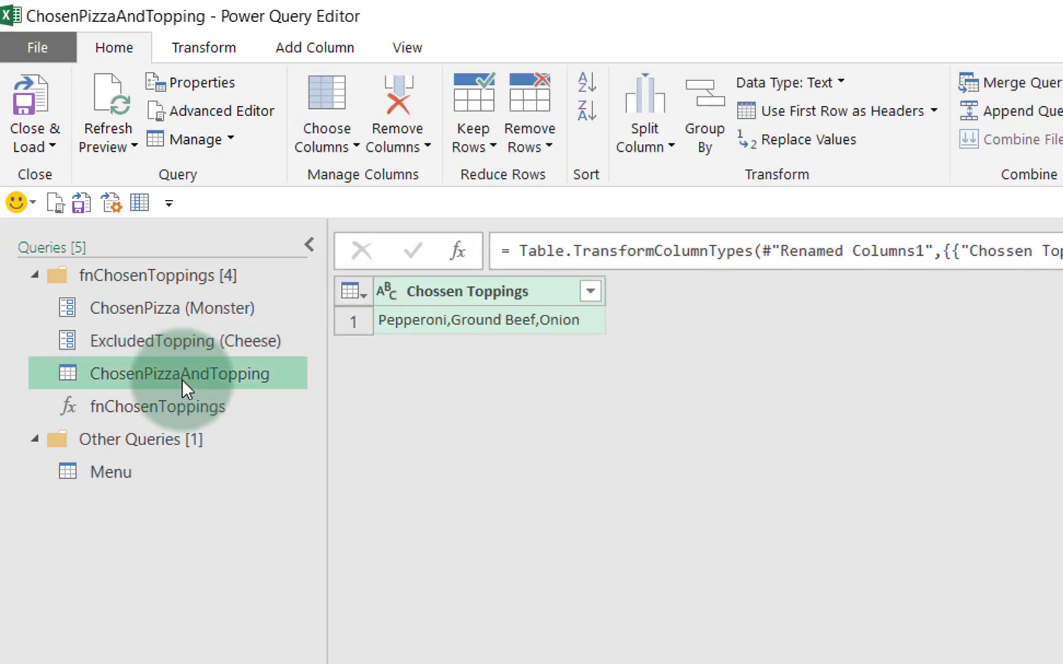
mouse_move(172, 406)
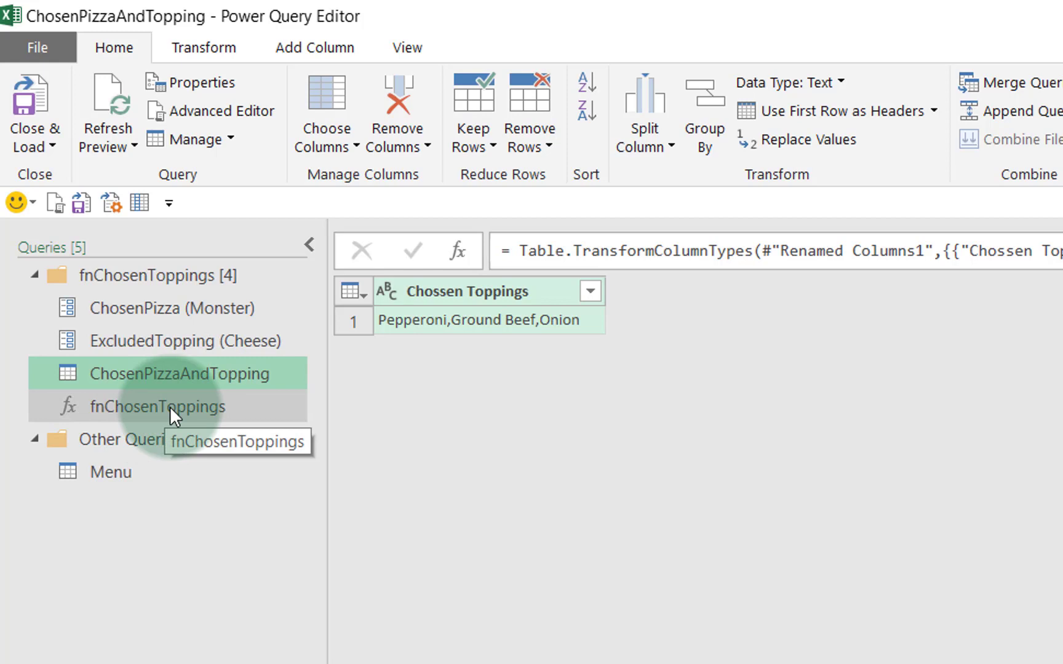
mouse_move(185, 428)
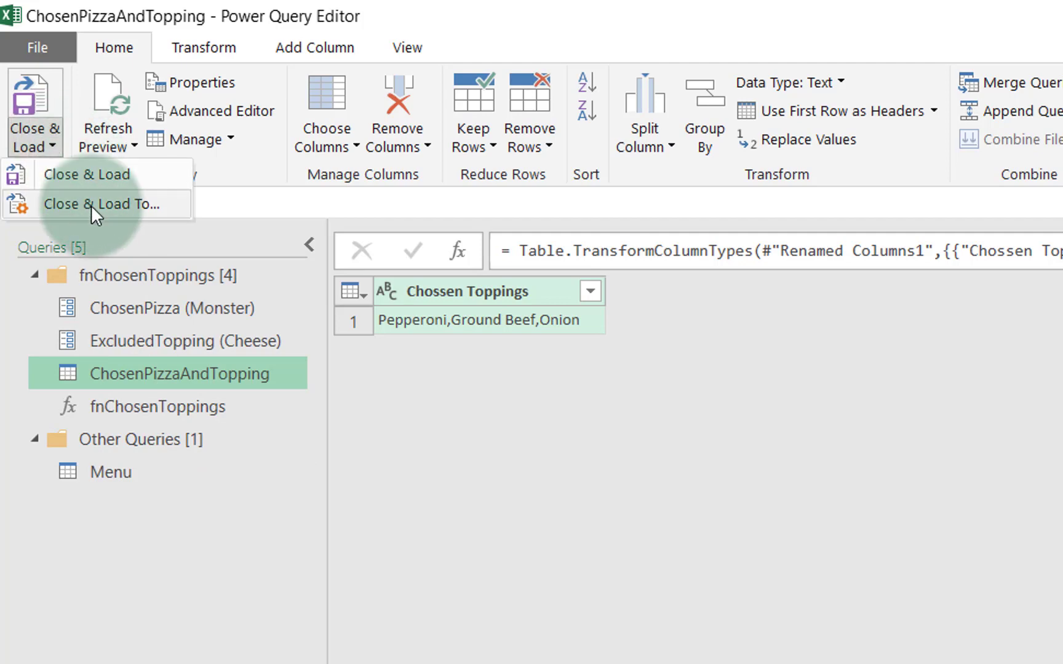
Load the queries as Only Create Connection with 'Add this data to the Data Model' unchecked.
click(110, 205)
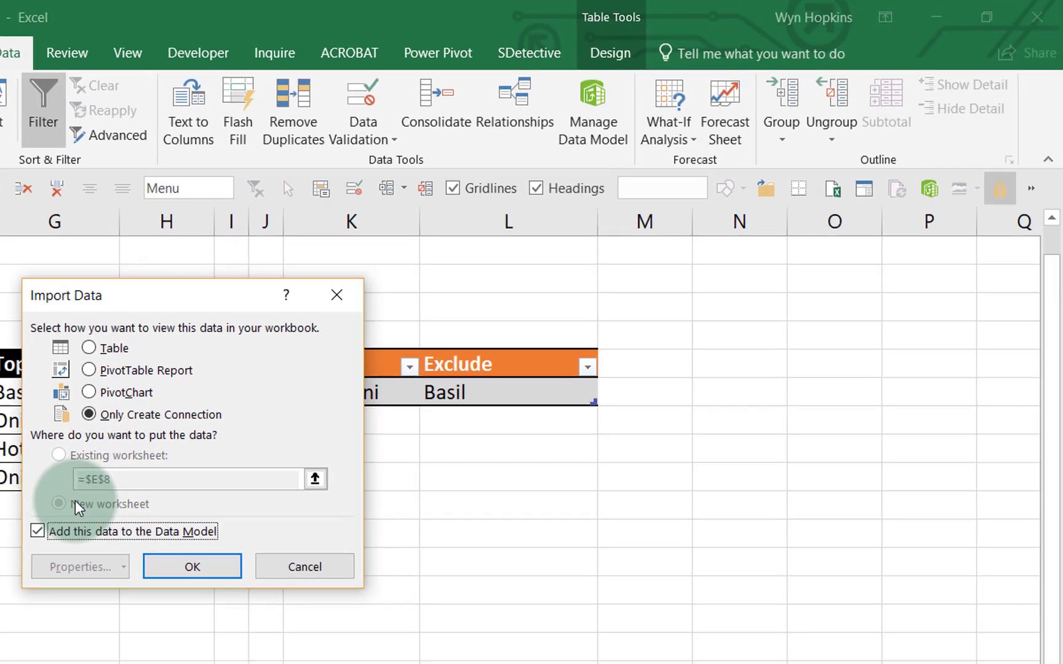
mouse_move(38, 550)
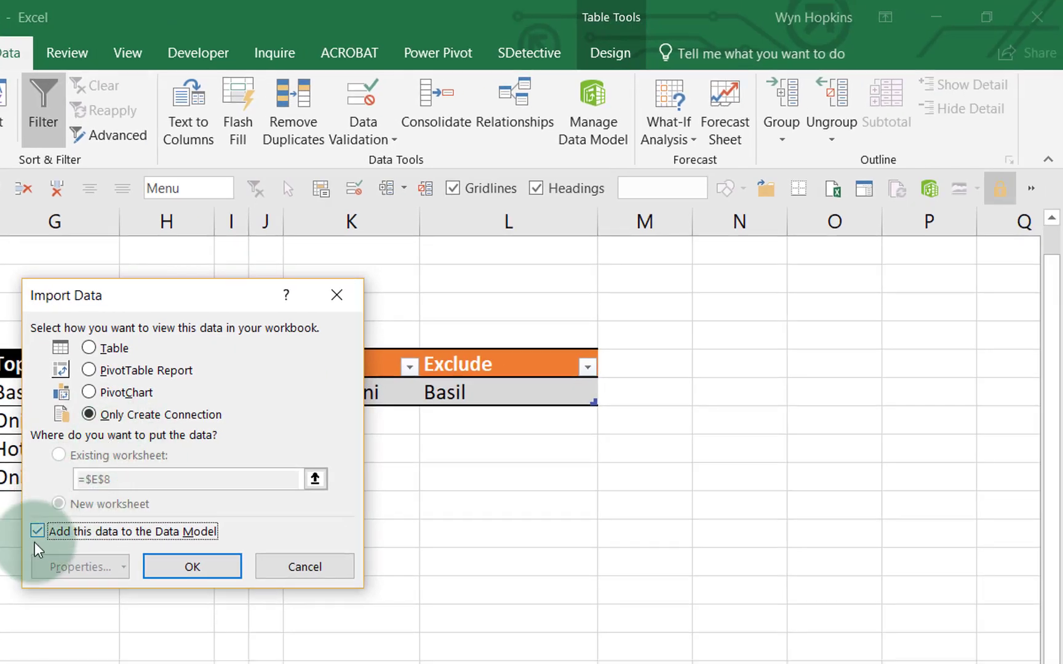
click(38, 532)
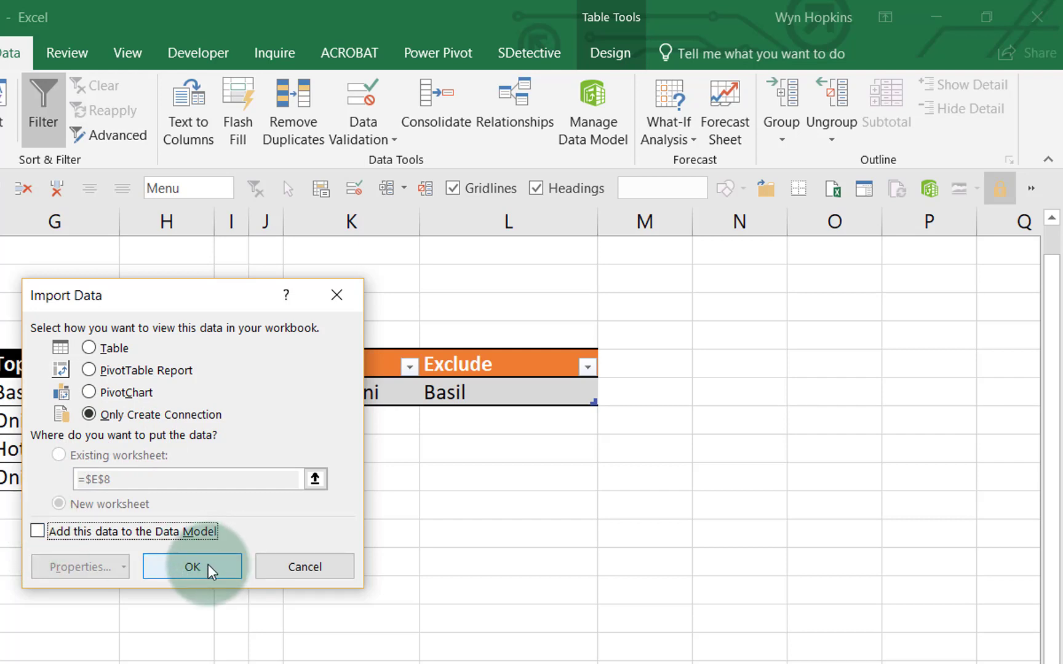
click(192, 567)
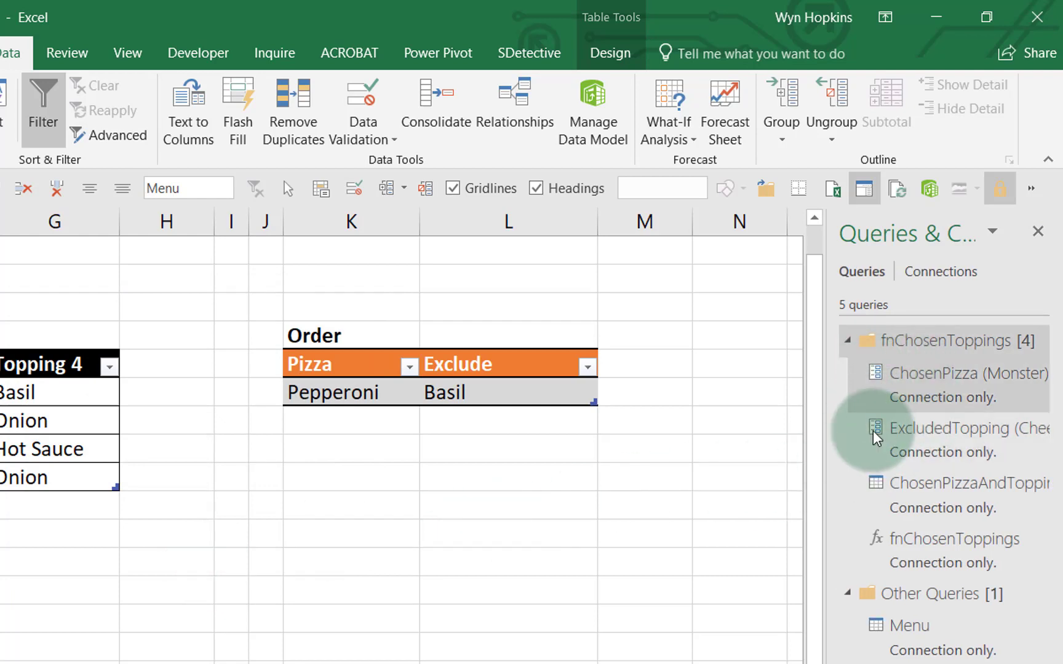
mouse_move(915, 475)
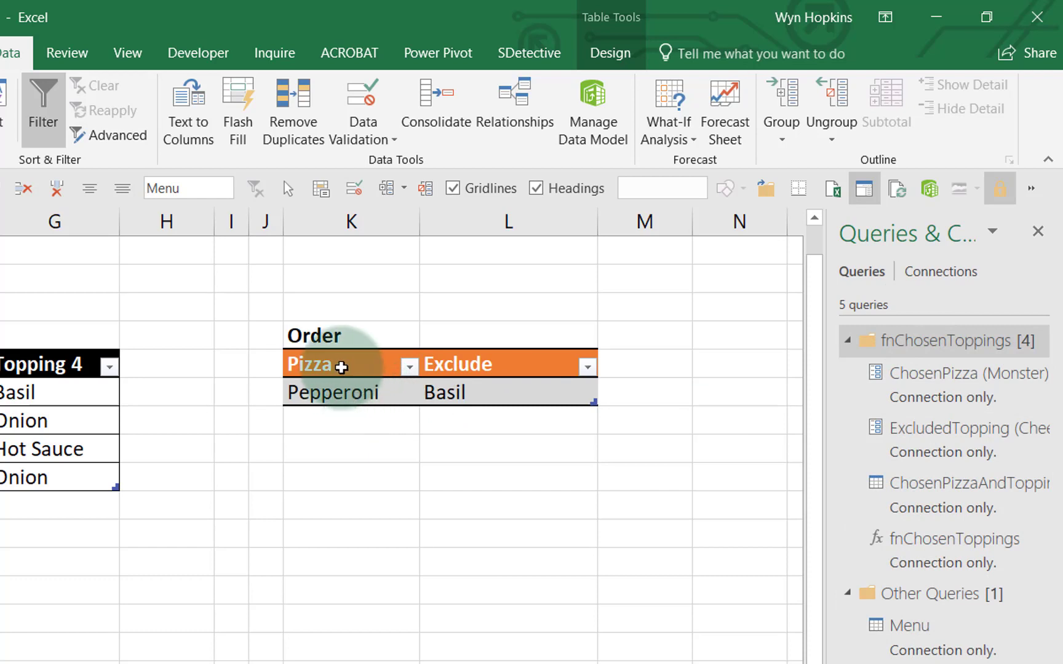
Select the Order table's Pizza and Exclude headings back on the worksheet.
click(338, 364)
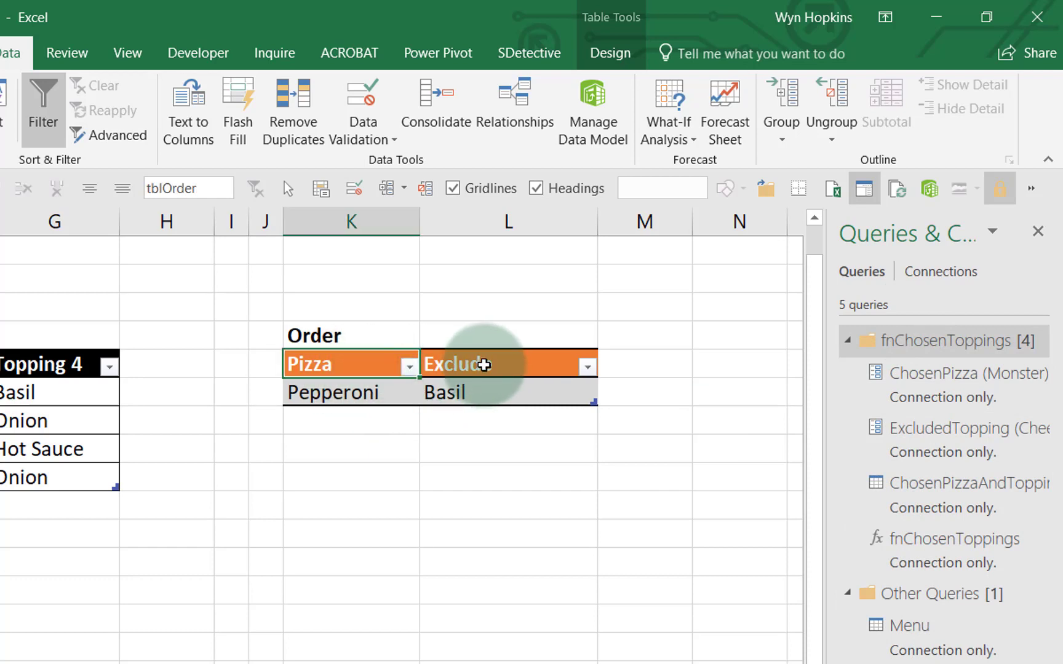
click(334, 392)
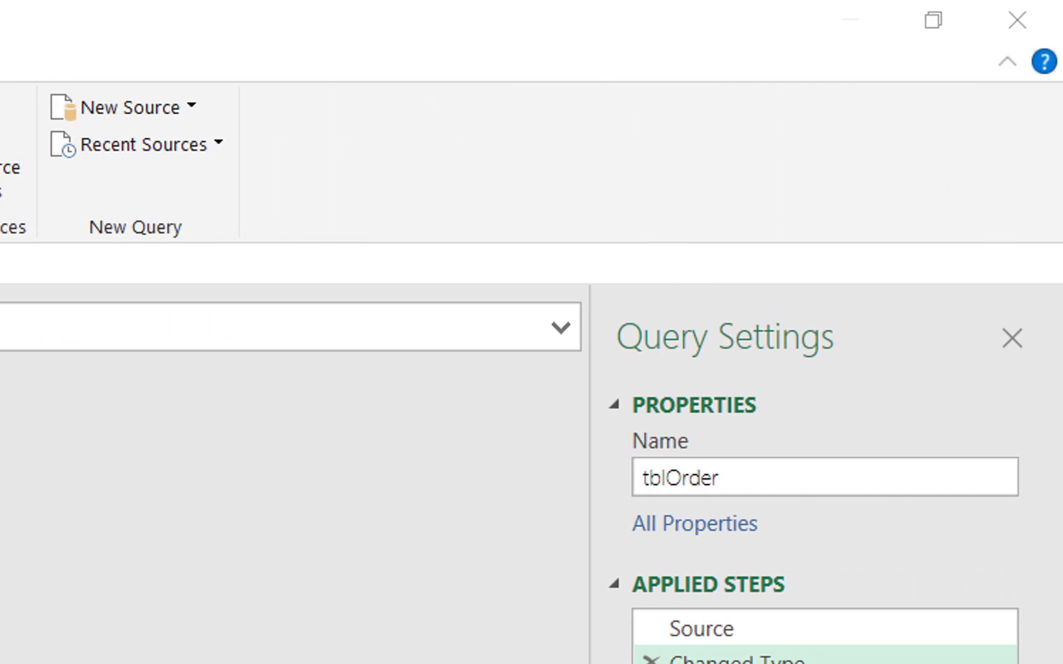
Rename the Order table's query to ChefsList in Query Settings.
double_click(681, 479)
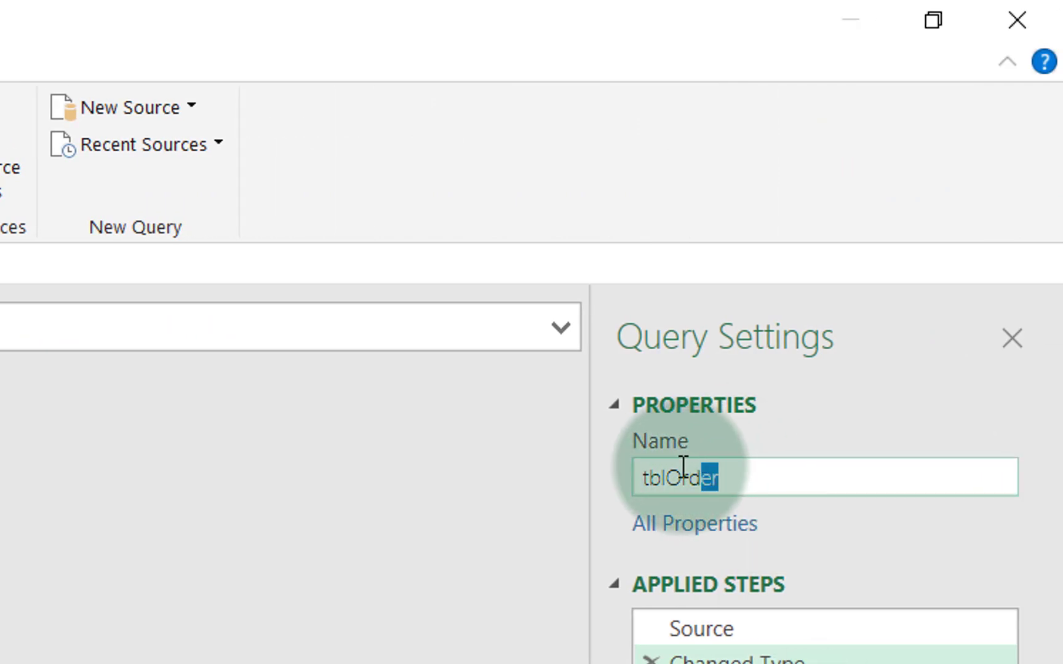
text(C)
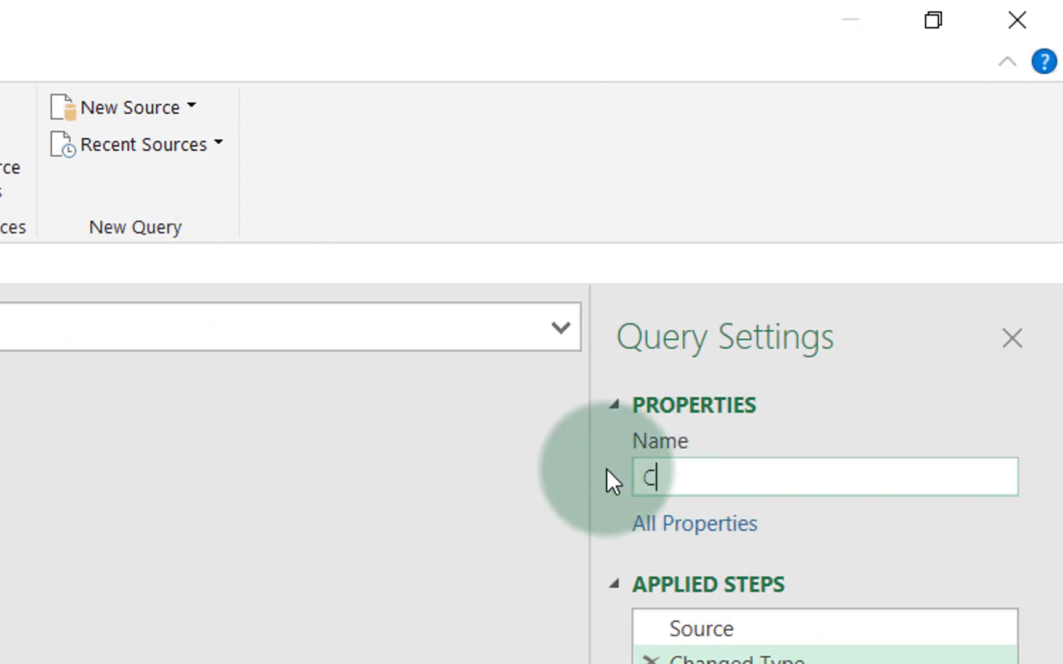
text(heft)
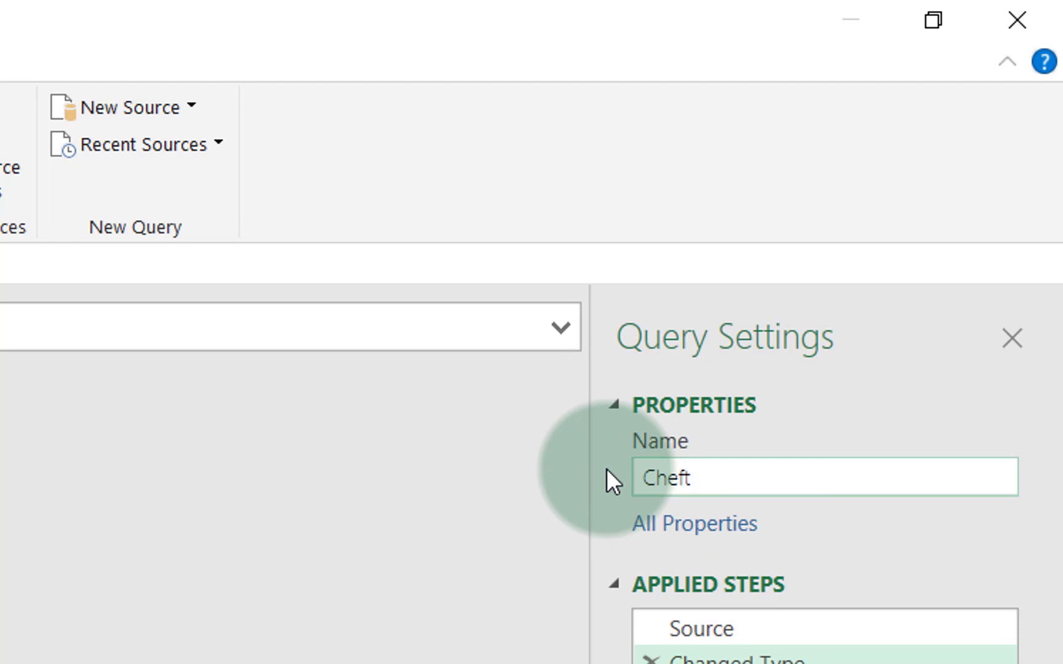
text(ChefsList)
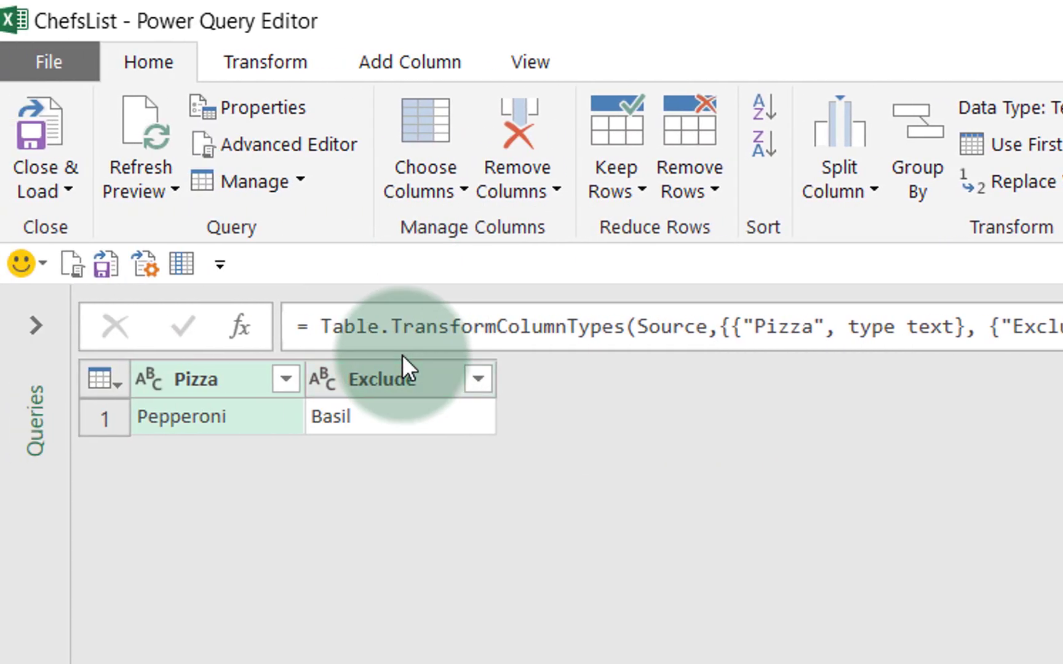
Invoke fnChosenToppings per row, feeding ChosenPizza from Pizza and ExcludedTopping from the Exclude column.
click(410, 62)
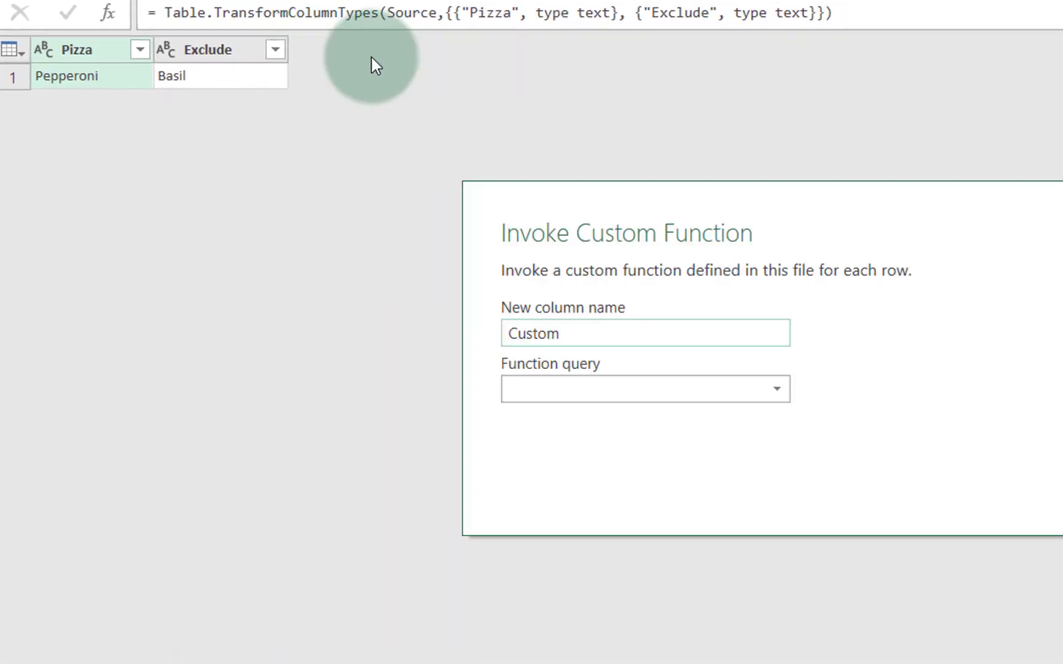
click(643, 389)
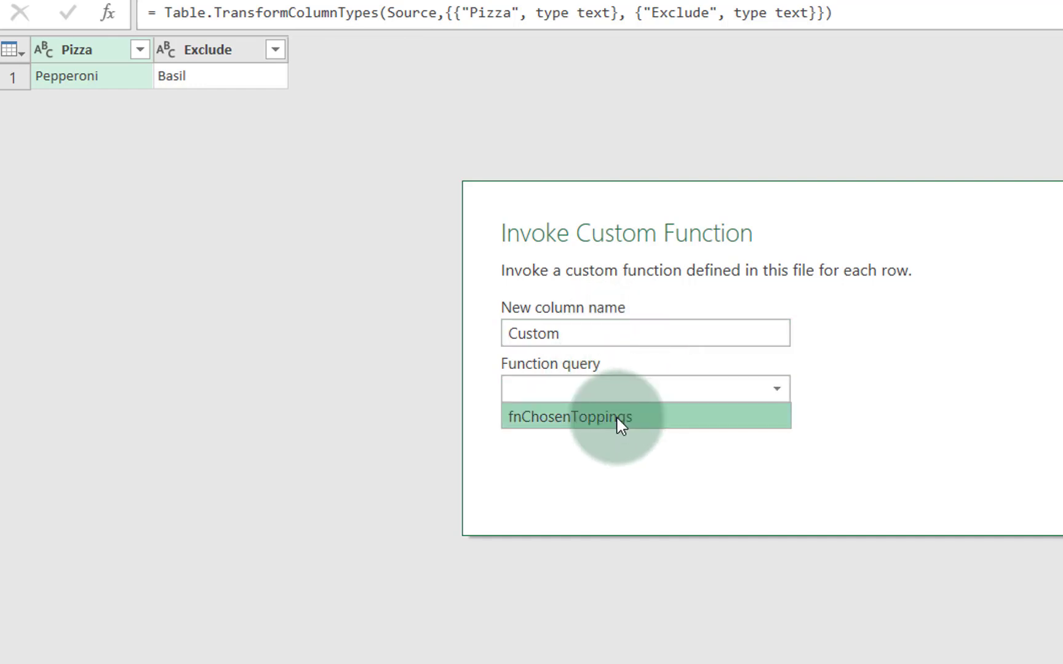
click(567, 417)
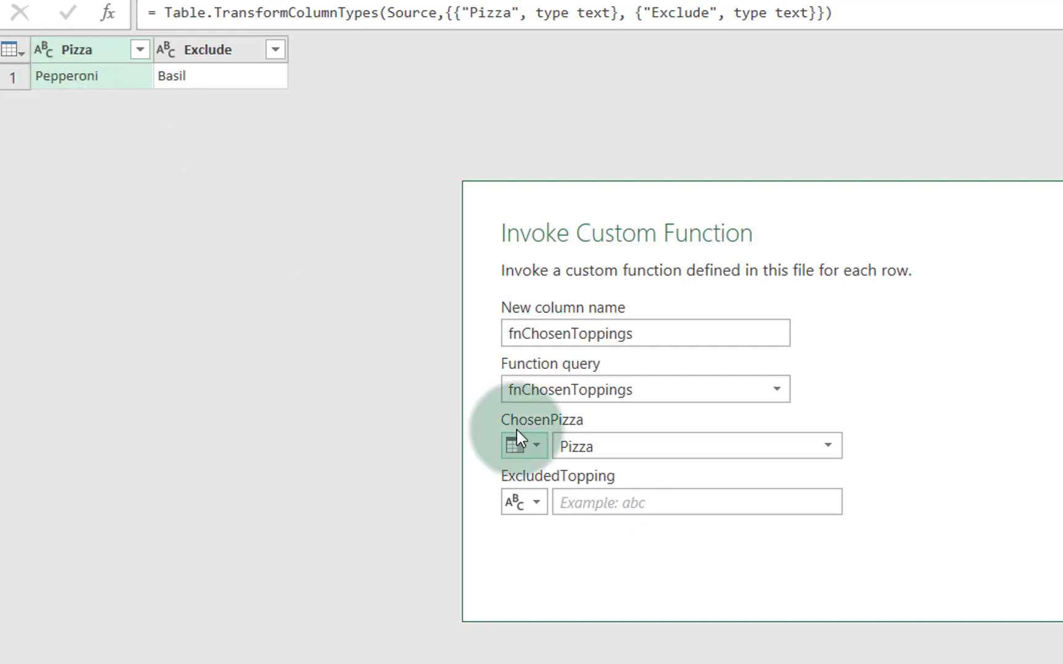
click(535, 502)
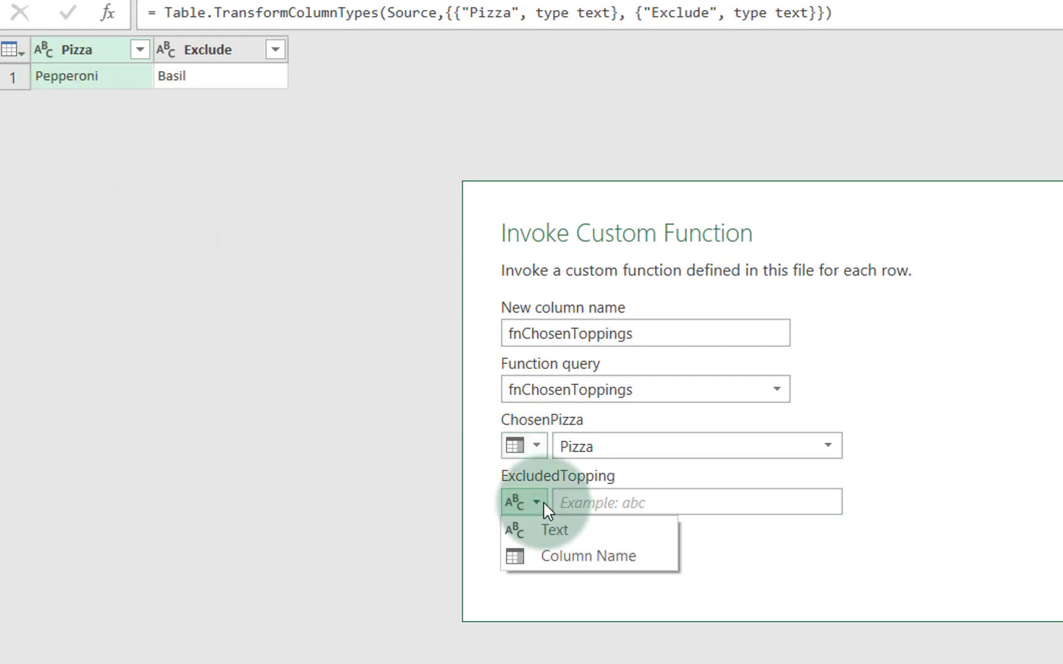
click(589, 556)
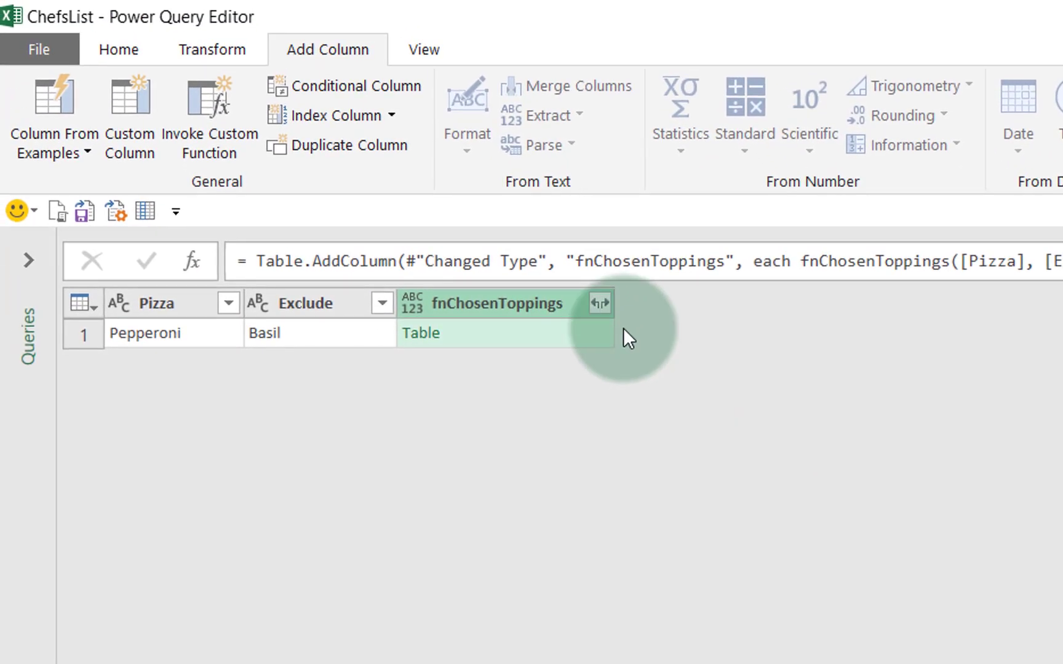
Expand the function results without the original column name prefix into a Chossen Toppings column.
click(600, 304)
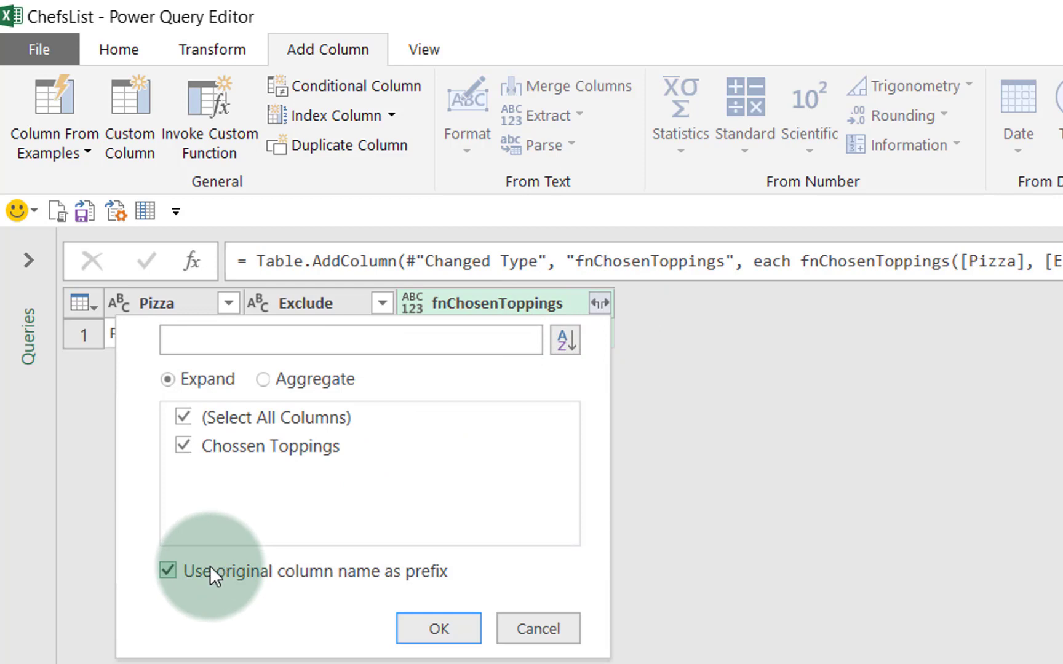
click(167, 572)
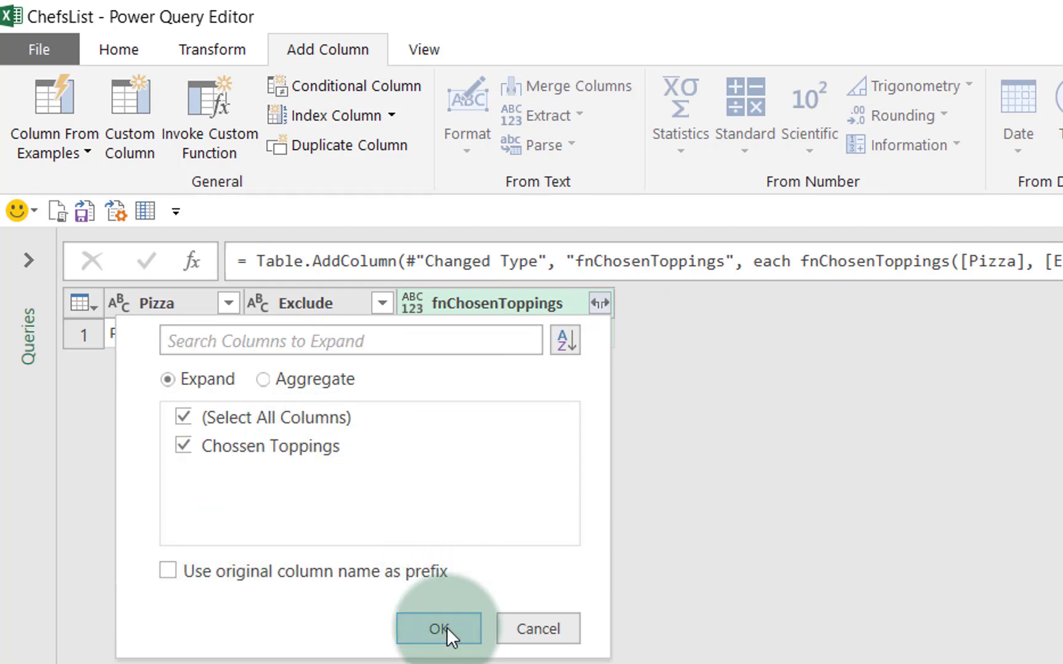
click(443, 630)
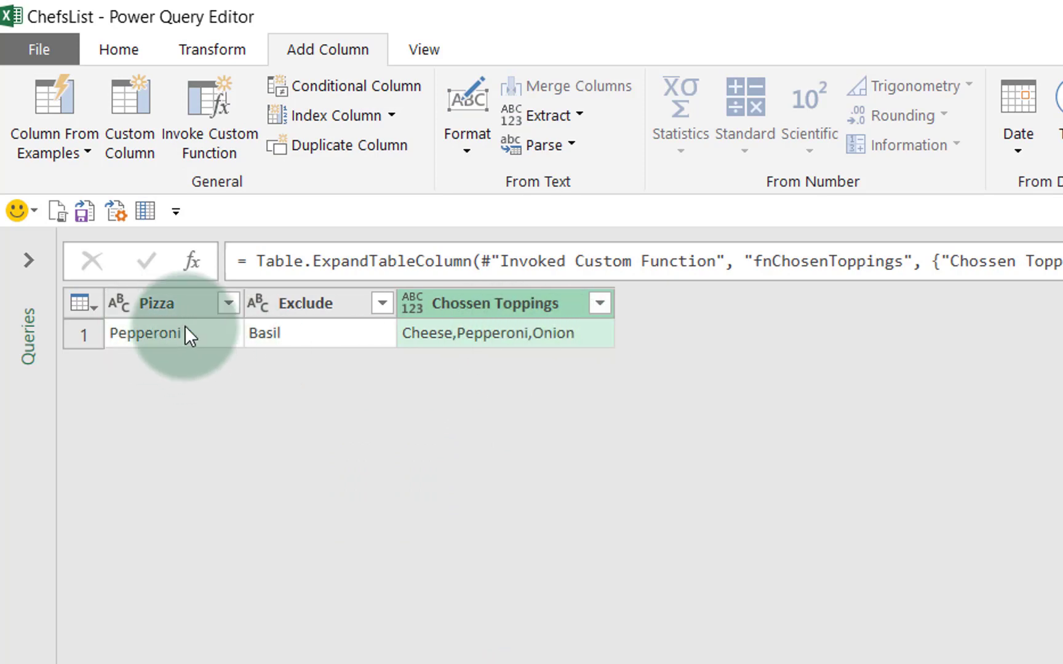
mouse_move(476, 367)
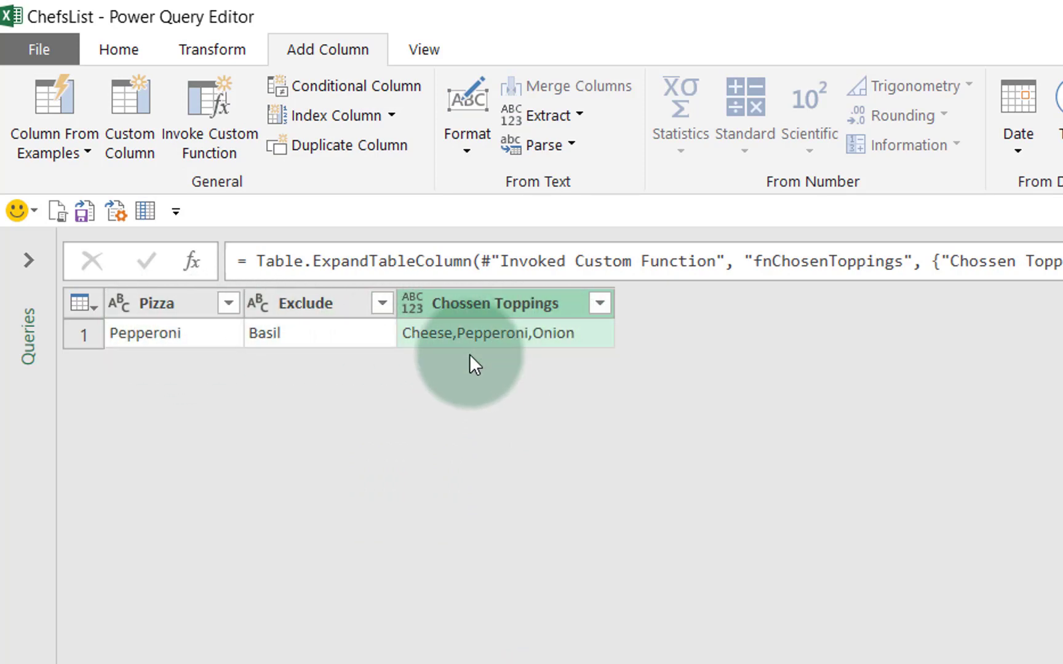
Set the Chossen Toppings column's data type to Text.
click(412, 302)
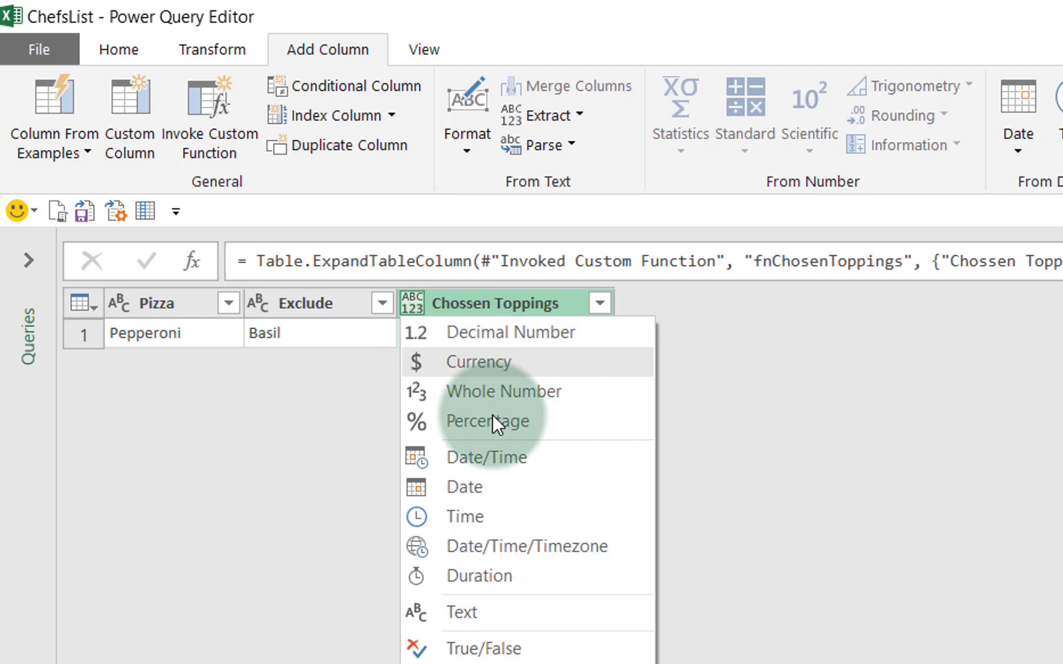
click(464, 613)
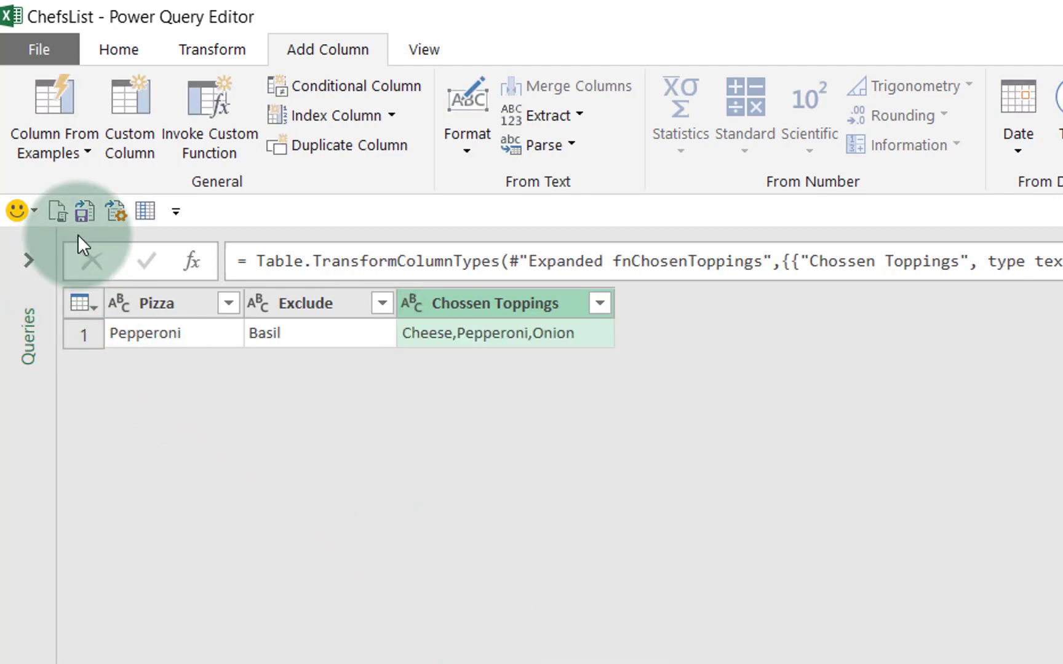
click(117, 50)
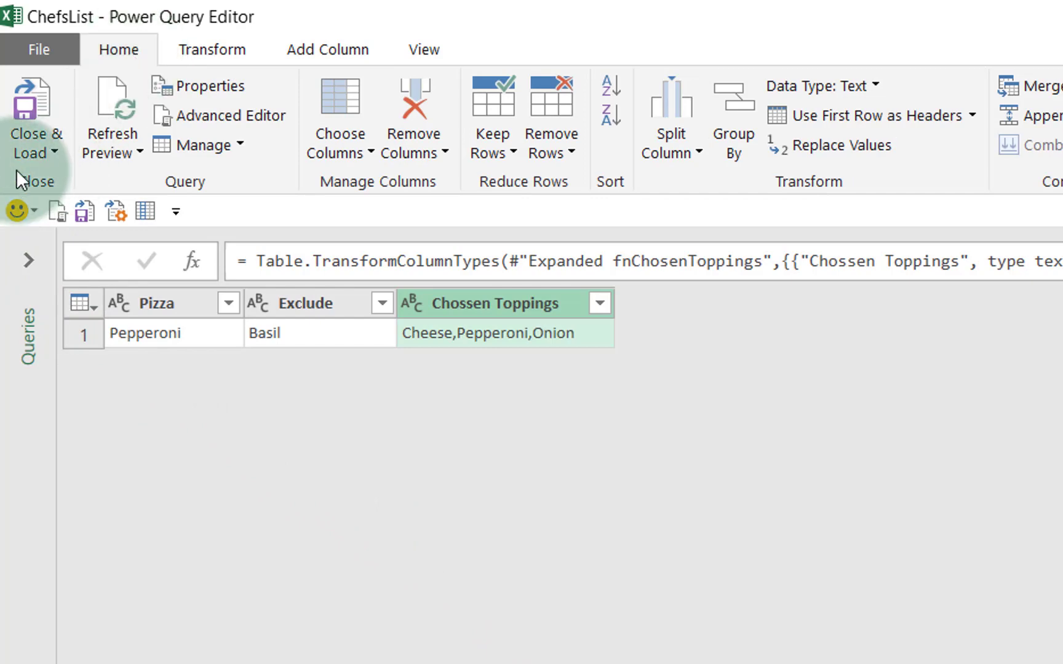
Load ChefsList as a table on the existing worksheet at cell K14.
click(31, 142)
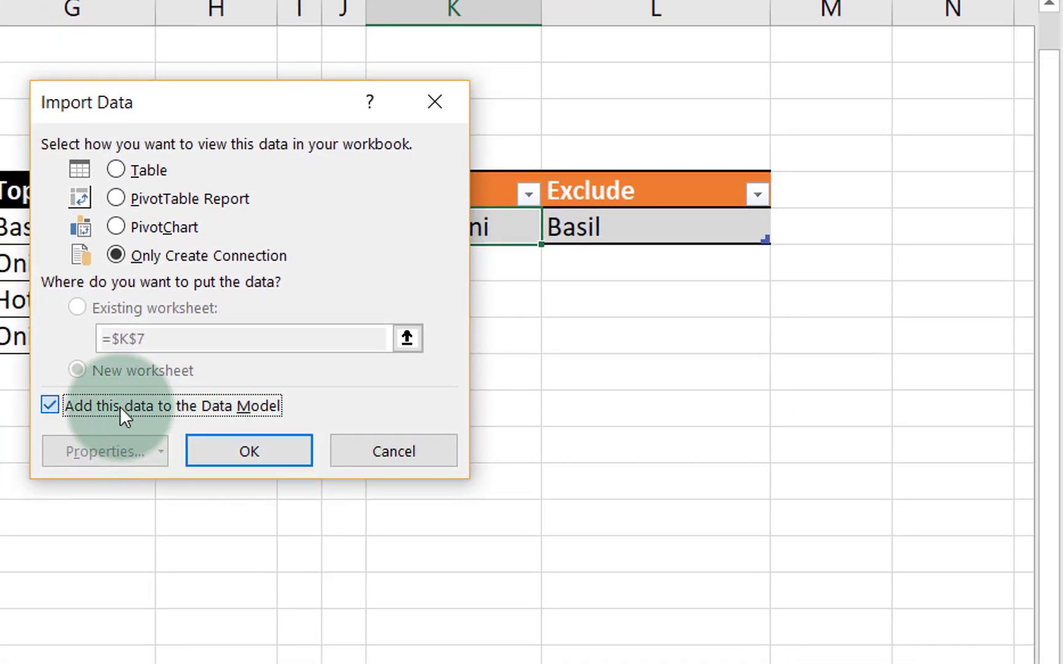
click(116, 171)
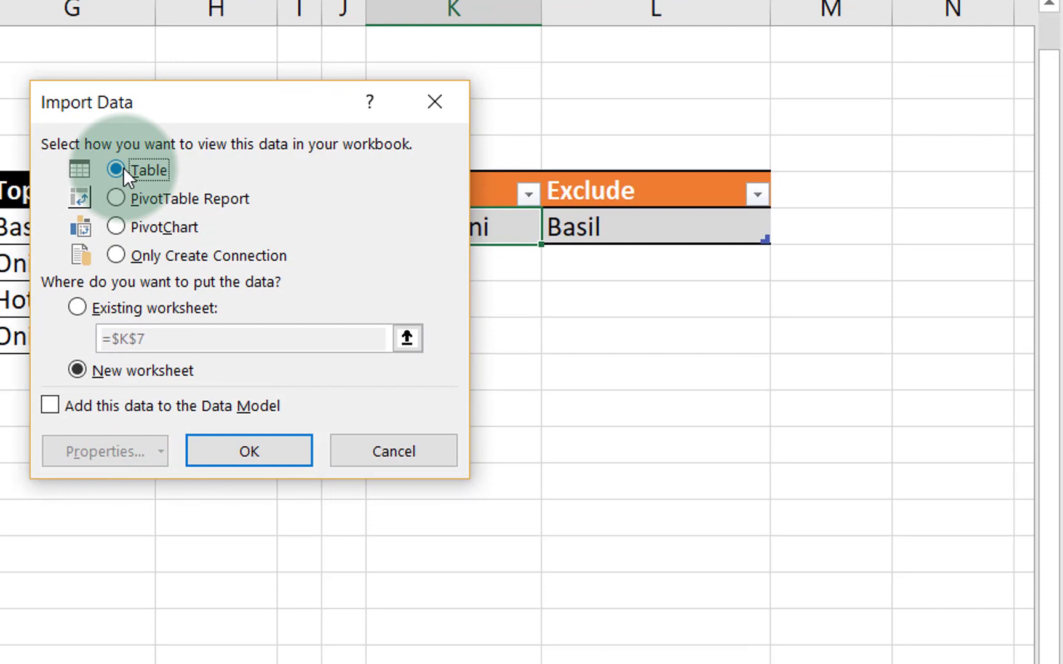
mouse_move(76, 322)
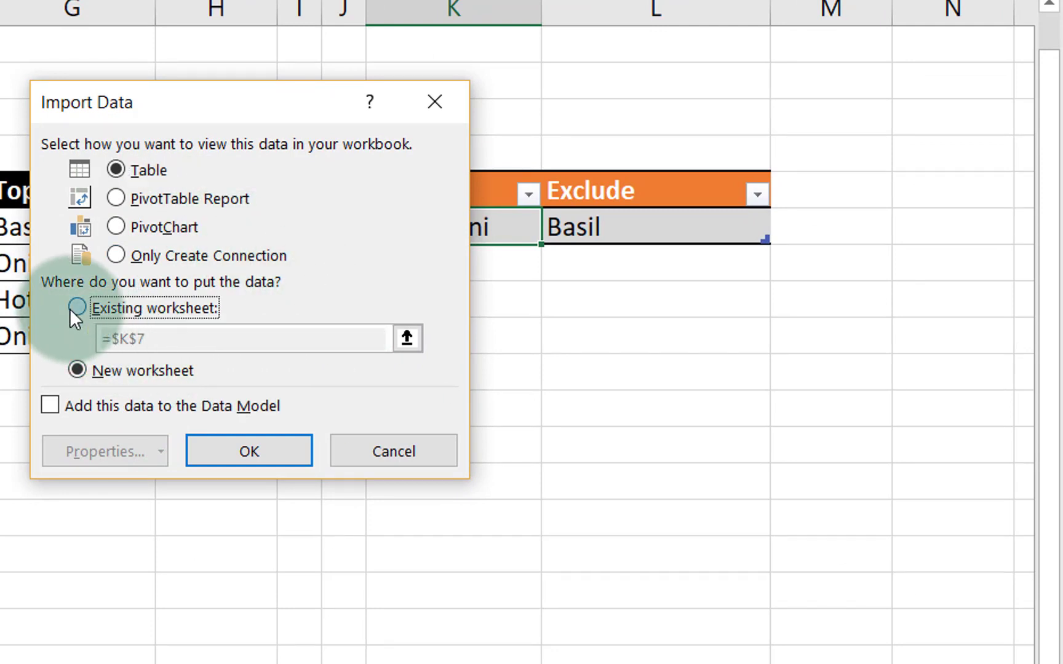
click(76, 308)
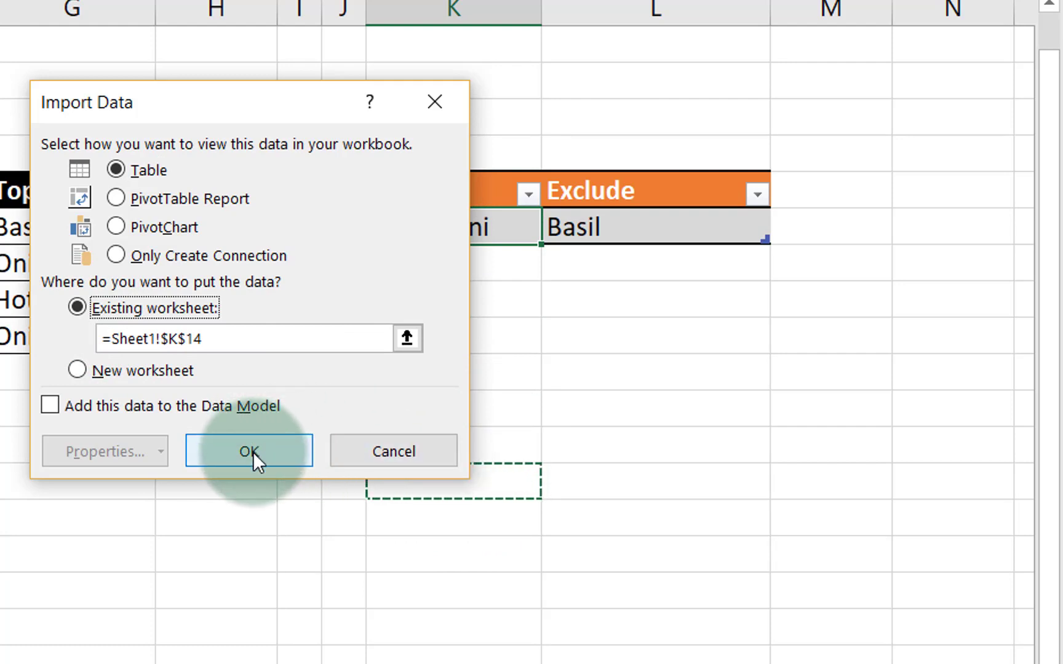
click(249, 450)
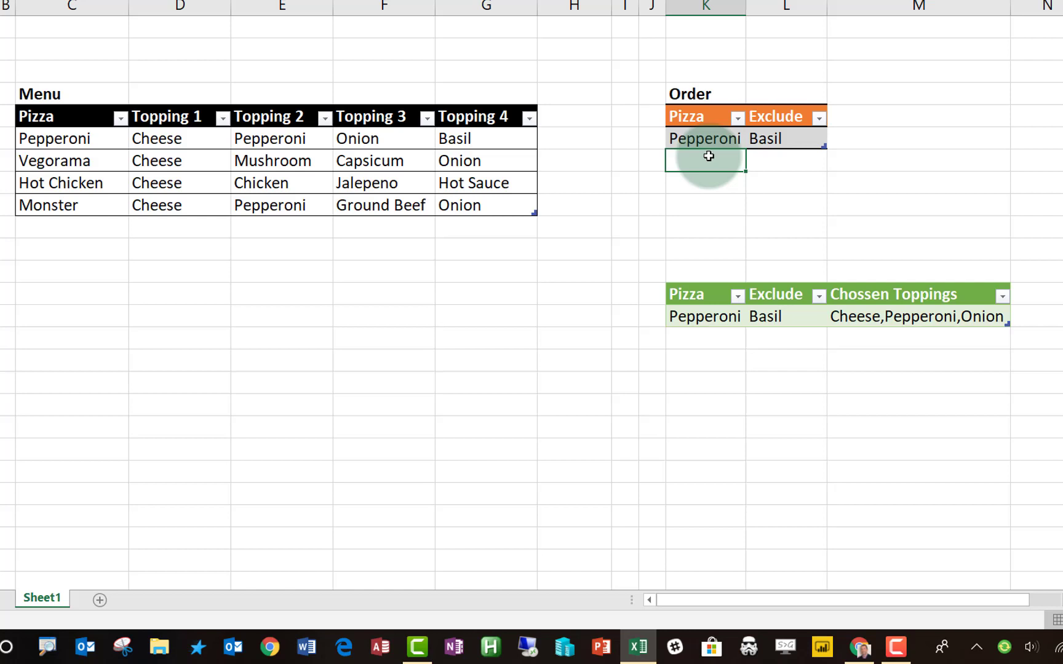
Add a Monster order excluding Cheese and refresh ChefsList to list its toppings.
text(Monster)
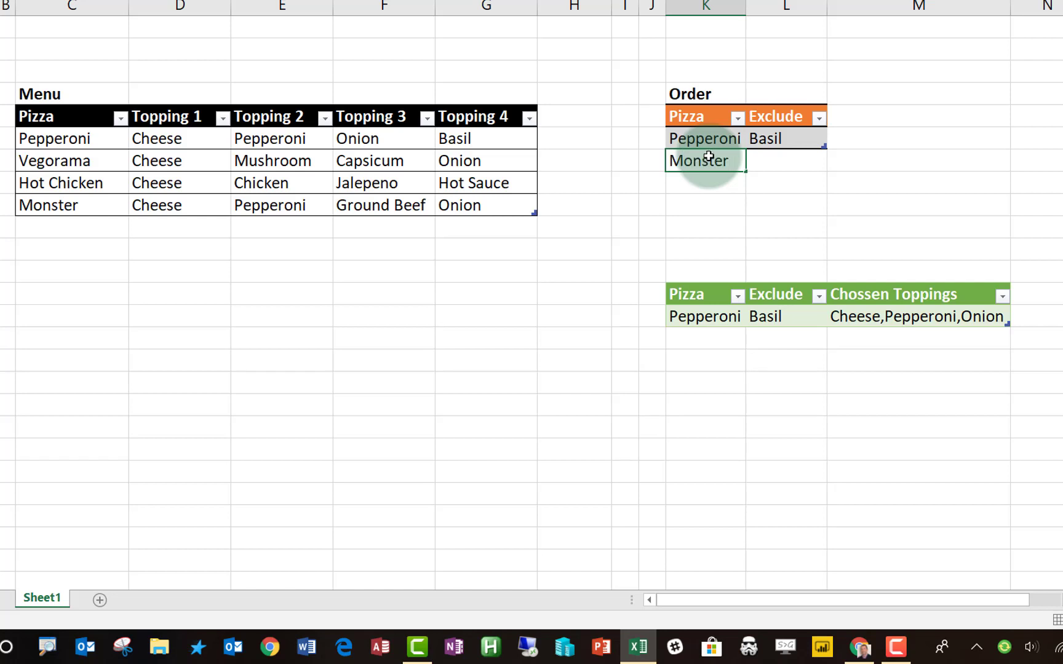
key(Enter)
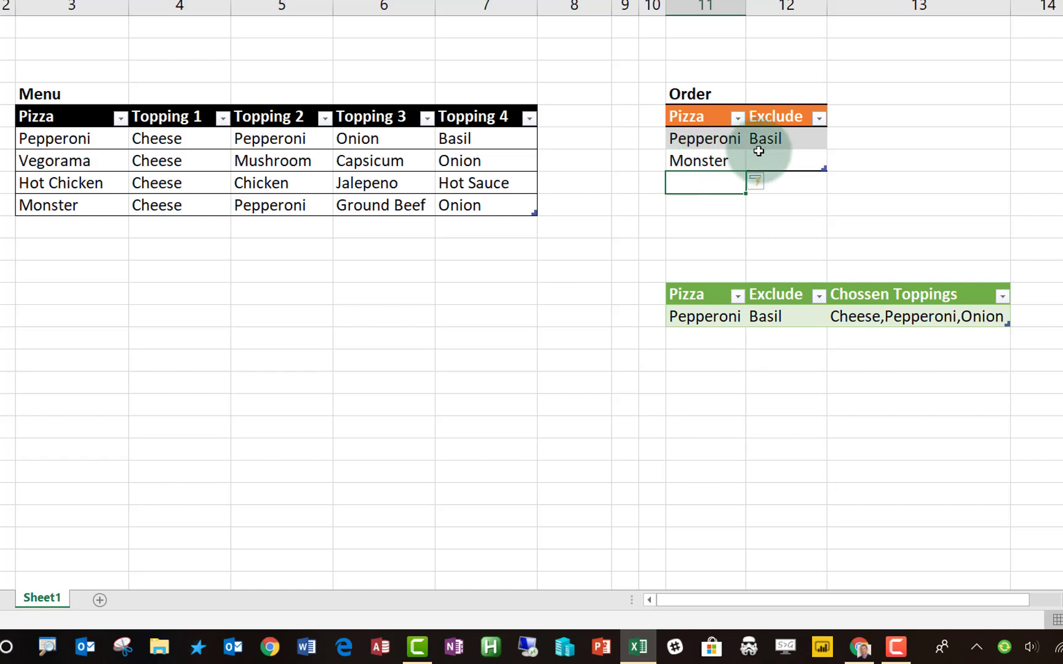
text(Chee)
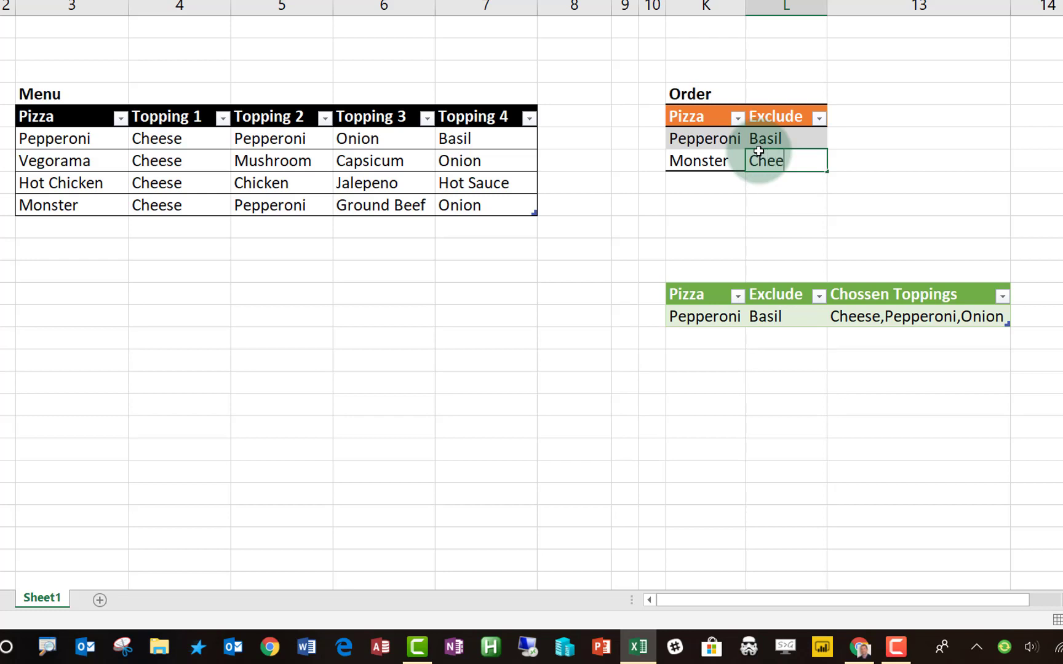
key(Enter)
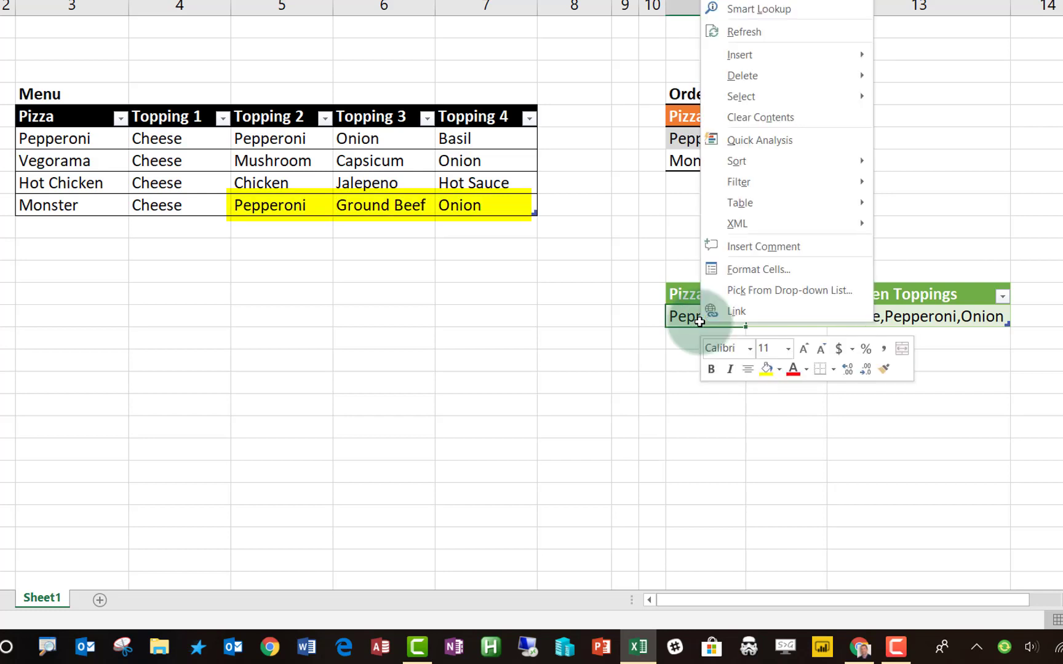
mouse_move(810, 38)
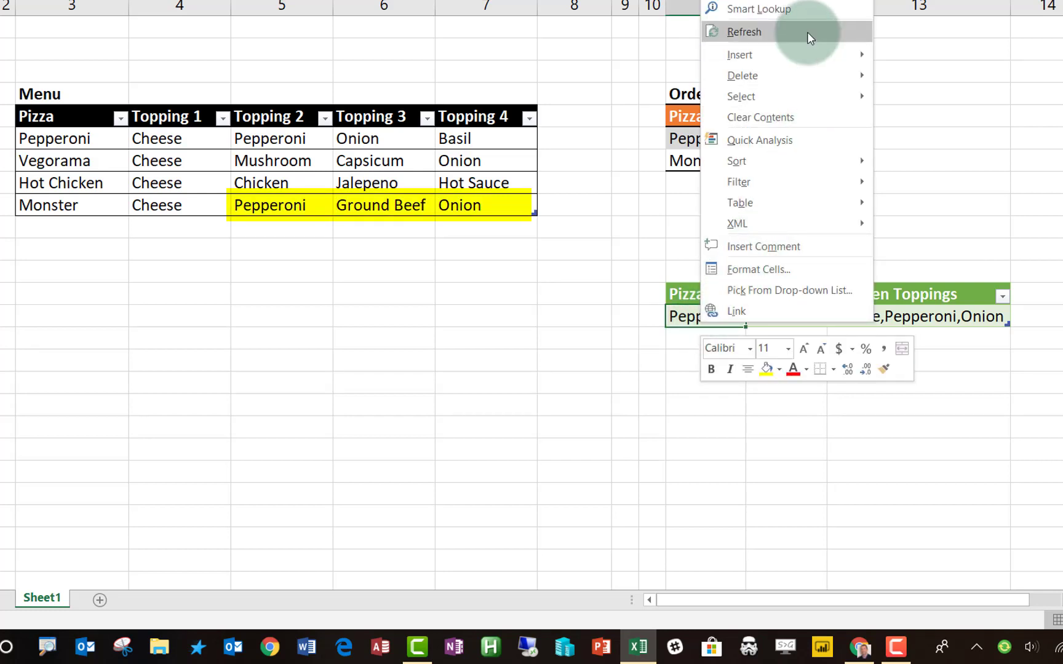
click(742, 32)
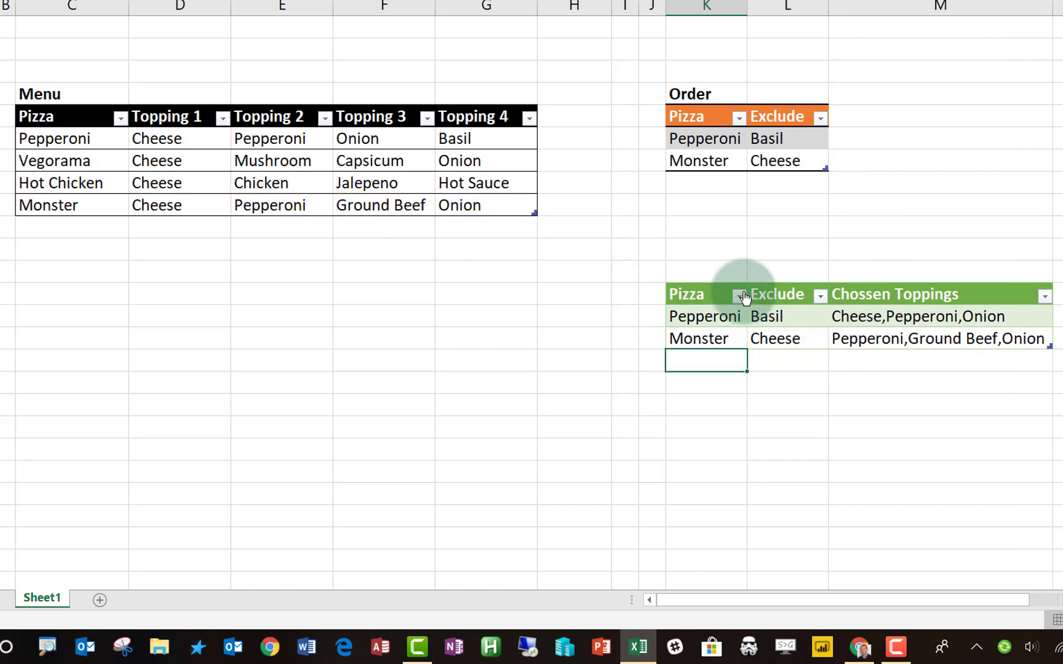
Add a Hot Chicken order with no exclusion and bring up ChefsList's refresh options.
text(H)
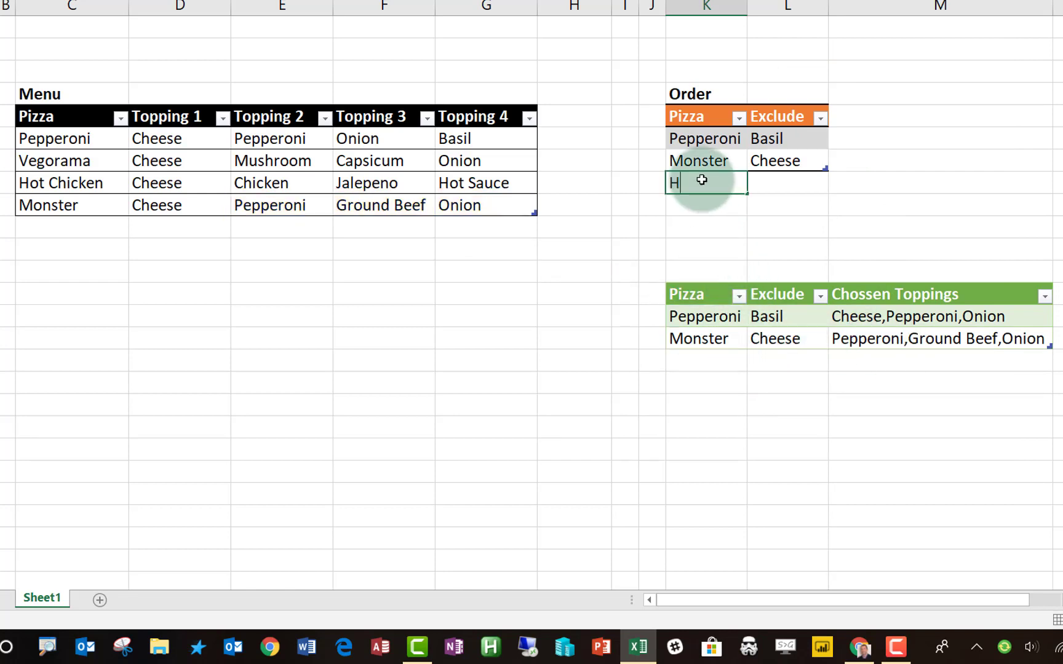
text(ot Chicken)
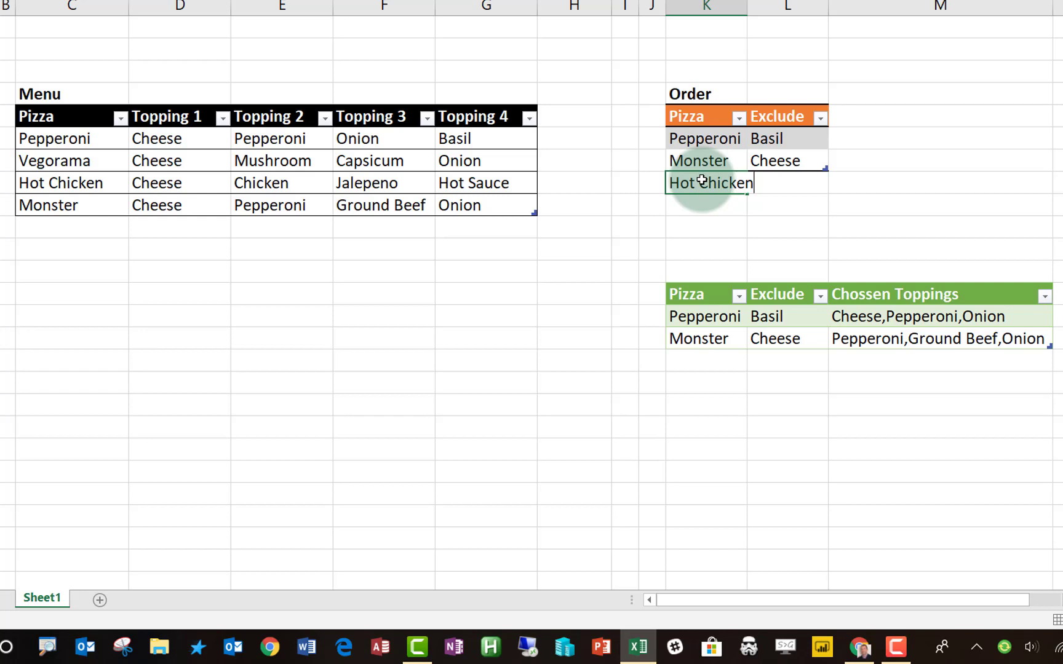
key(Tab)
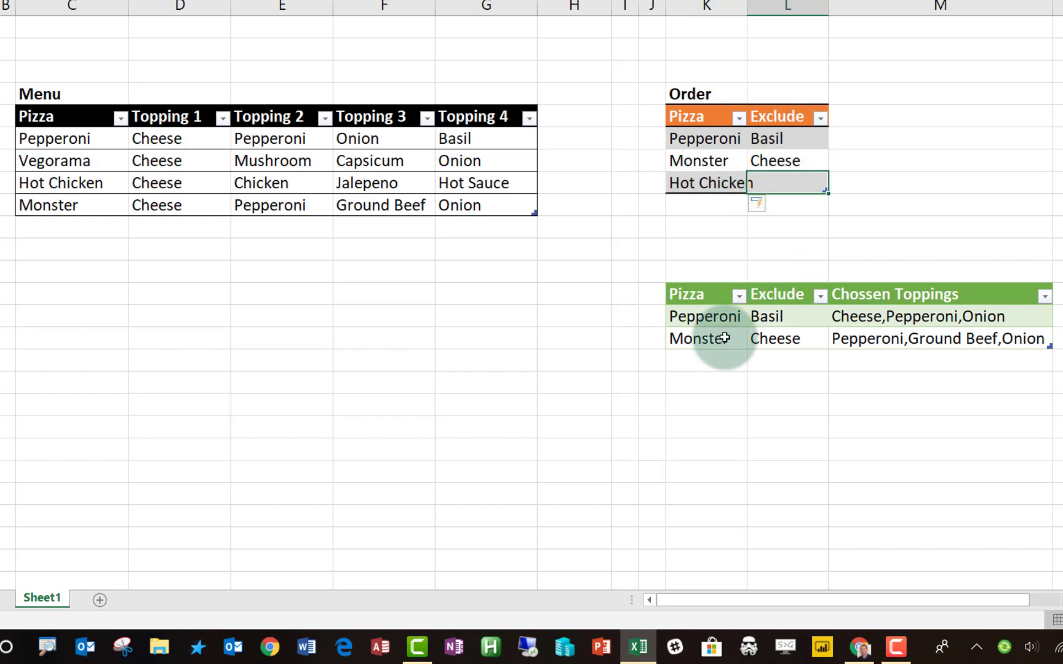
right_click(699, 338)
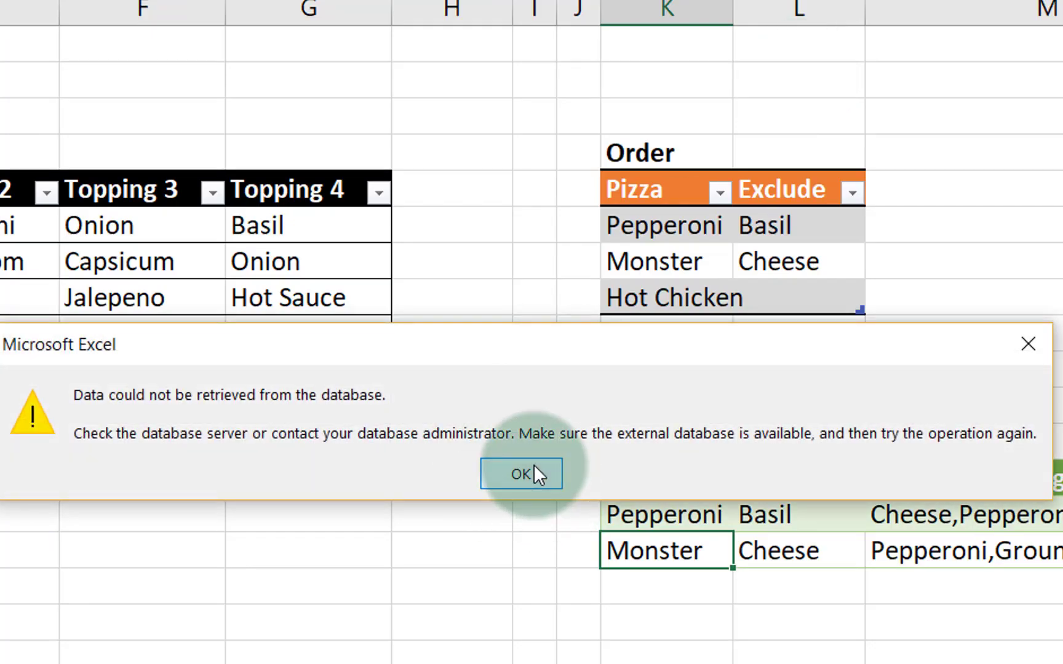
Dismiss the retrieval error, edit ChefsList from Queries & Connections and view its Source step.
click(520, 473)
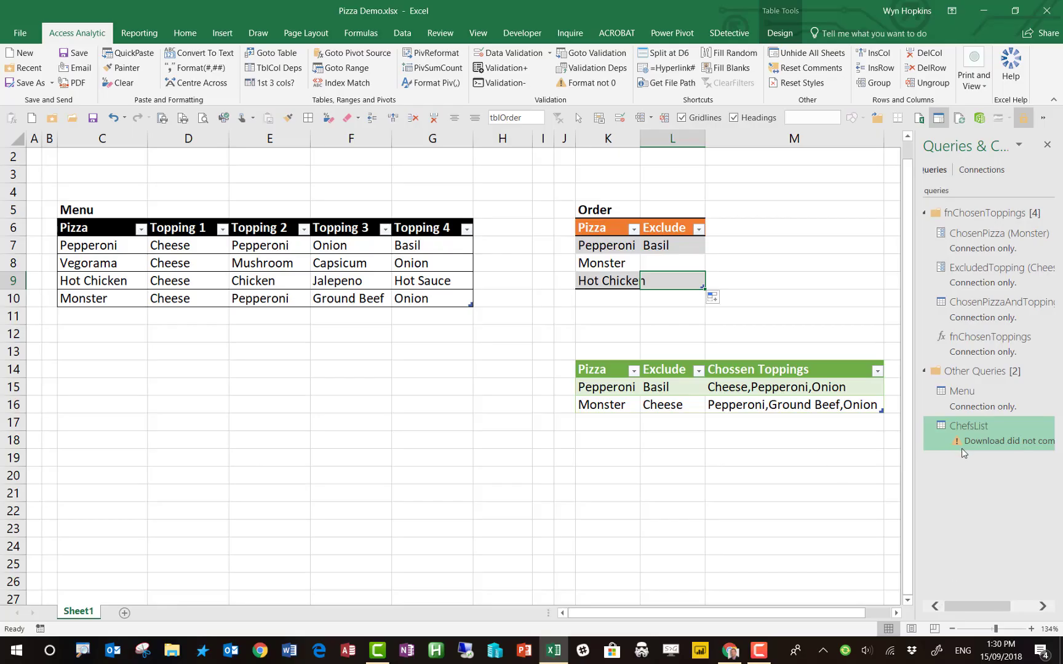
click(967, 425)
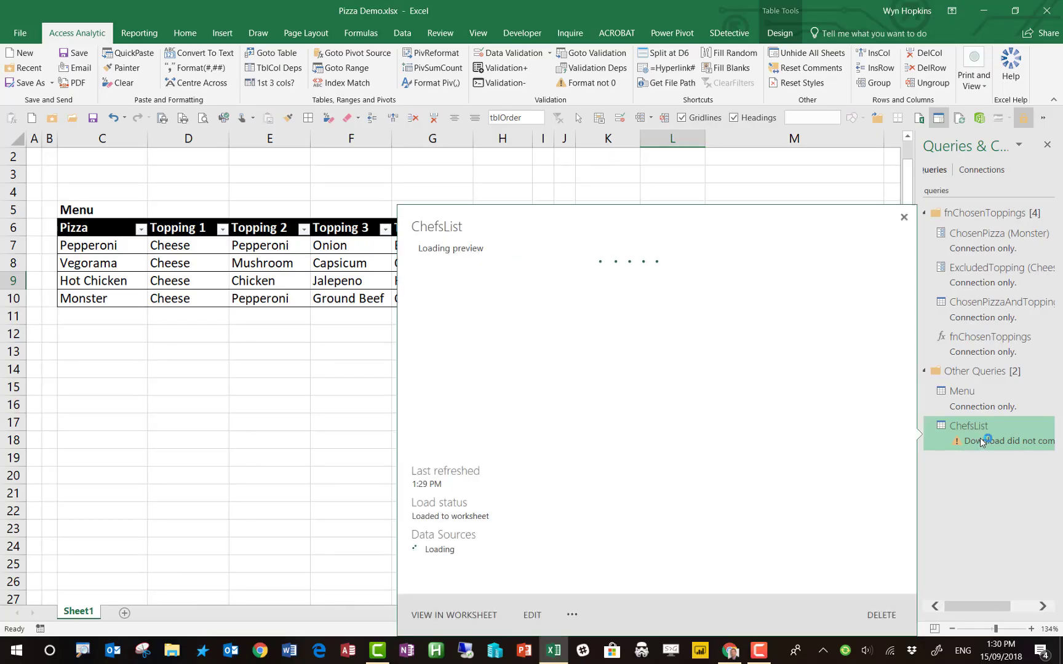
click(532, 615)
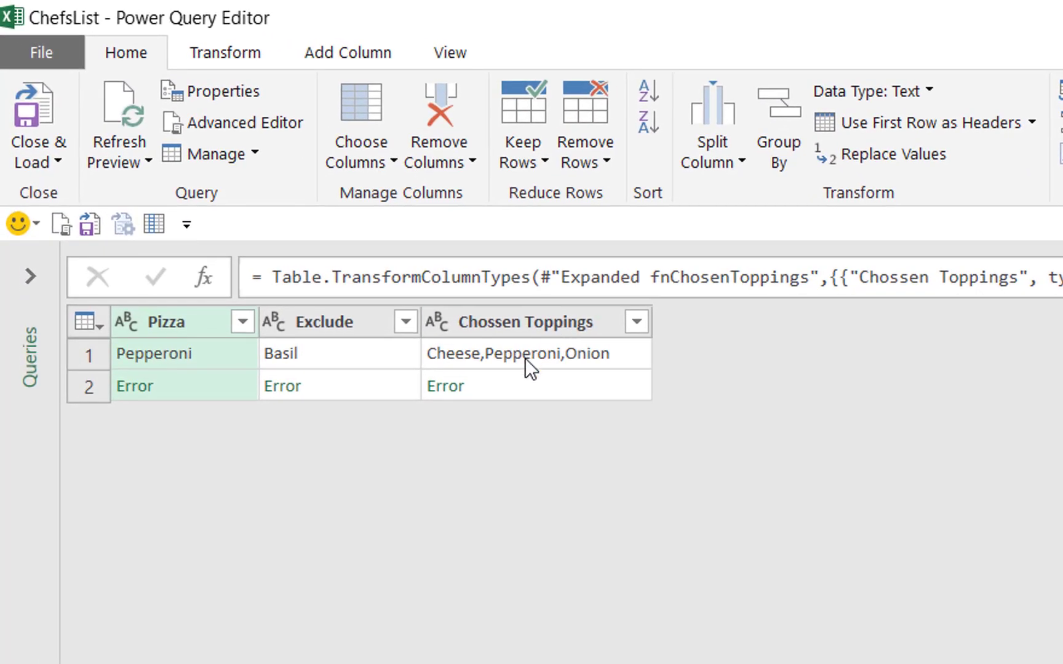
mouse_move(528, 370)
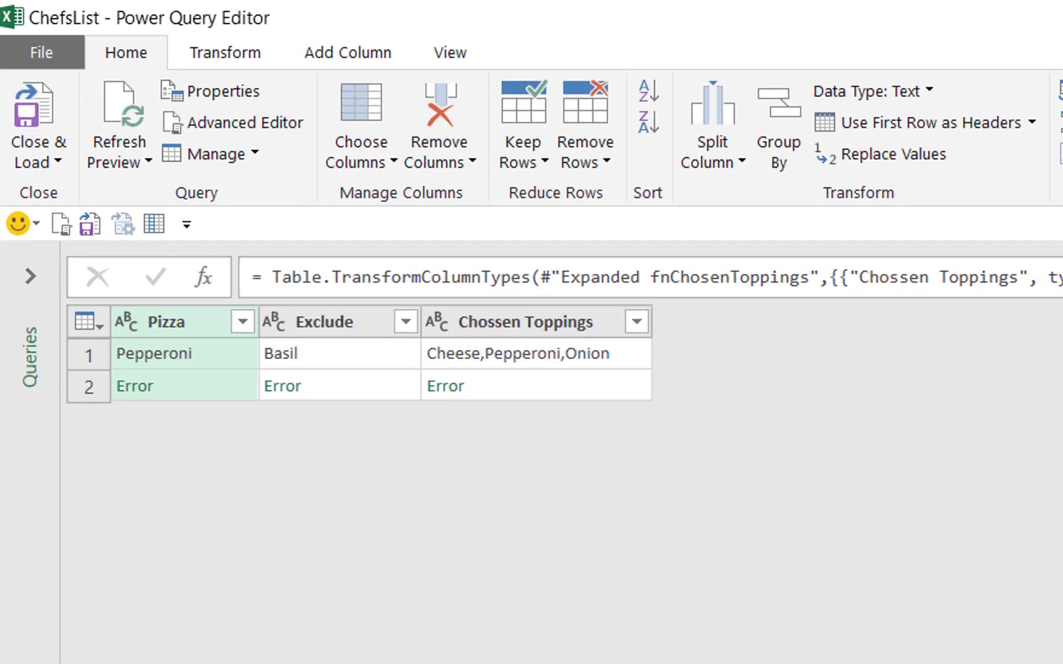
click(975, 241)
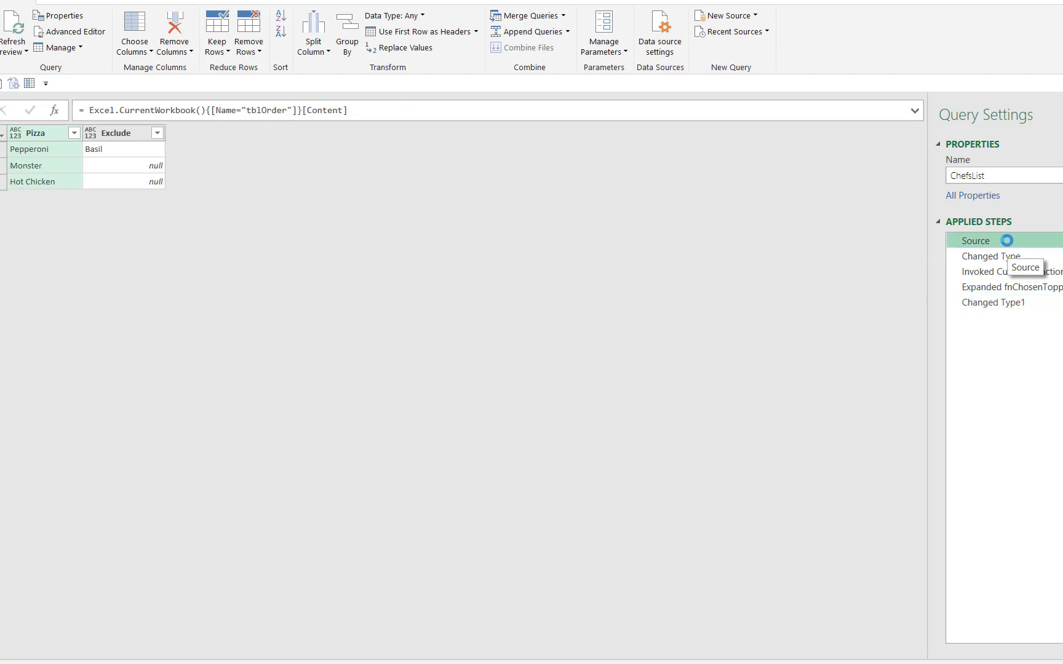
mouse_move(1001, 256)
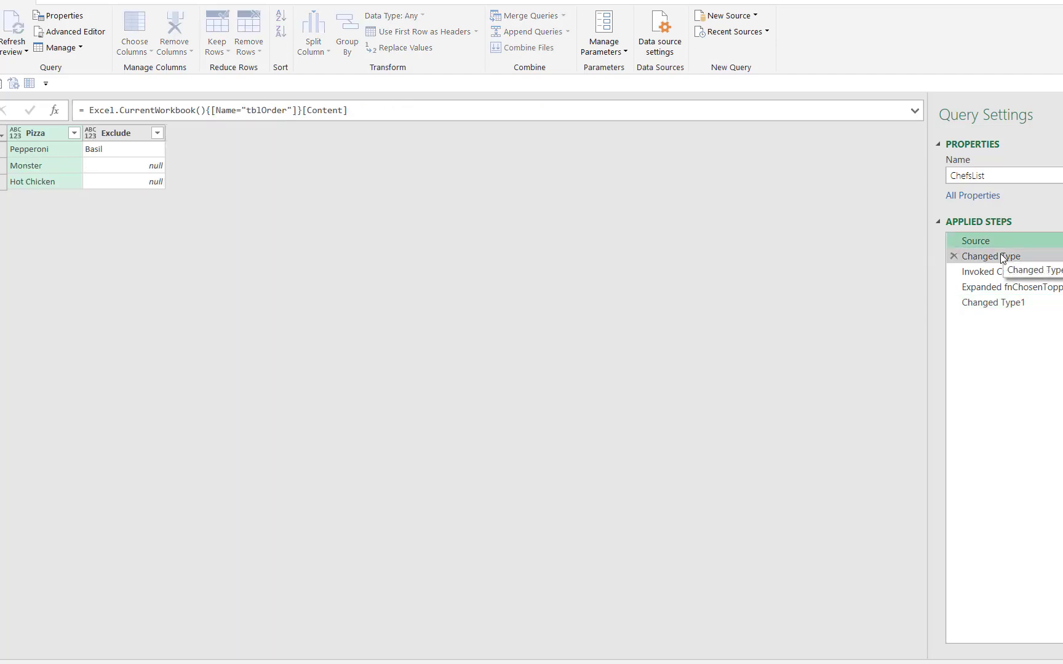
click(991, 255)
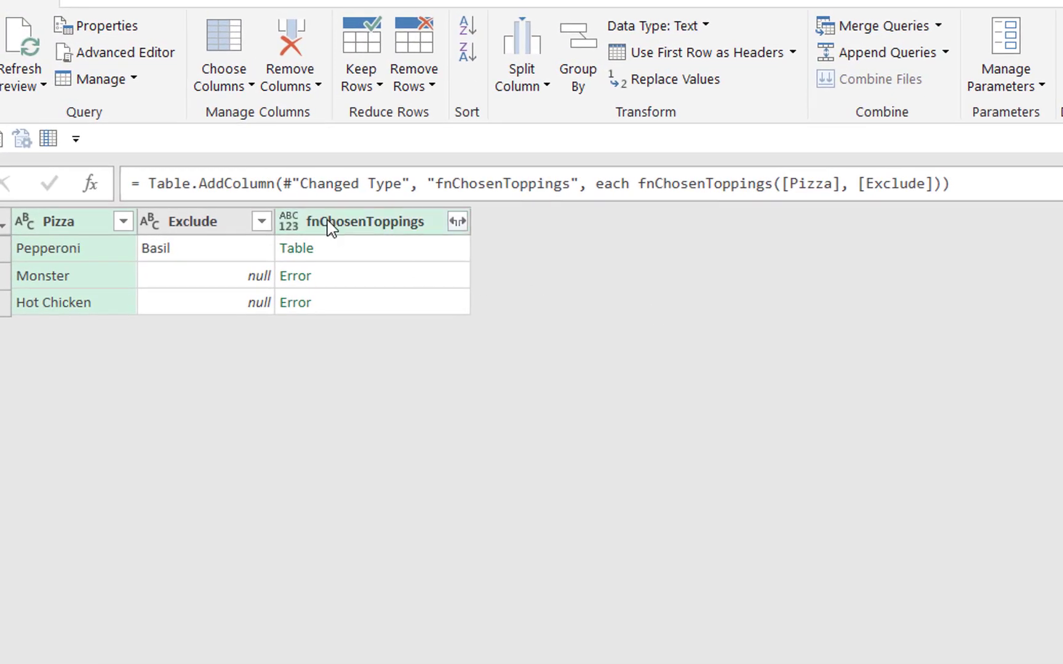
mouse_move(241, 294)
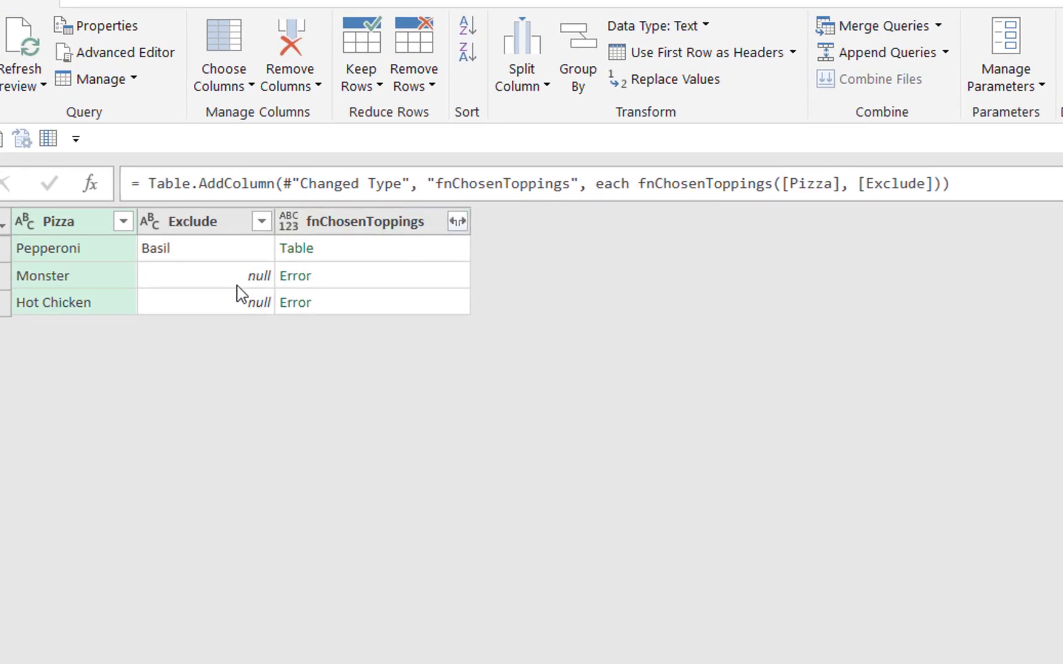
mouse_move(258, 289)
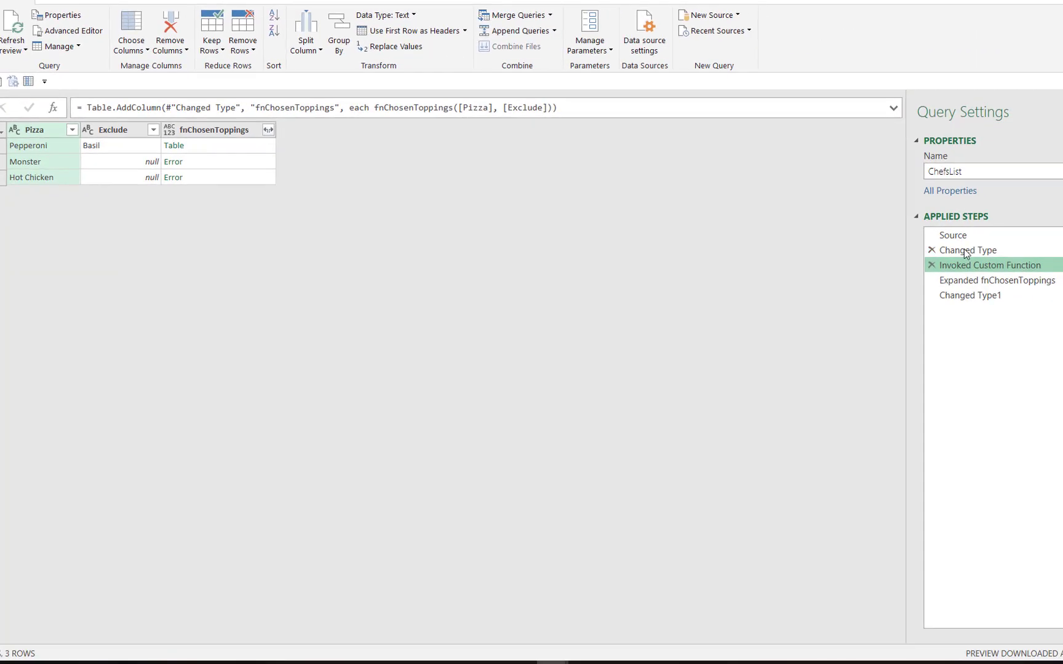
click(967, 250)
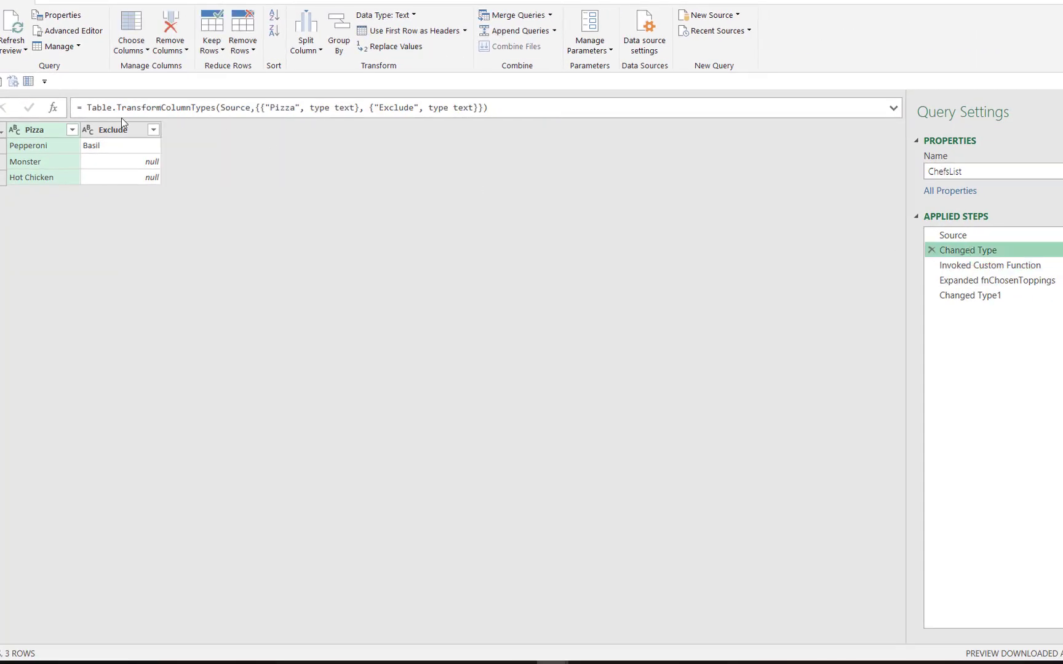
right_click(111, 129)
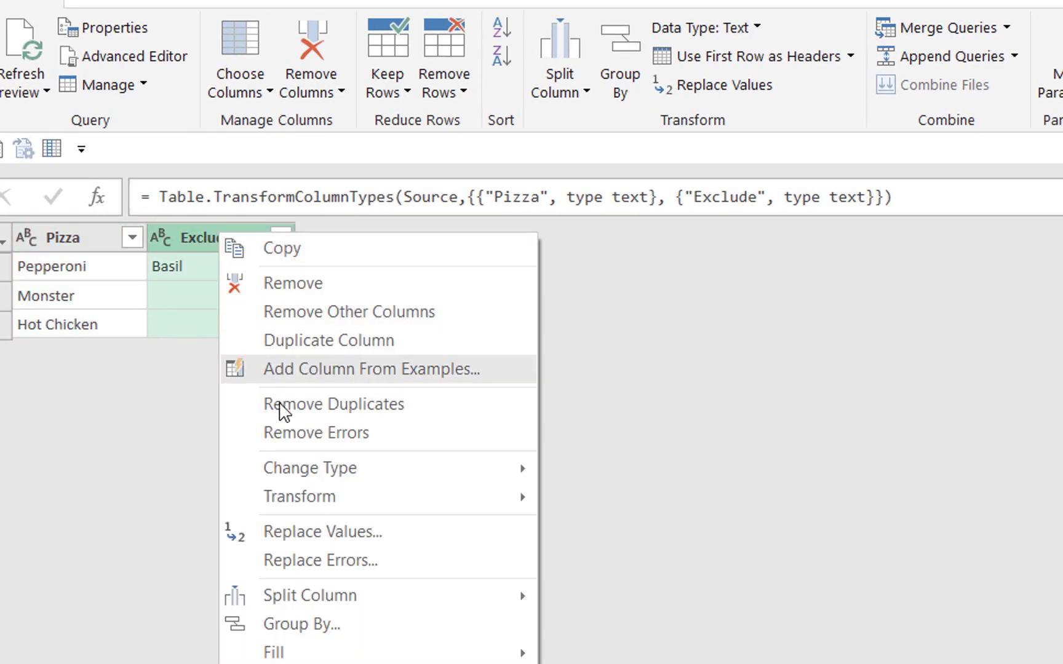
Replace null values in the Exclude column with blanks.
click(321, 531)
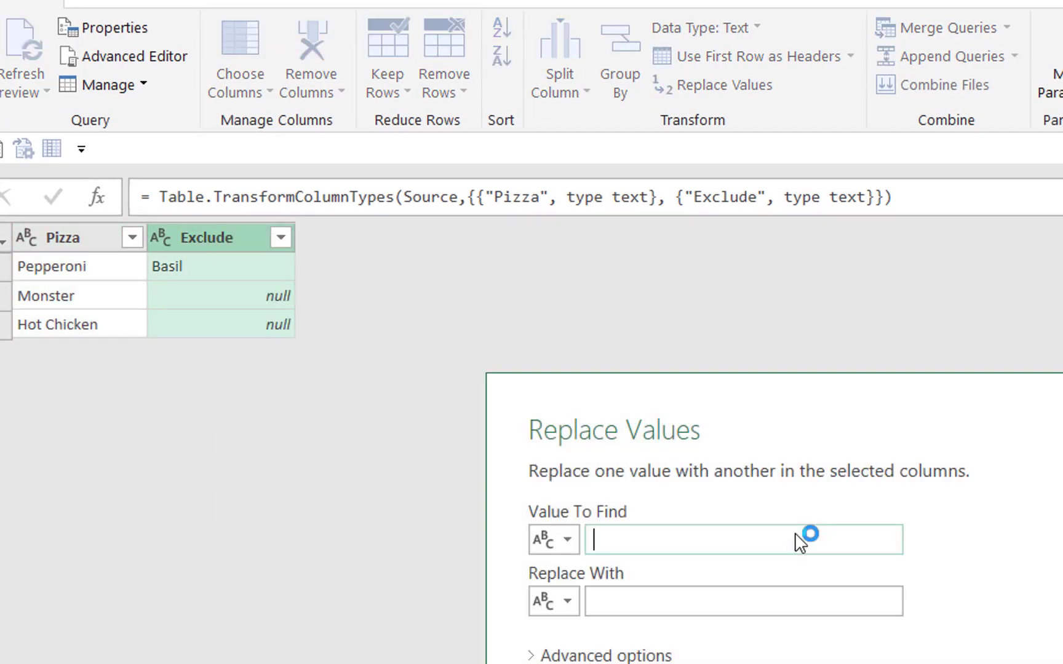
text(null)
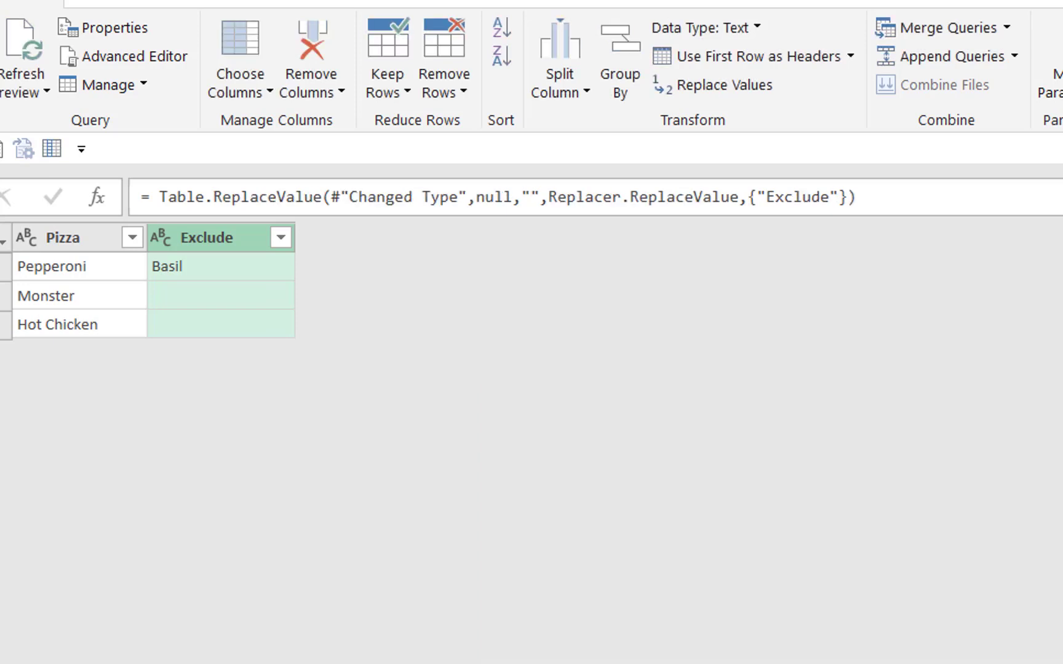
Review the Invoked Custom Function and Expanded fnChosenToppings steps, previewing Monster's nested toppings.
click(994, 278)
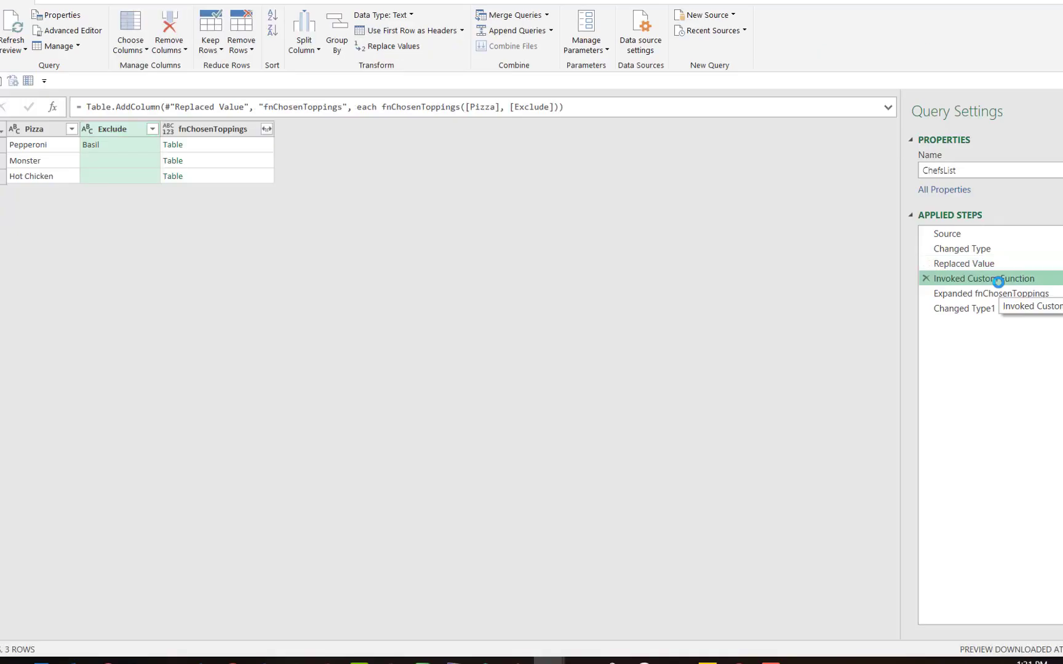
click(989, 294)
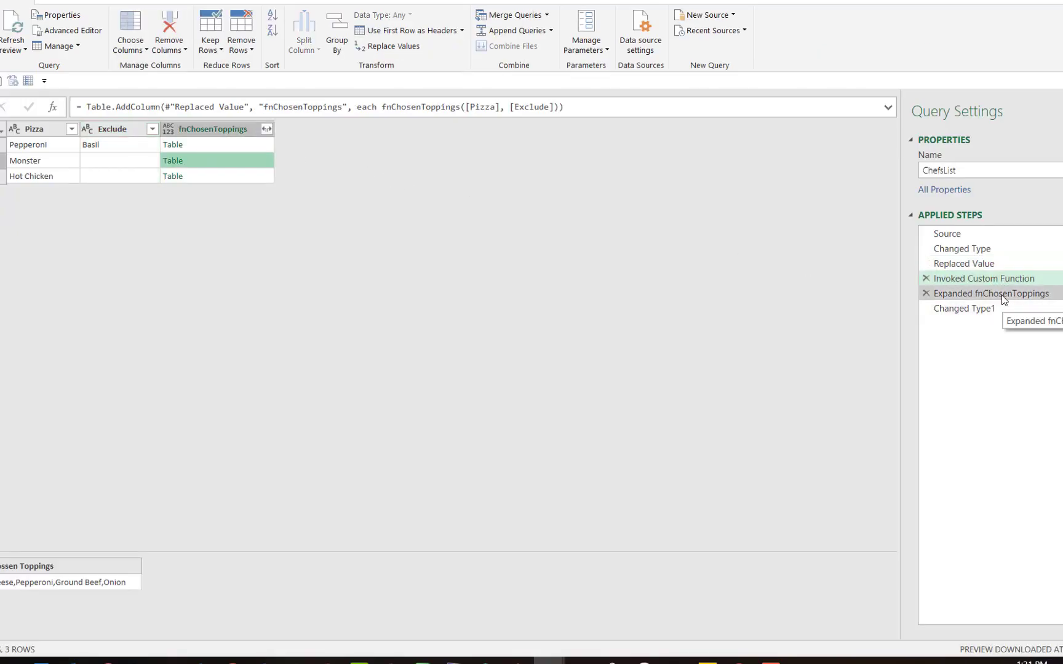
click(1001, 293)
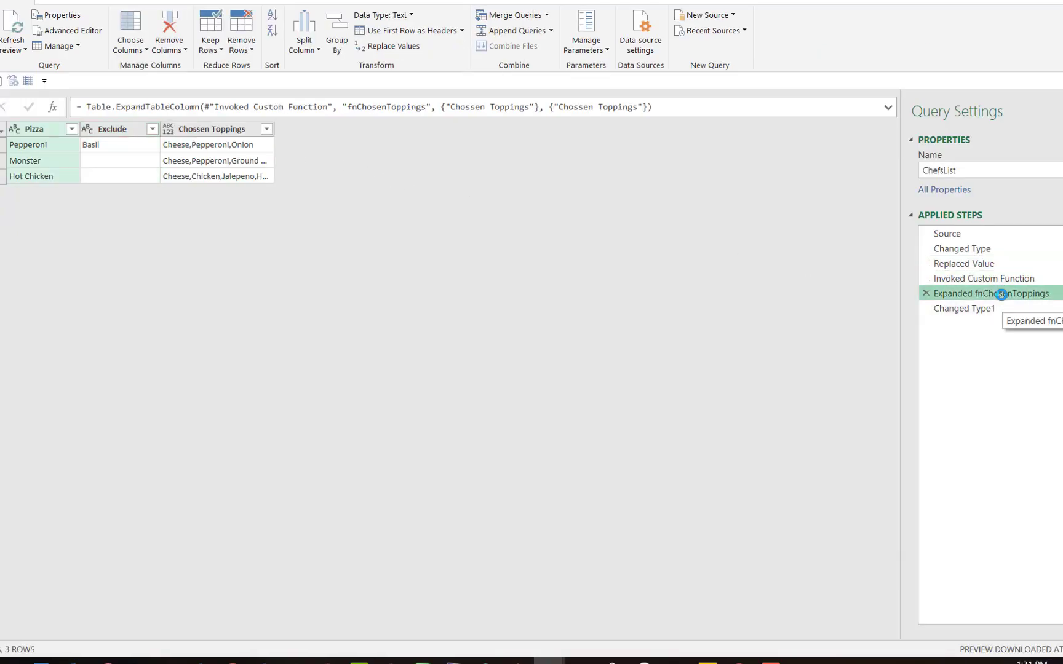
click(970, 308)
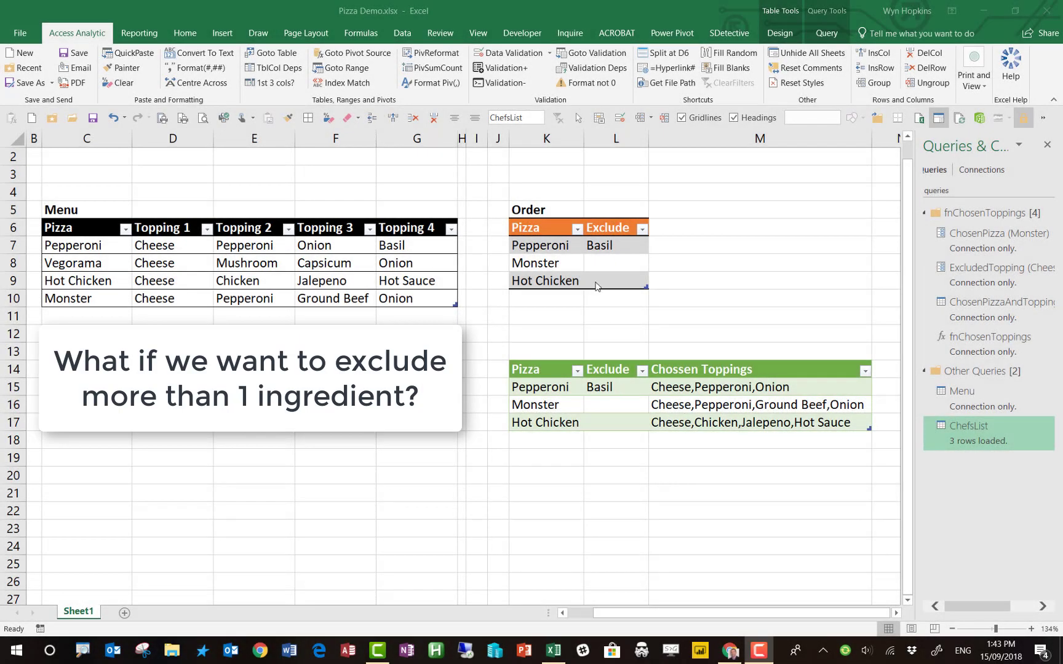
Set Pepperoni's exclusion to Basil,Onion, refresh, and reopen the ChosenPizzaAndTopping query.
click(606, 245)
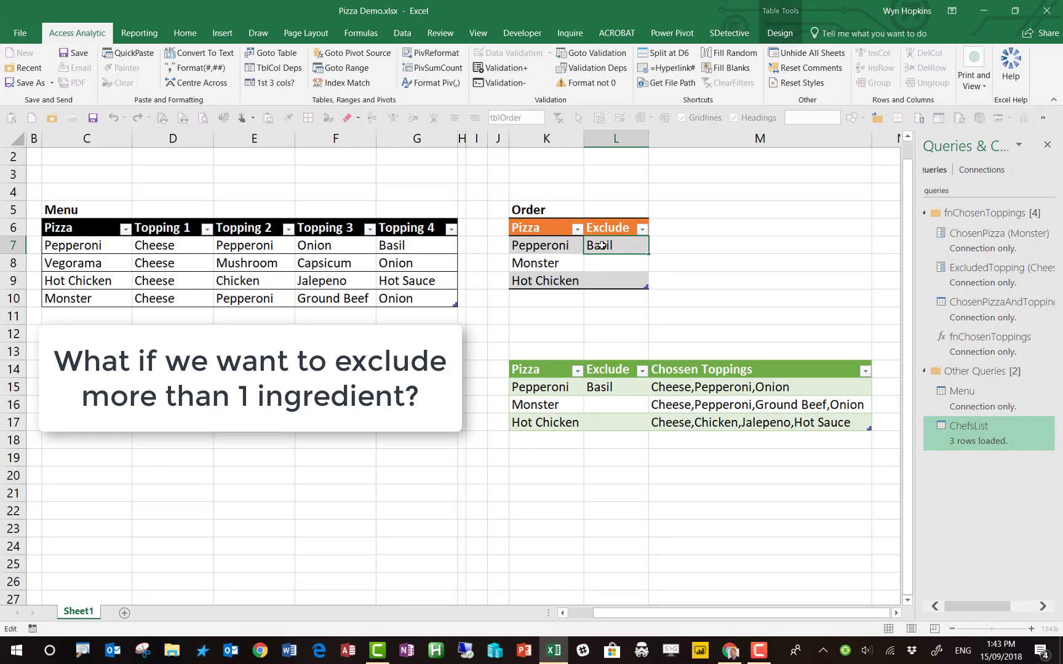
text(,On)
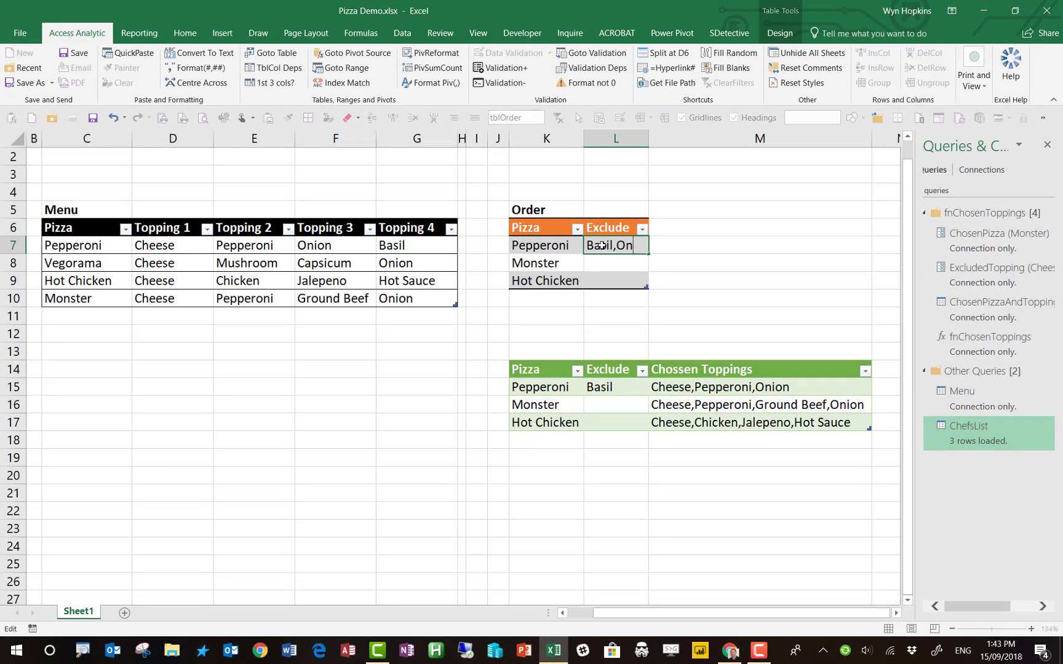
key(Enter)
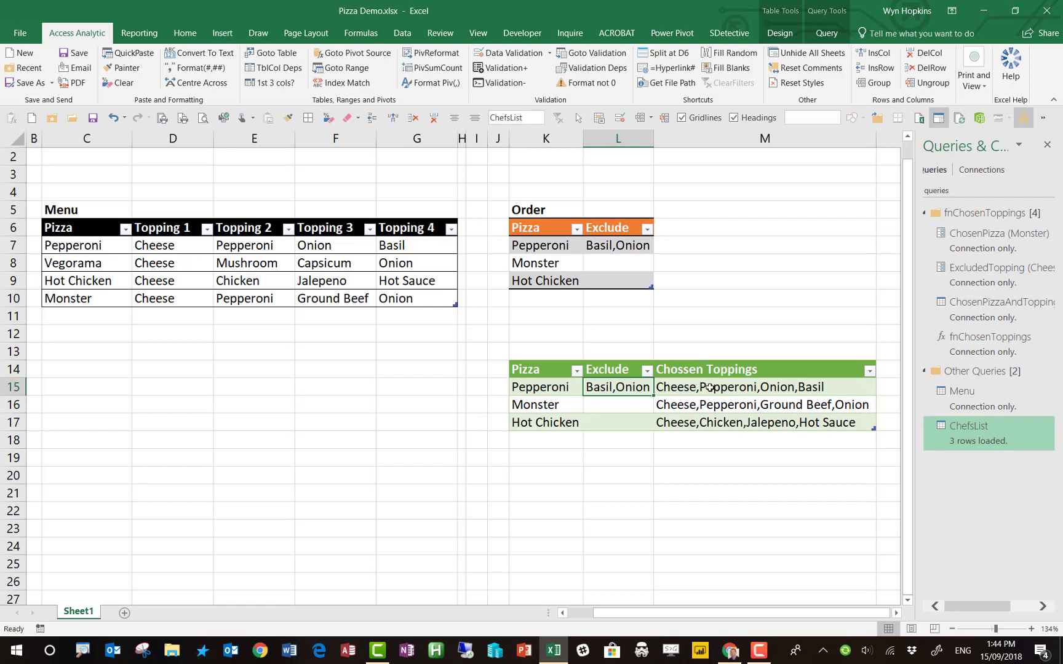
mouse_move(799, 388)
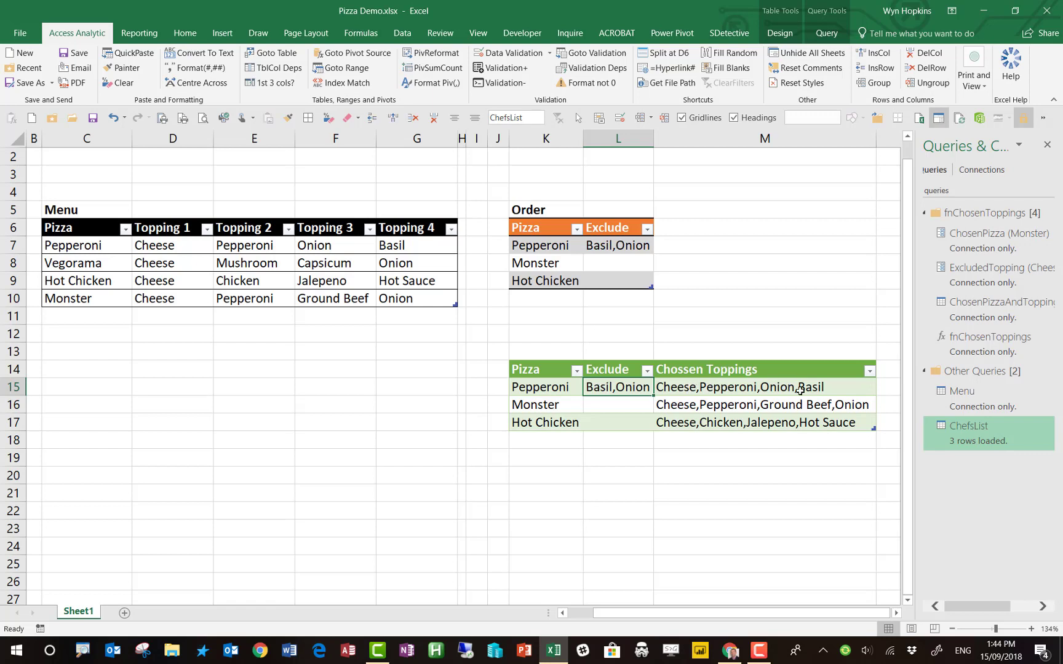
mouse_move(674, 389)
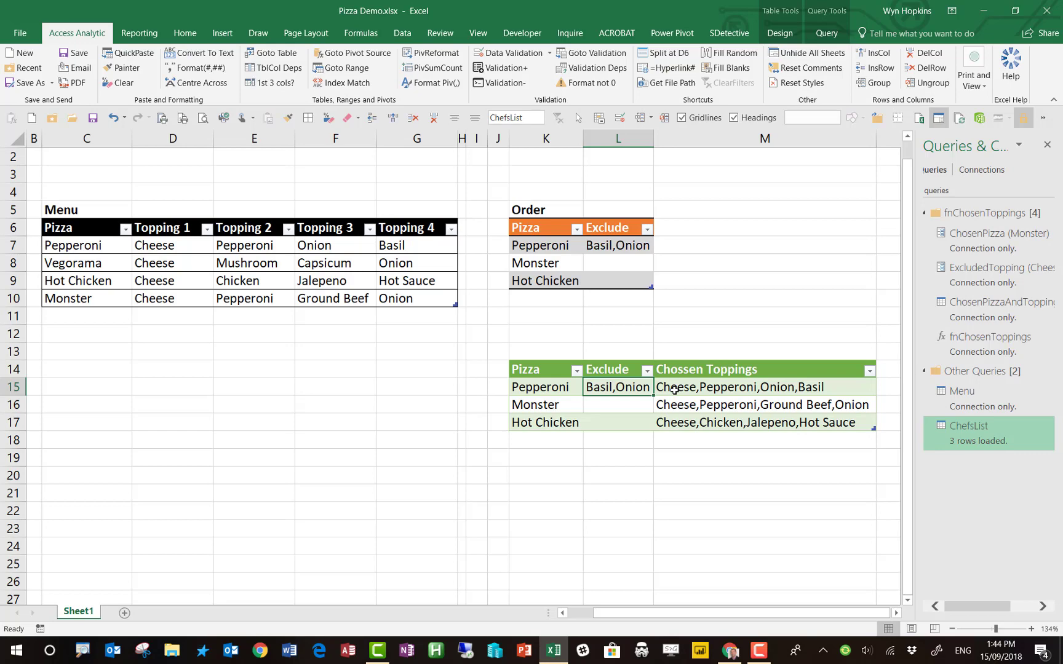
double_click(1004, 302)
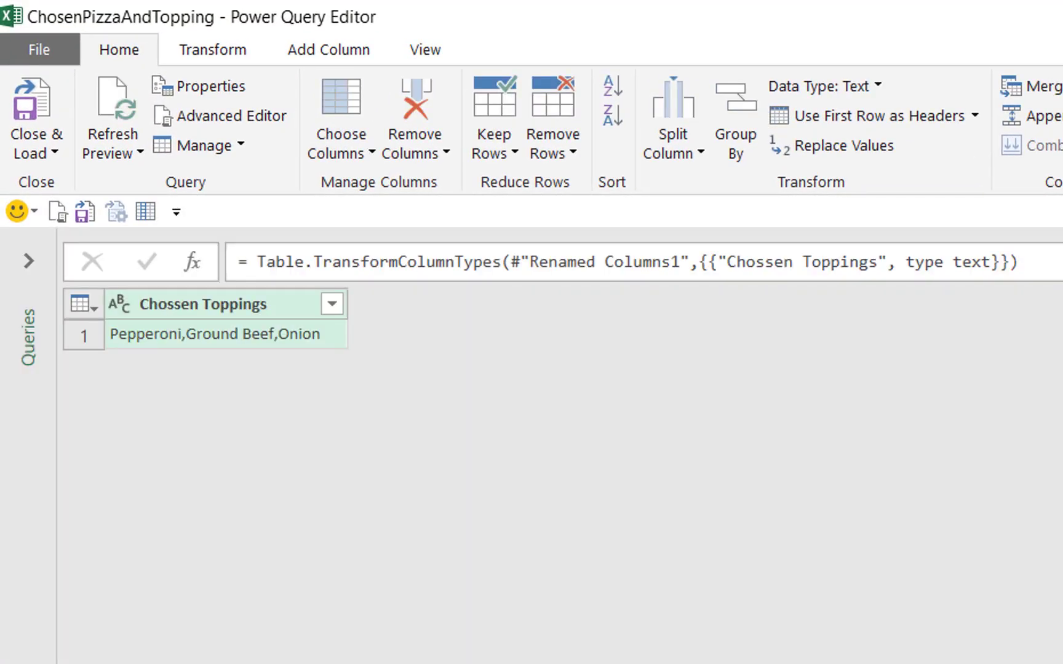
mouse_move(49, 335)
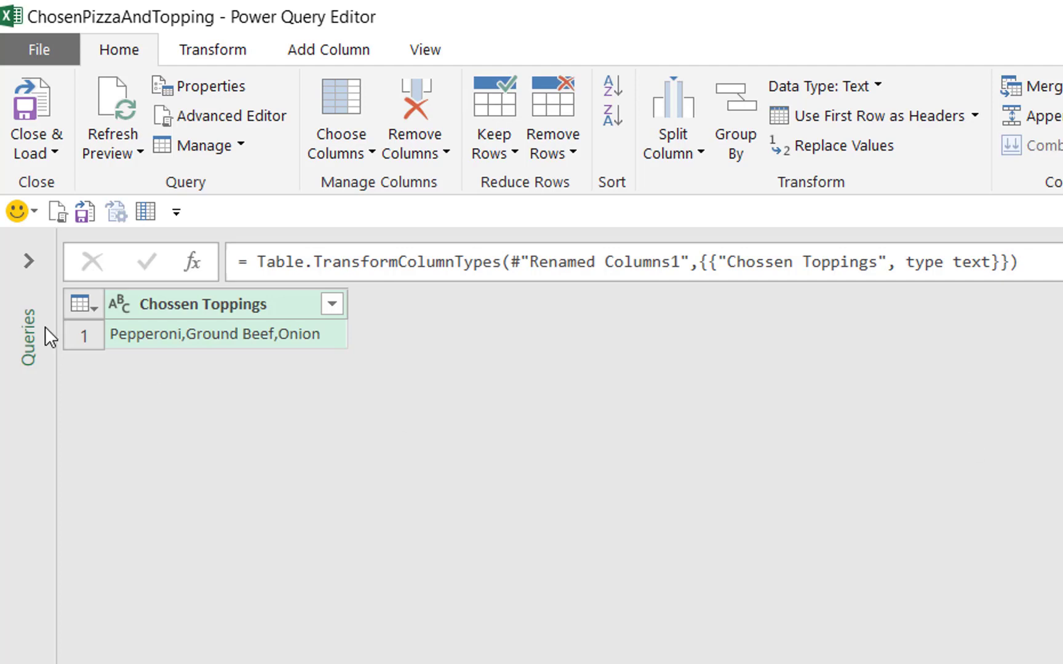
Rename the first Filtered Rows step of ChosenPizzaAndTopping to ChoosePizza.
click(28, 261)
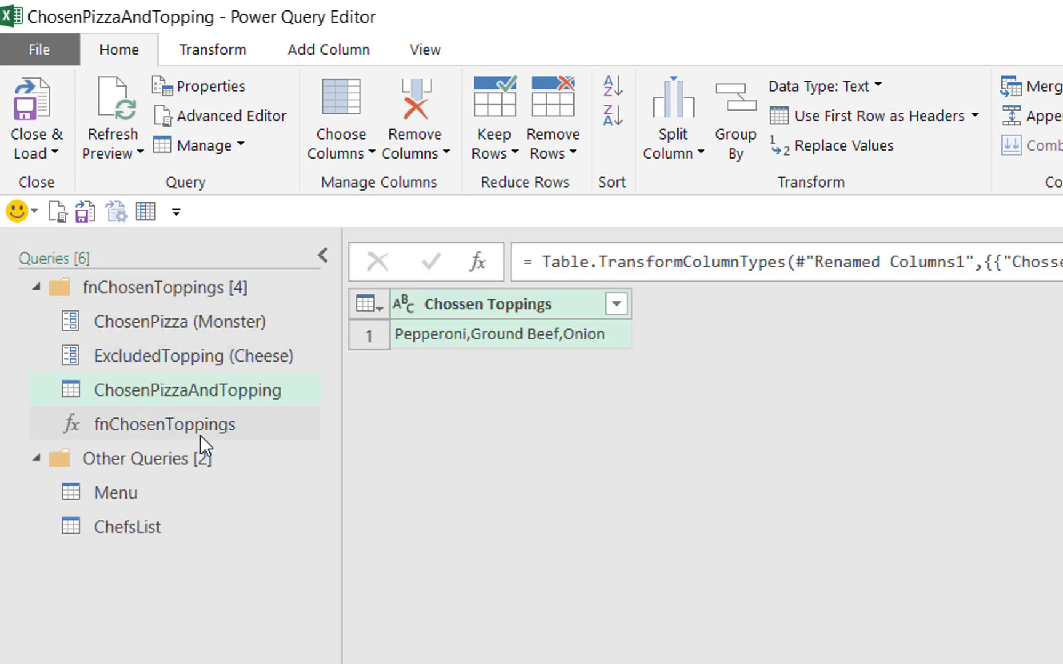
mouse_move(143, 400)
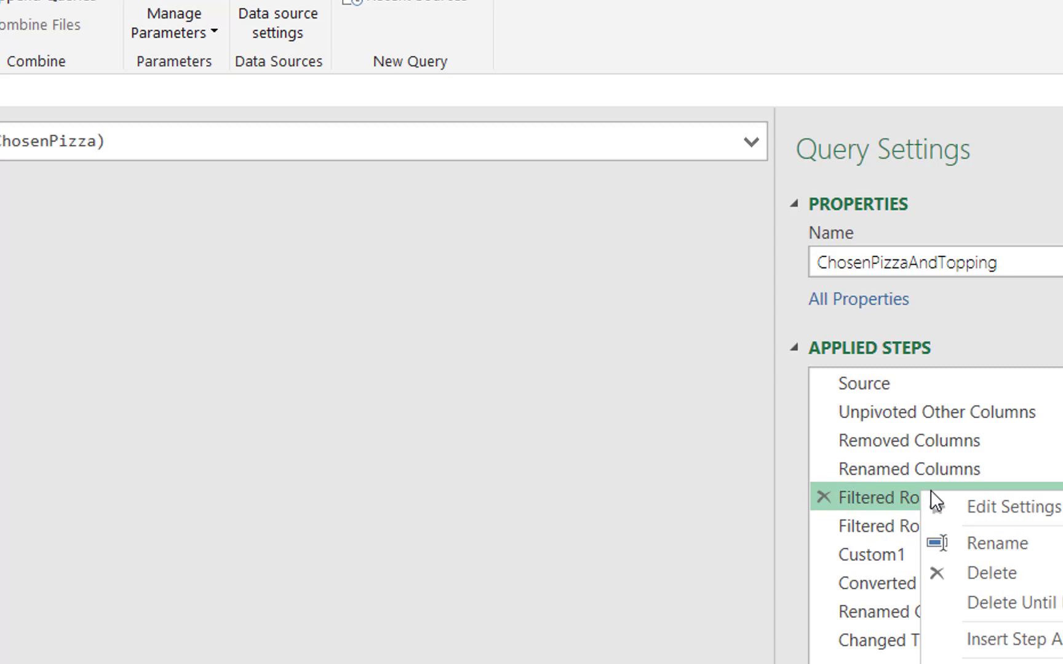
mouse_move(1021, 554)
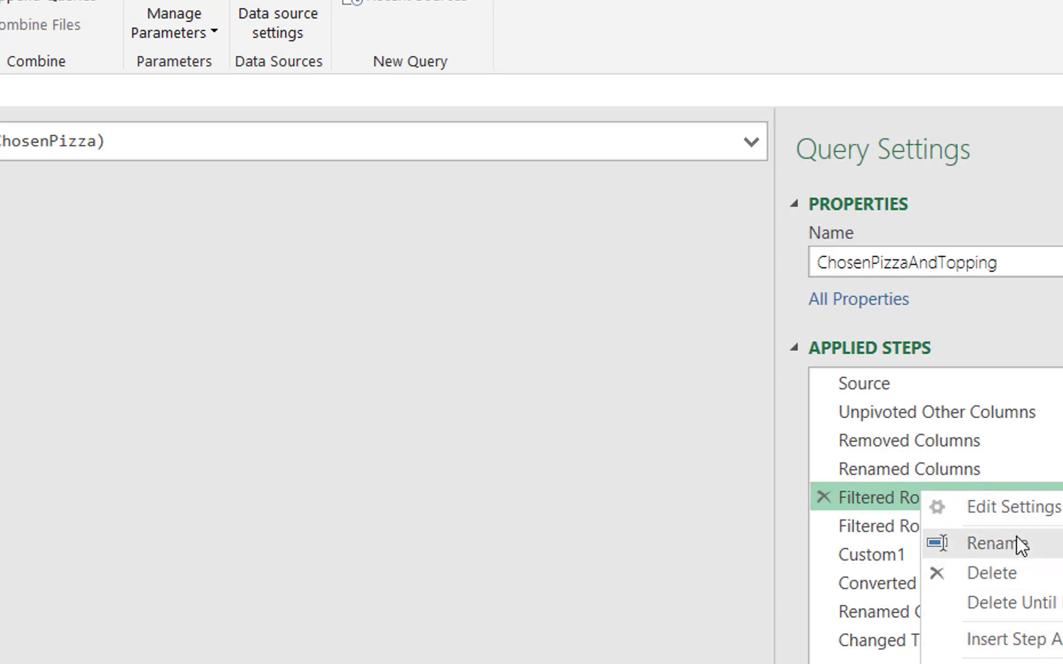
click(995, 544)
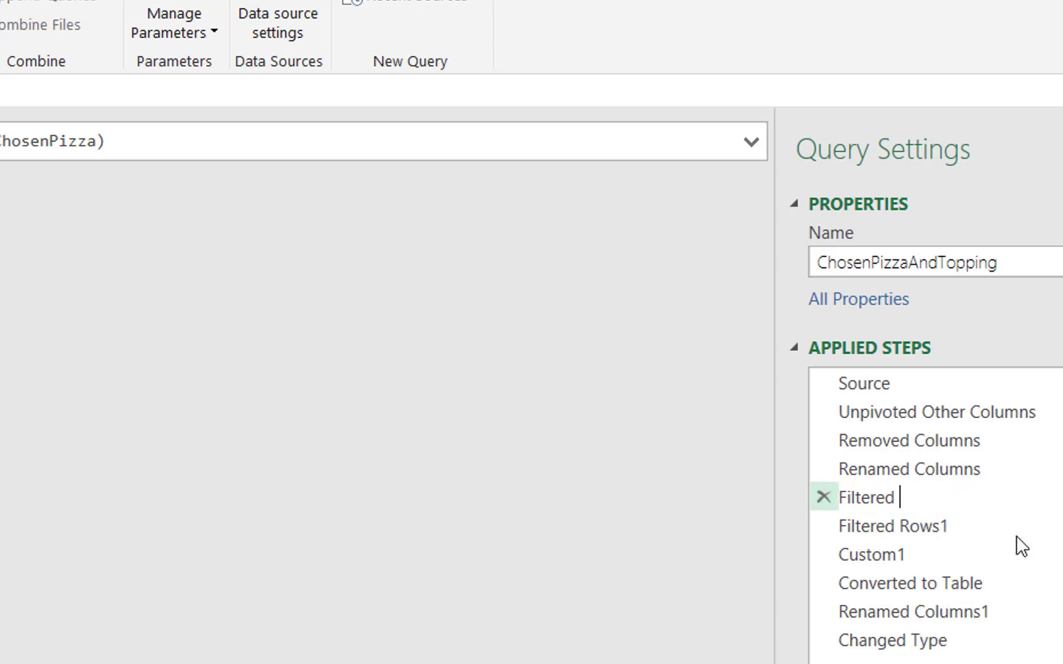
key(Backspace)
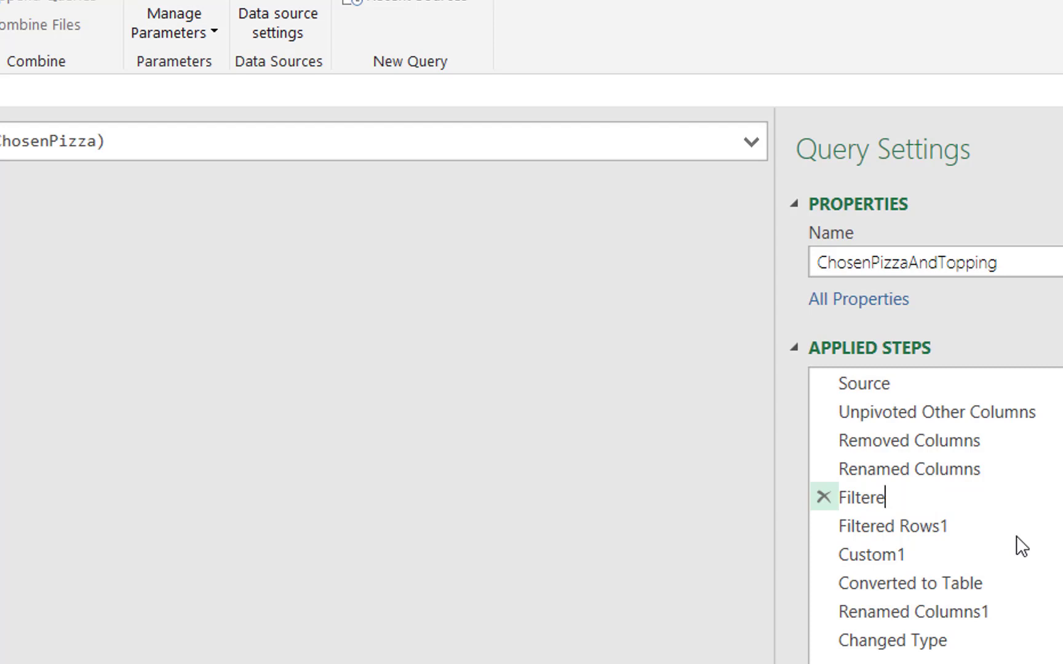
text(ChoosePizza)
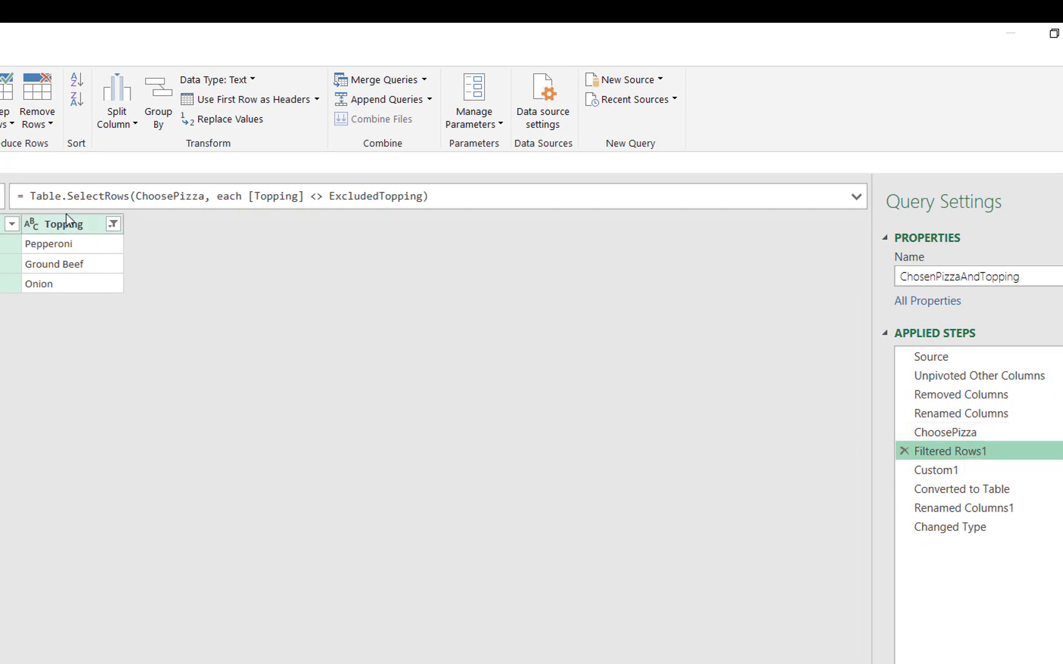
mouse_move(84, 234)
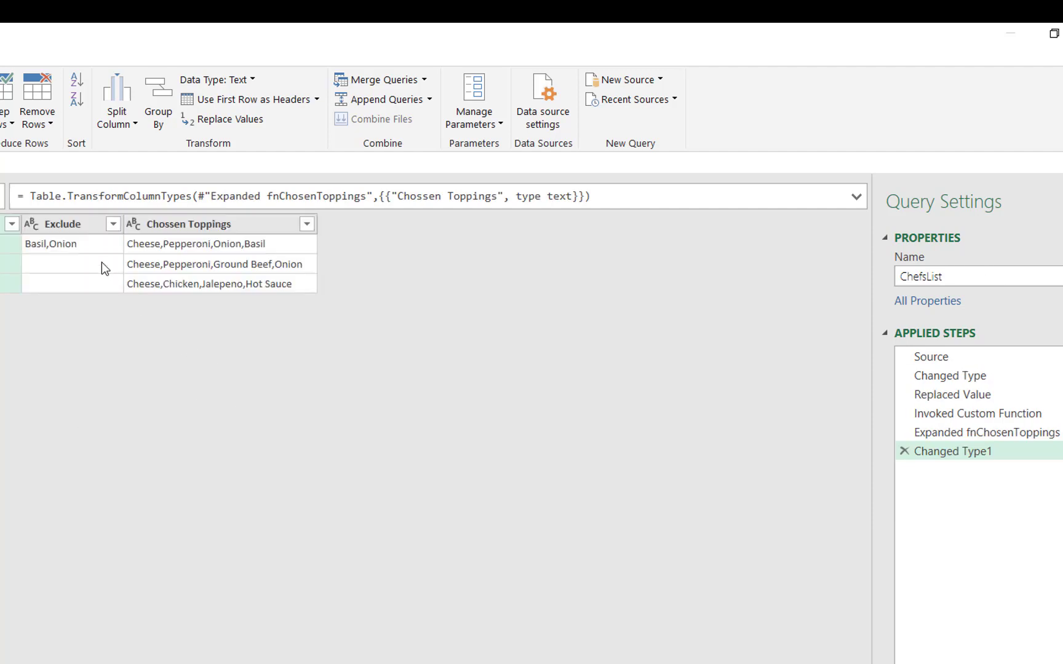
Check the Pepperoni Basil,Onion exclusion and start renaming the Filtered Rows1 step.
click(62, 243)
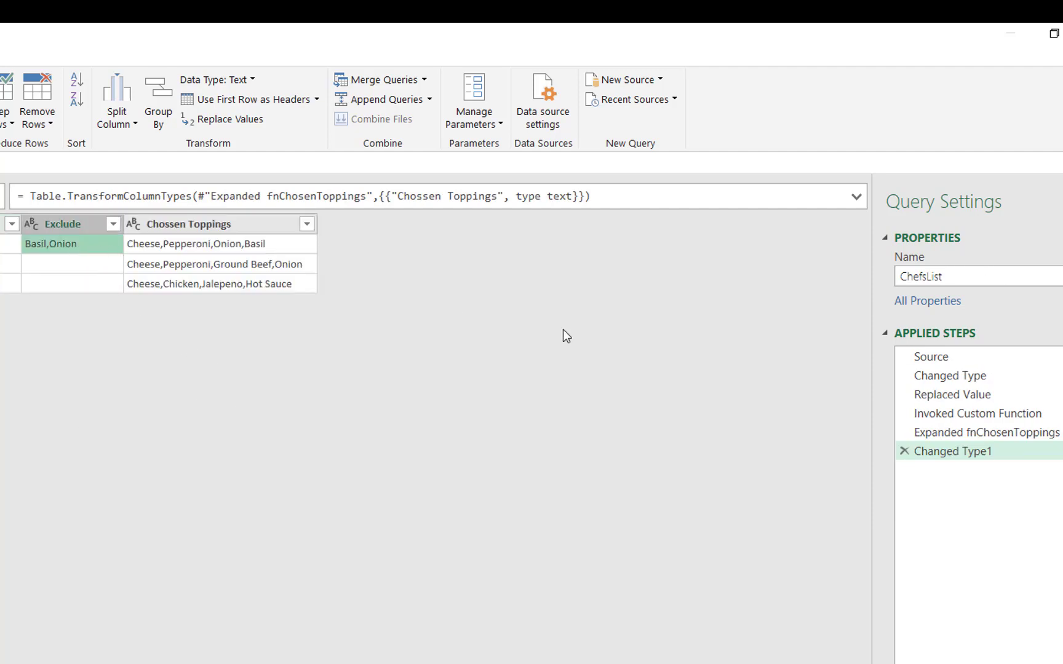
mouse_move(961, 363)
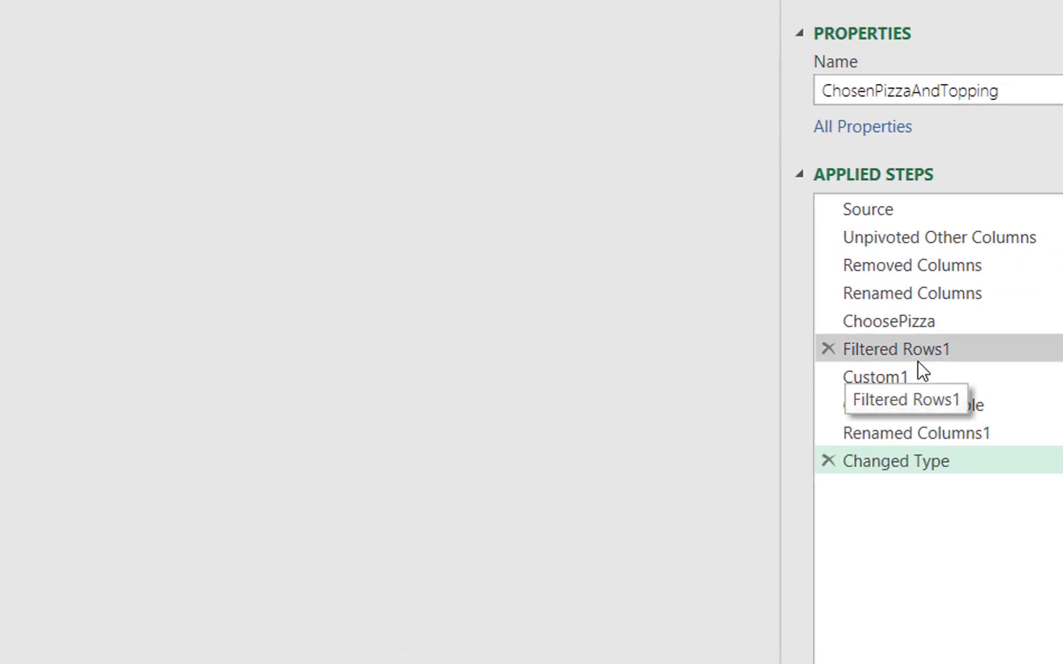
right_click(895, 350)
text(ExcludeListOfTopp)
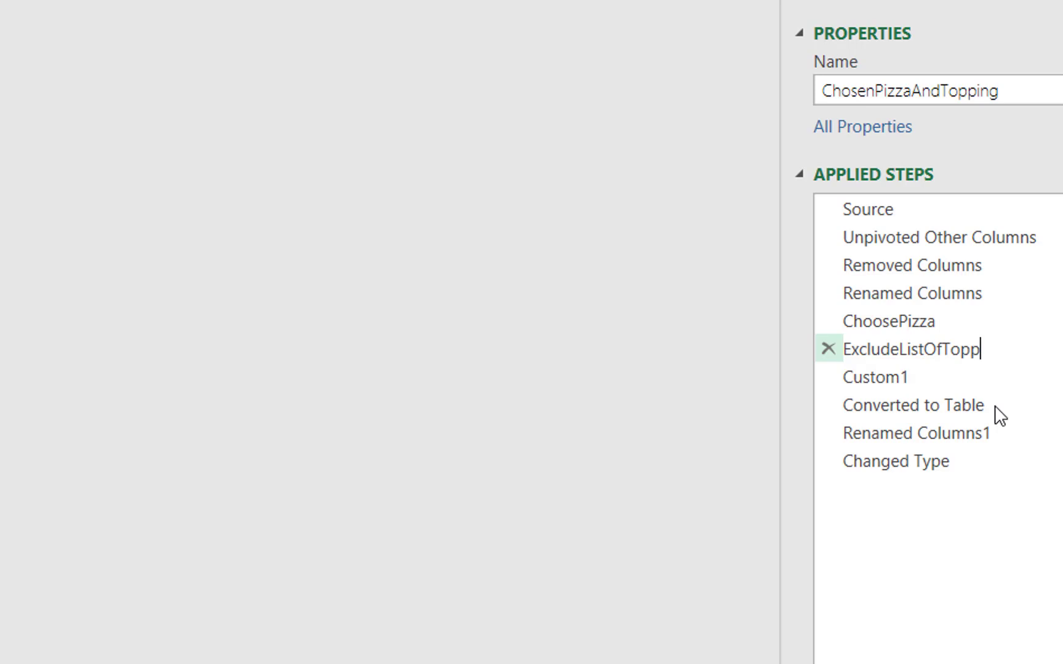
Name the topping filter step ExcludeListOfToppings and begin editing its formula with Text.S.
key(Enter)
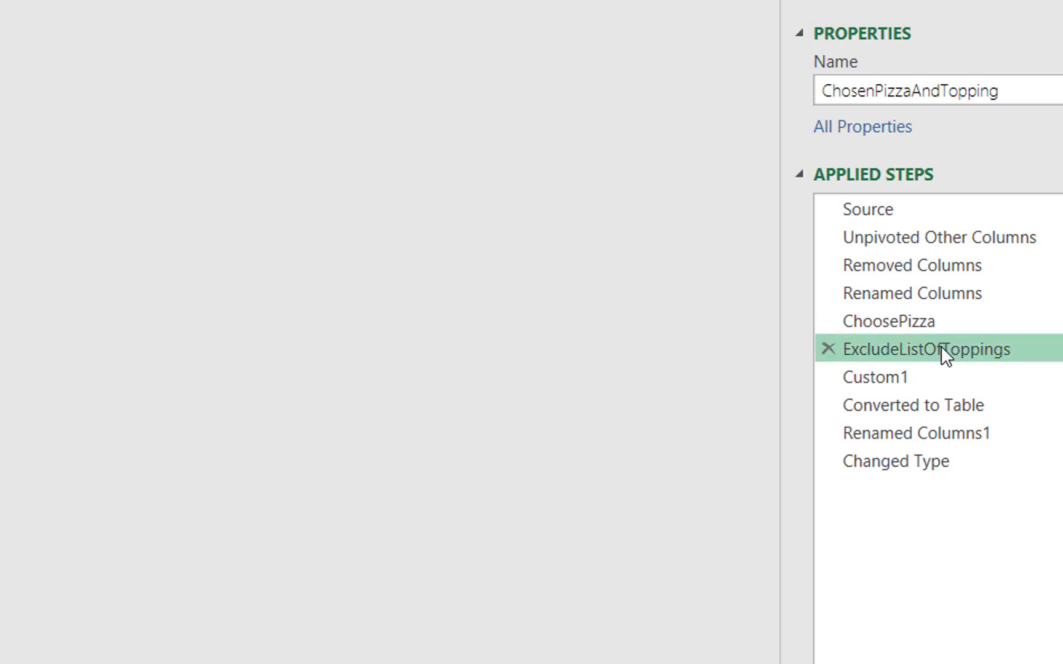
click(927, 349)
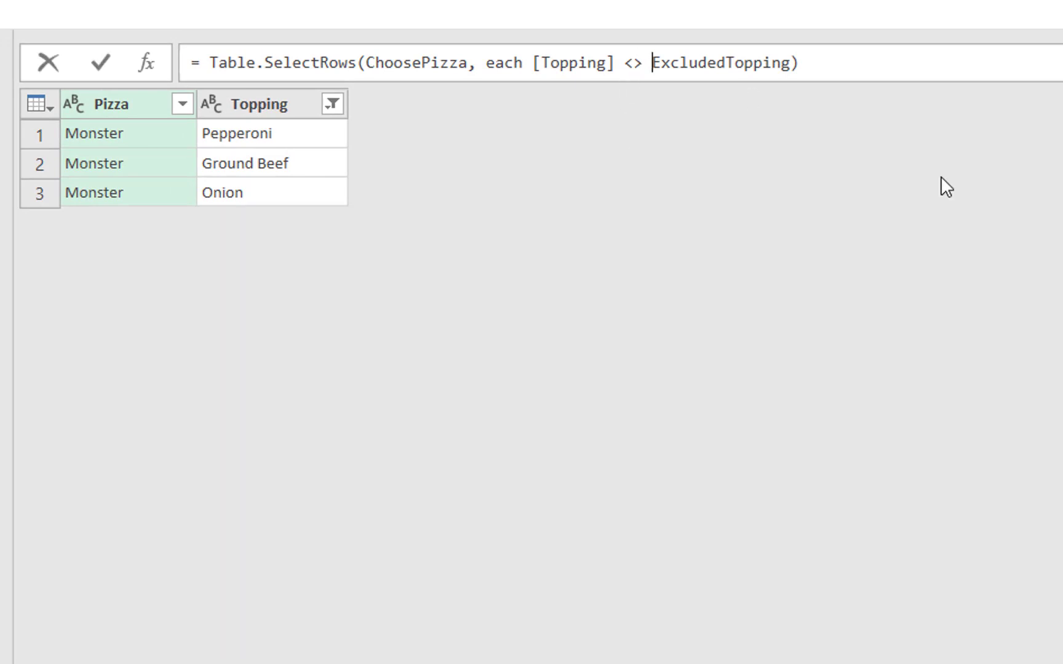
text(Text.S)
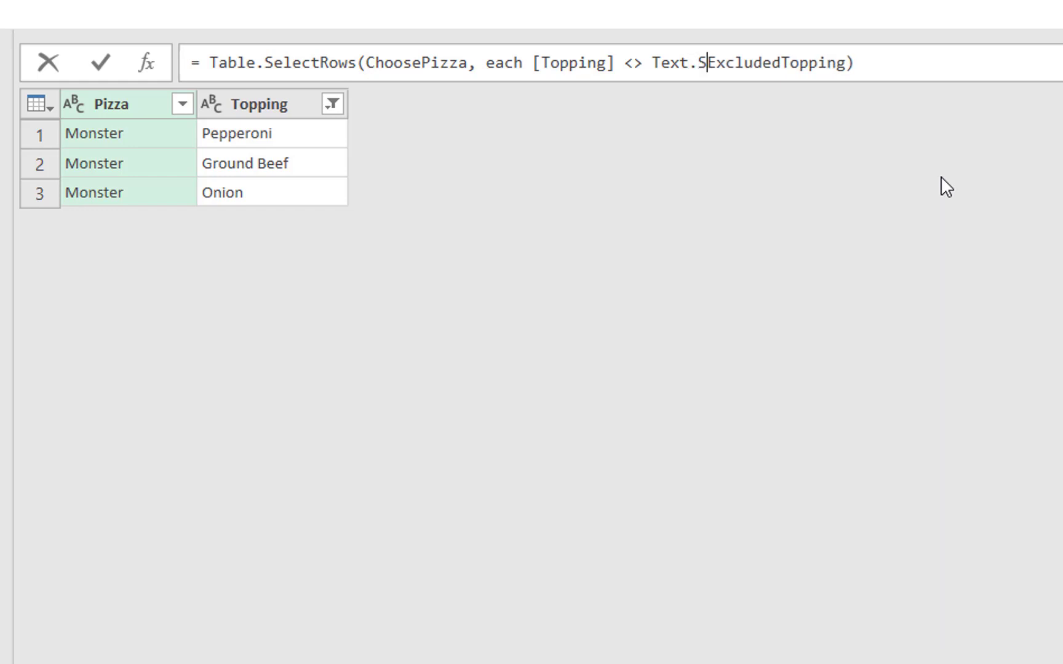
Make the filter compare Topping against Text.Split(ExcludedTopping,",") and commit it without the stray parenthesis.
text(plit)
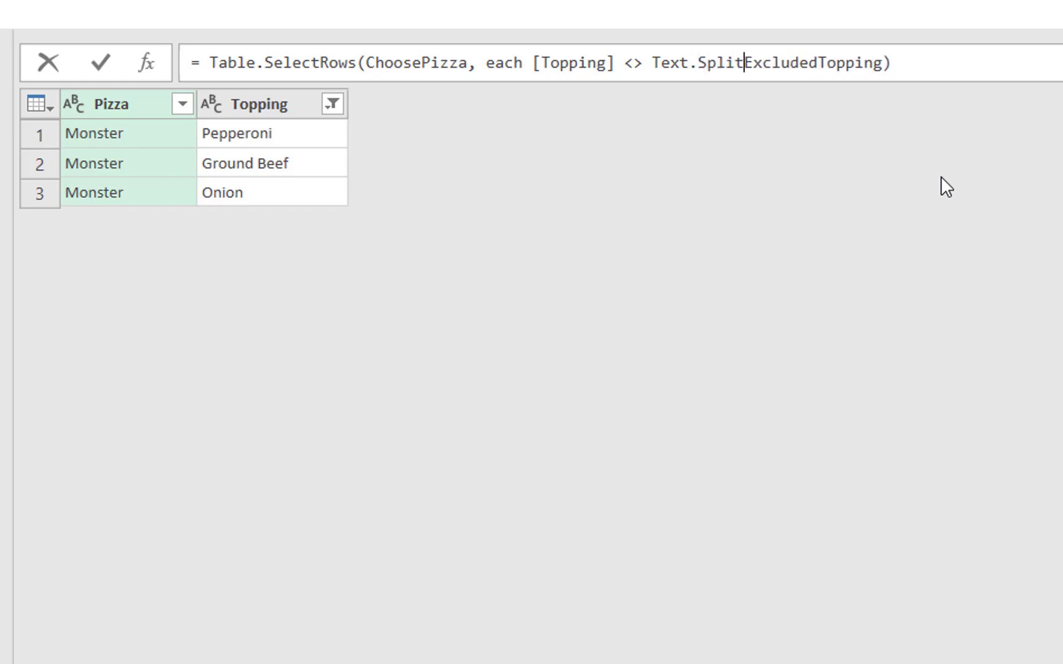
text(()
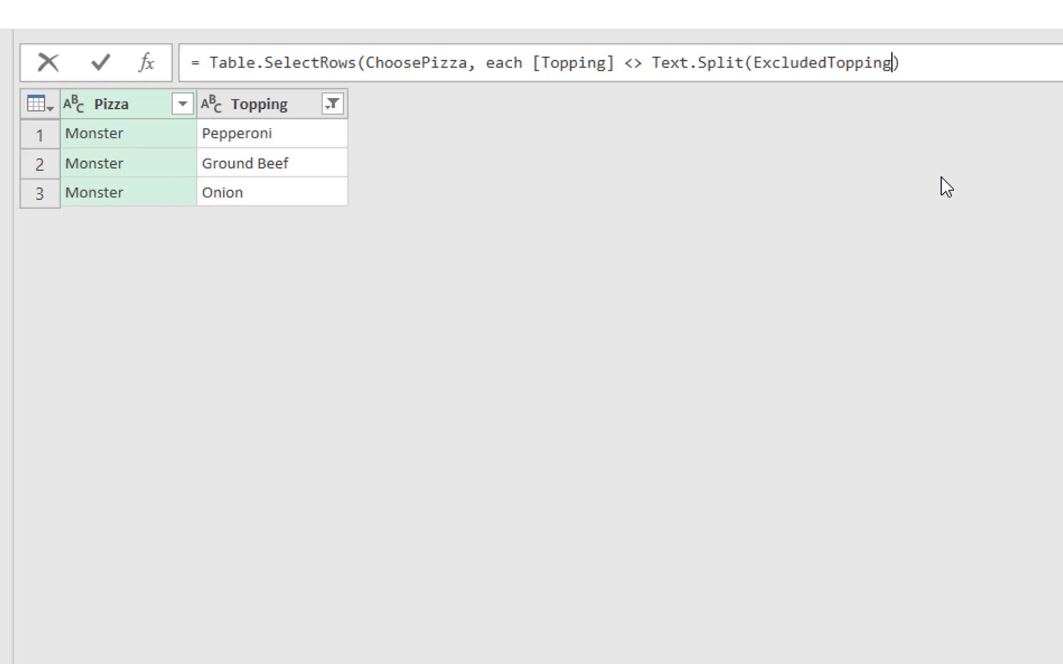
text())
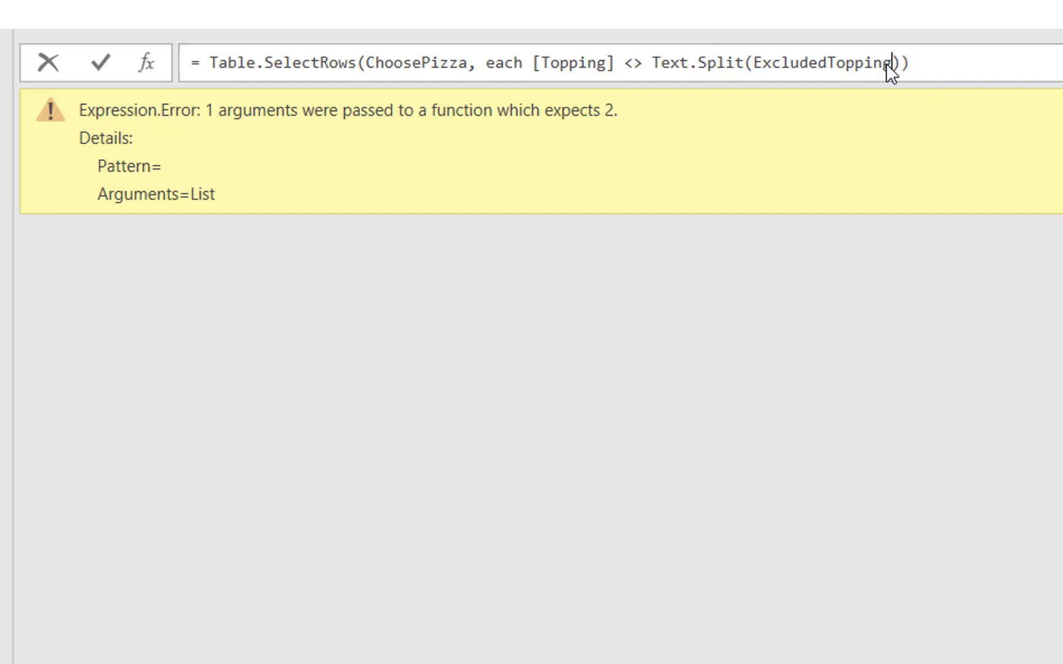
text(),",)
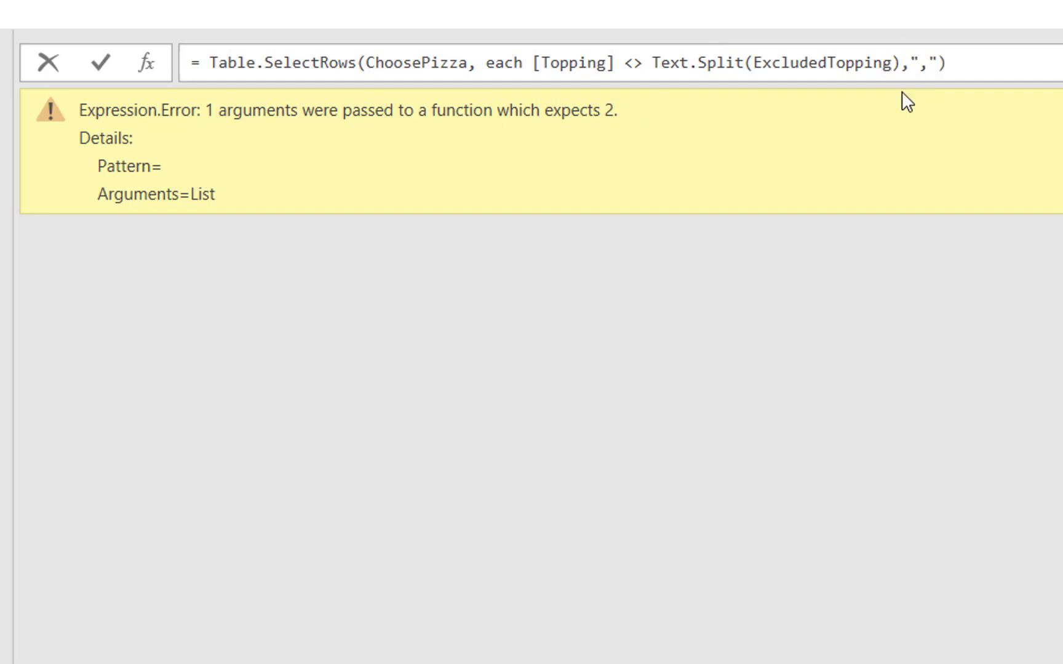
click(902, 61)
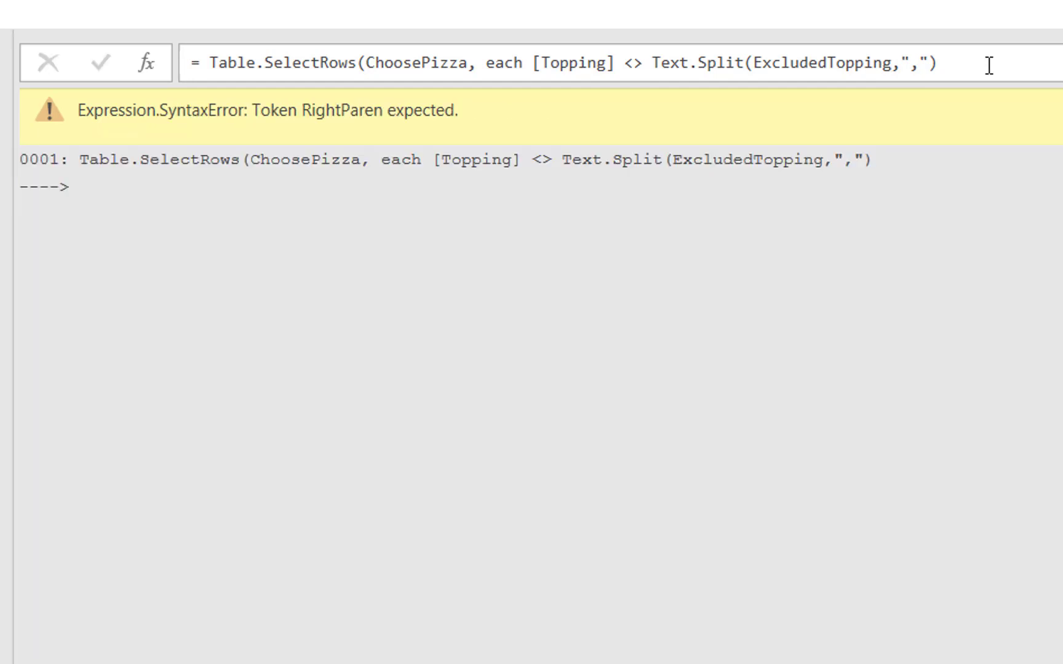
text())
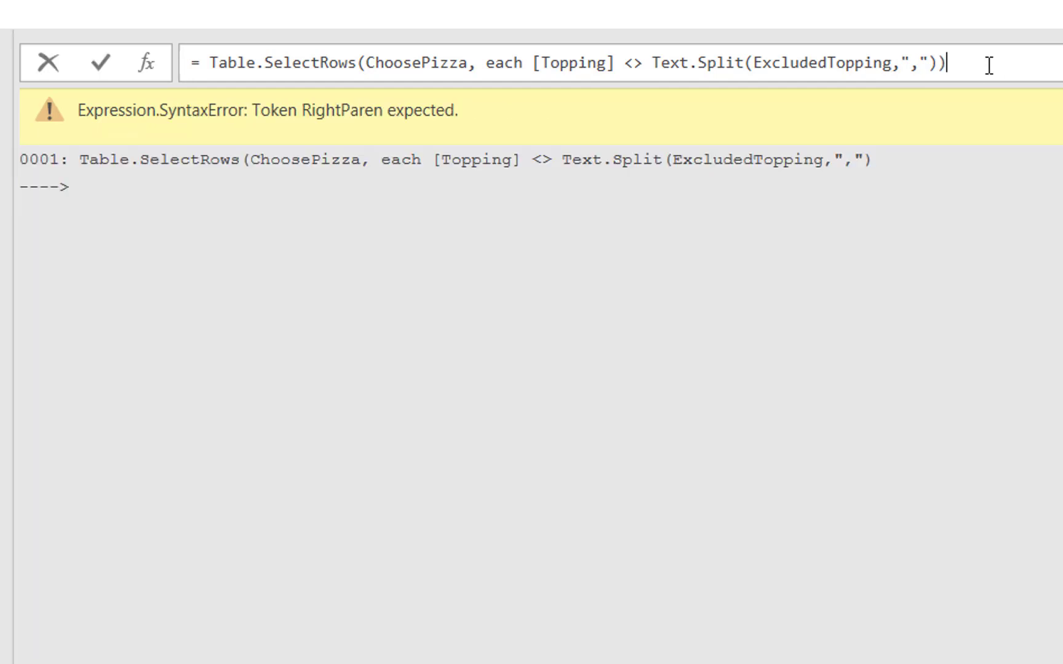
mouse_move(350, 129)
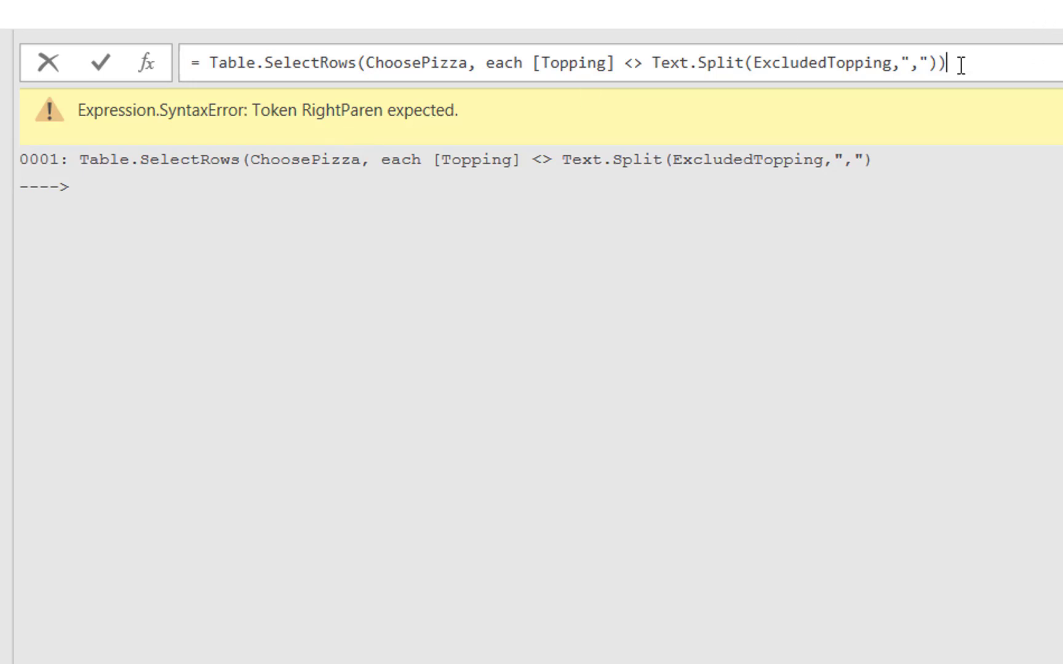
click(100, 63)
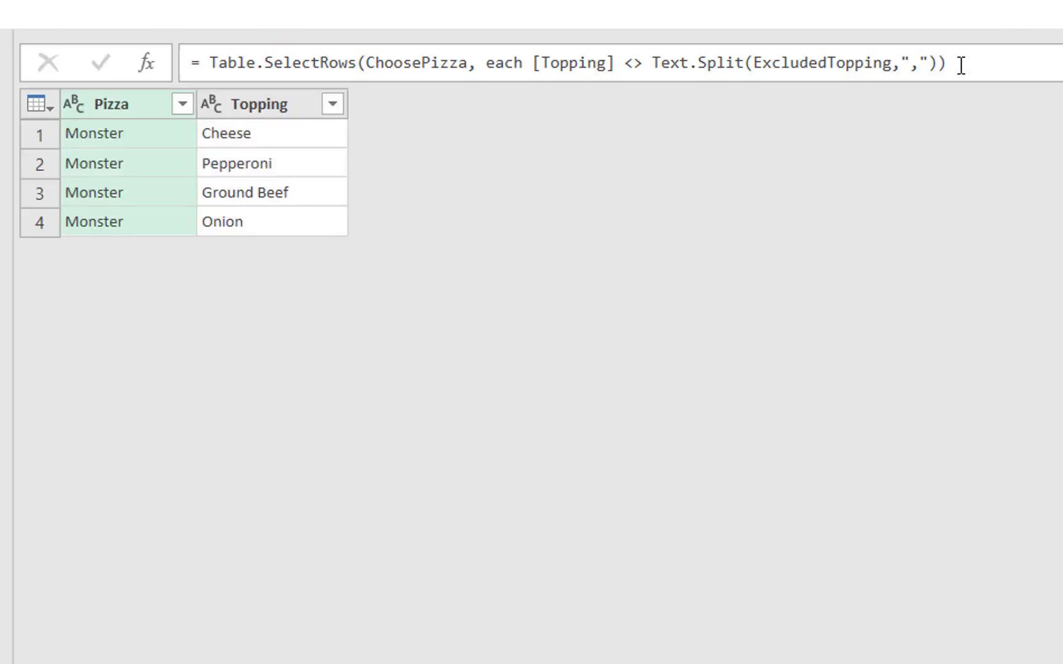
mouse_move(920, 42)
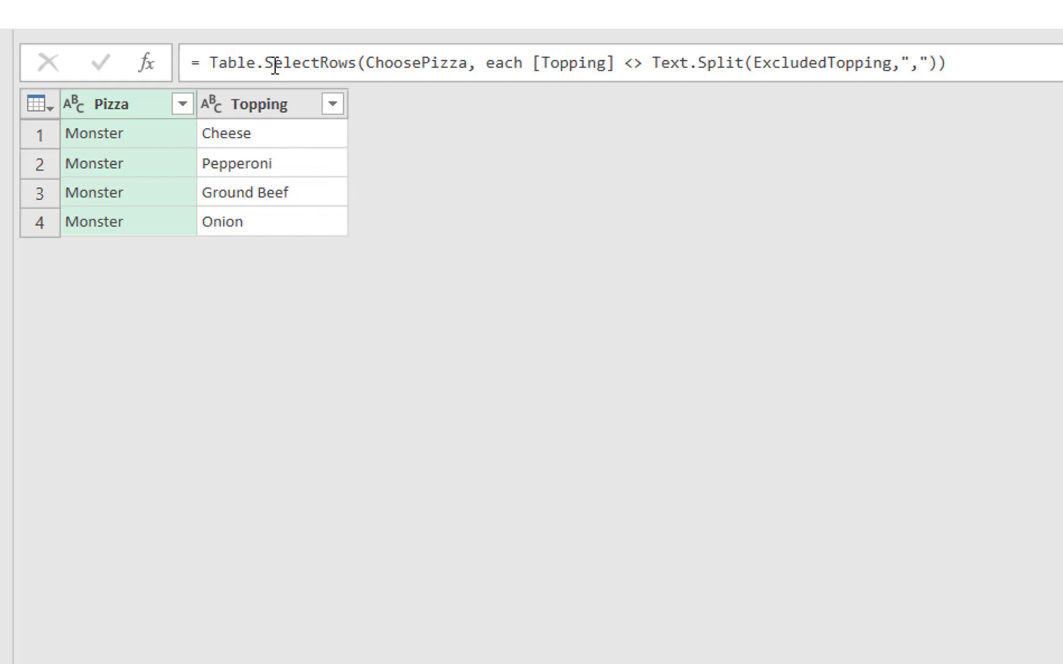
mouse_move(302, 140)
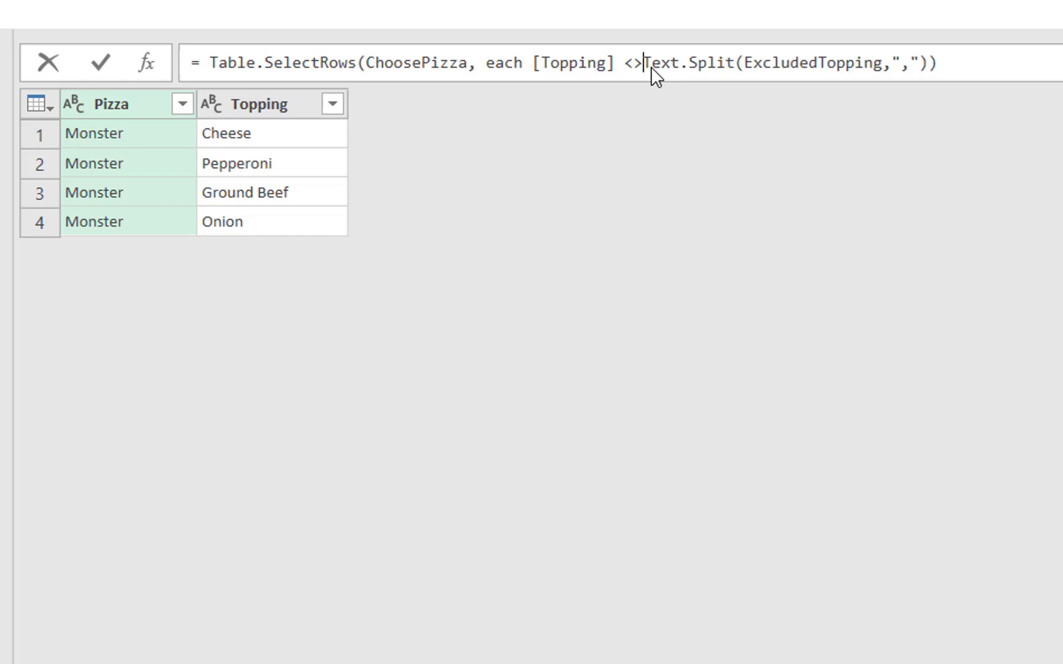
Rewrite the filter as each not List.Contains(Text.Split(ExcludedTopping,","), [Topping]).
key(Backspace)
text(List.Cont)
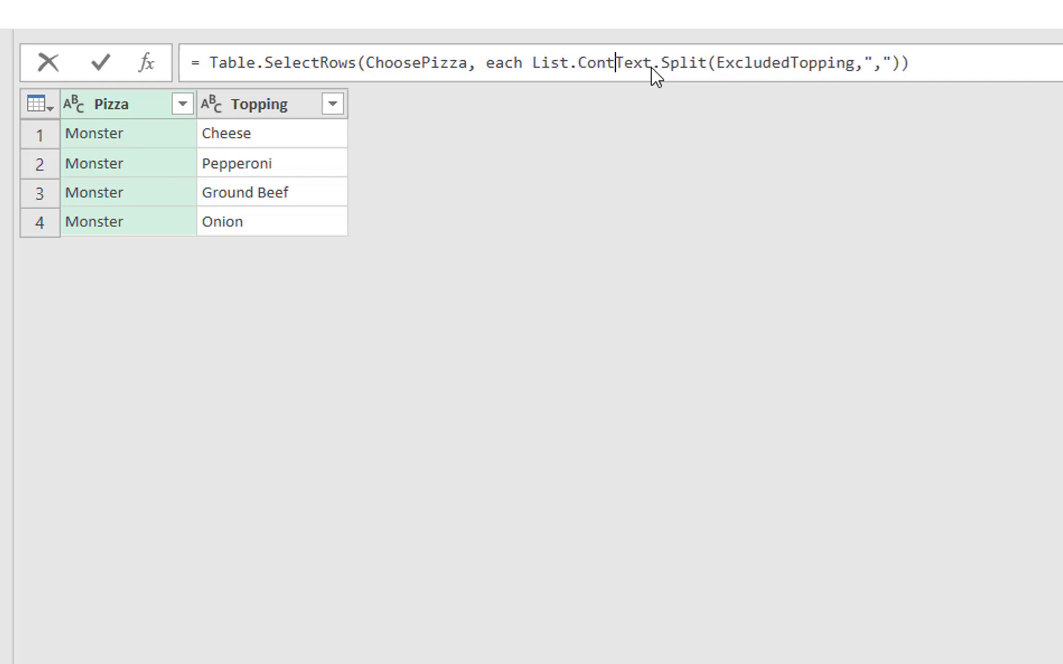
text(ains()
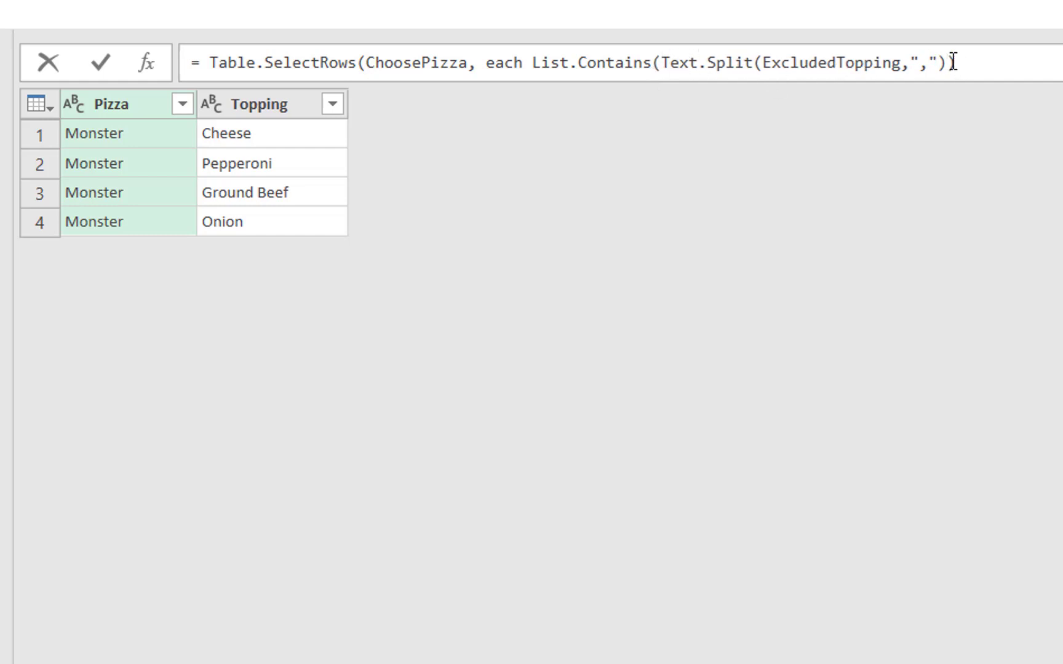
text([))
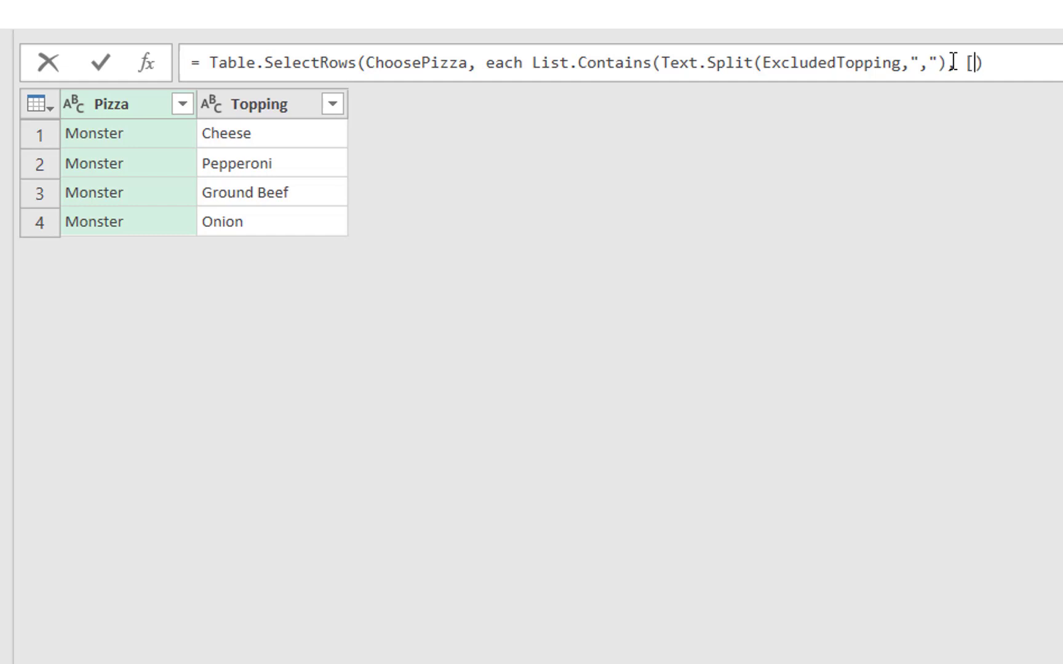
text(Topping)
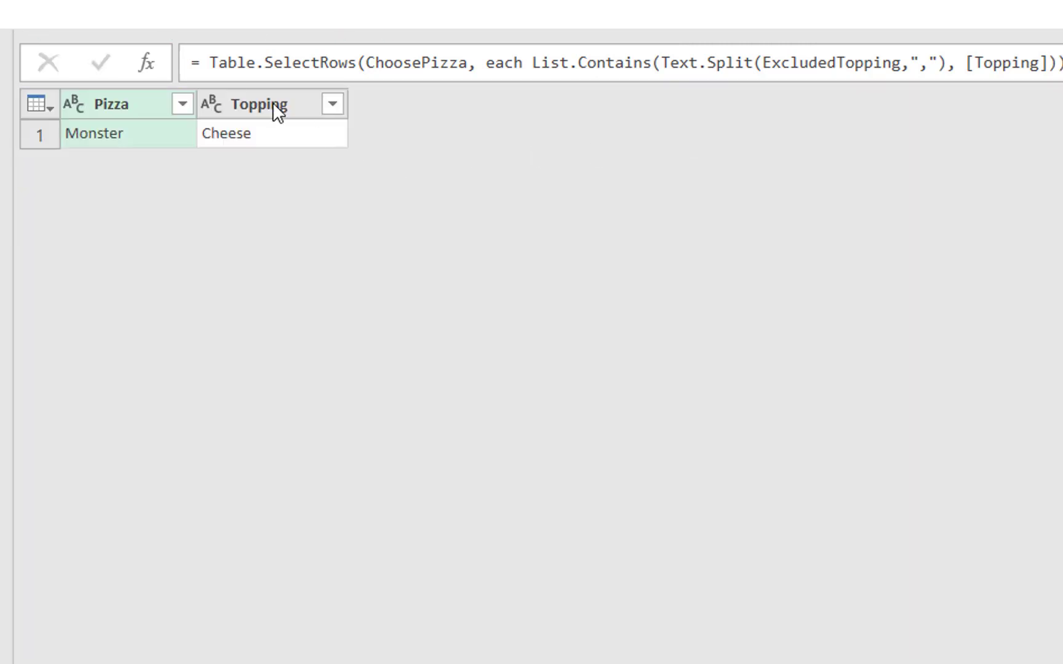
mouse_move(274, 159)
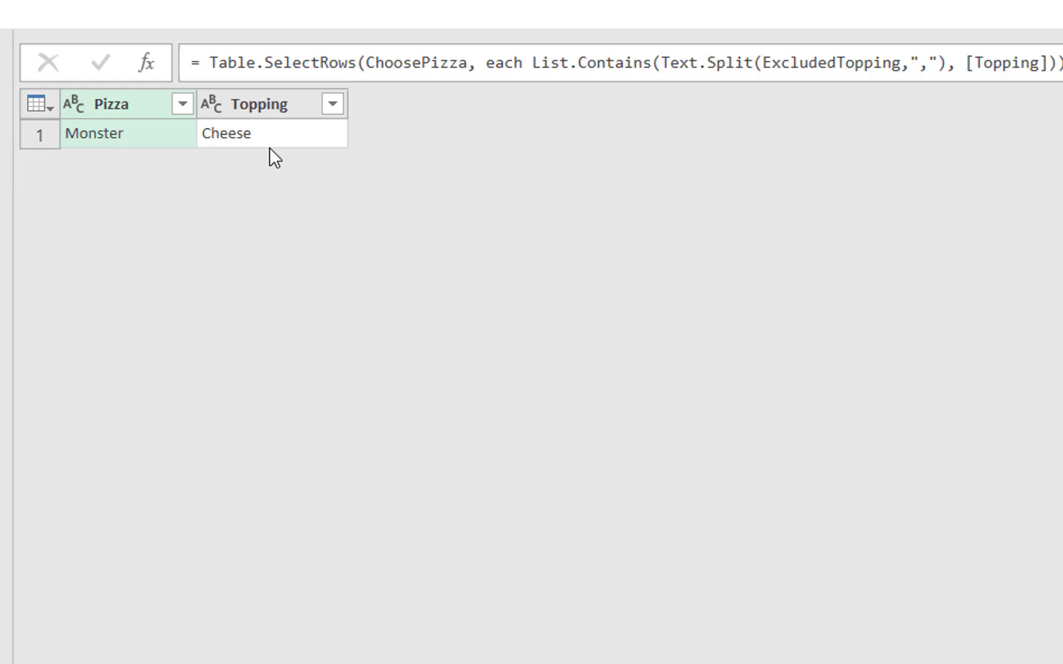
mouse_move(150, 155)
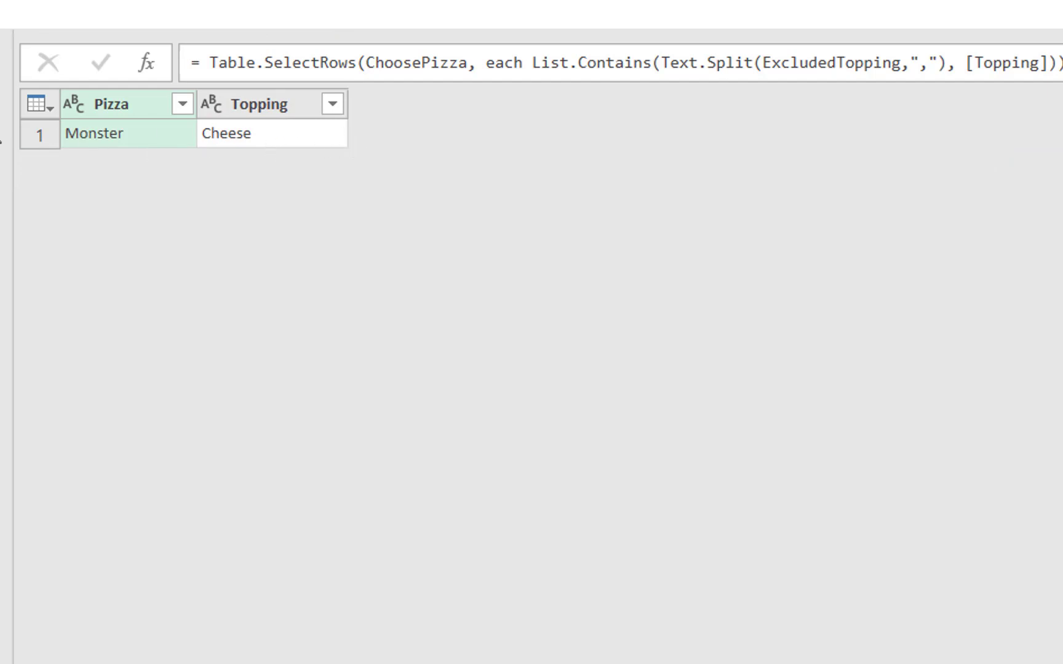
mouse_move(826, 292)
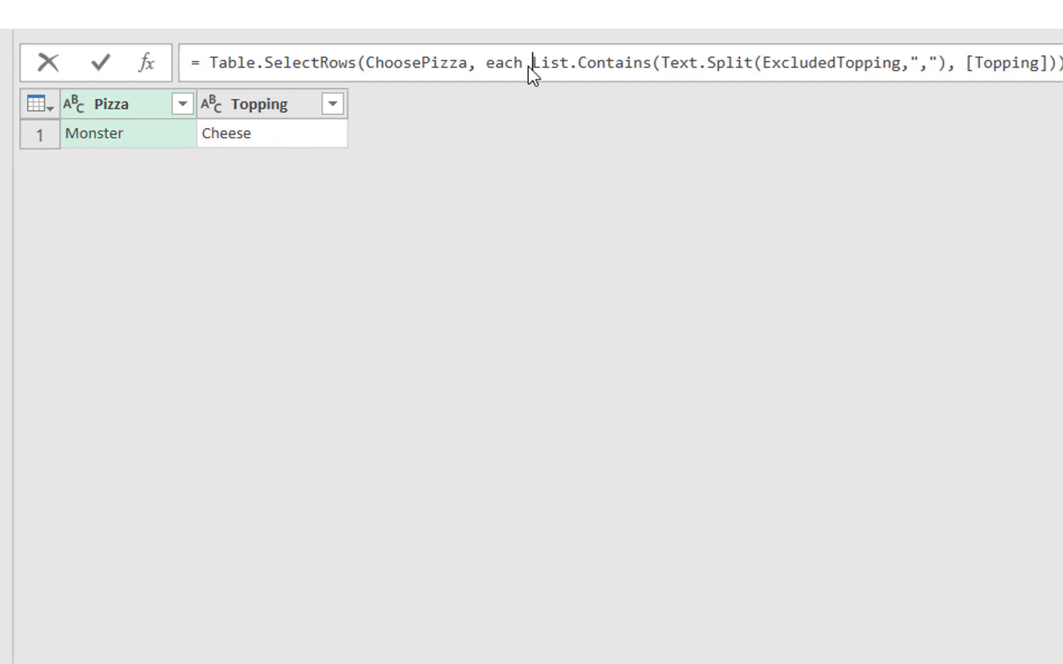
text(not)
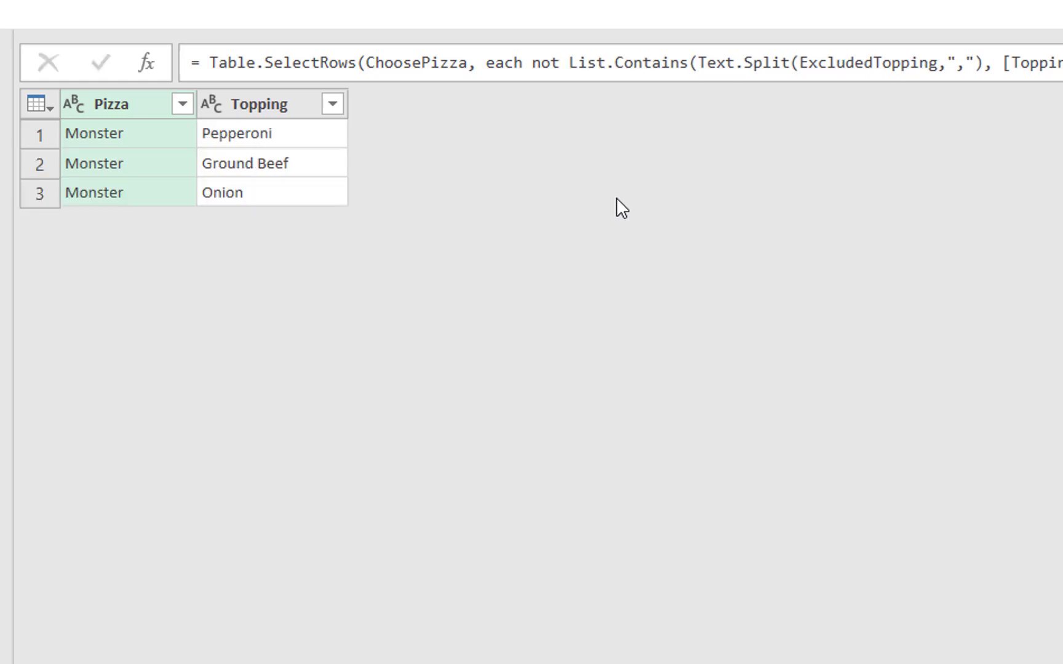
mouse_move(275, 209)
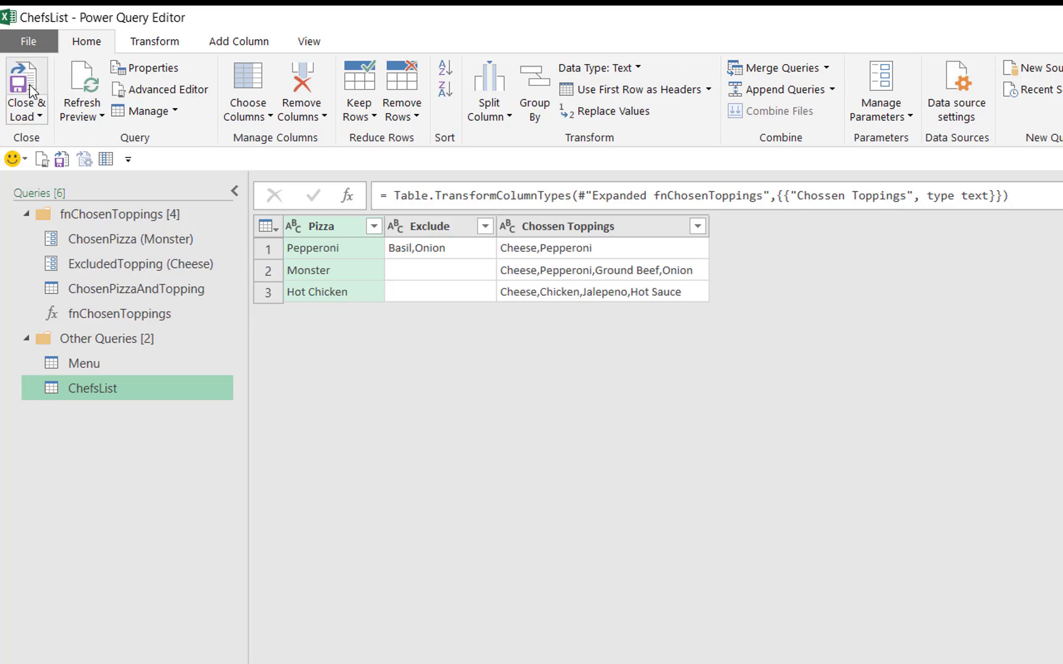
Close & Load, then exclude Onion,Cheese for Monster and Jalepeno,Hot Sauce for Hot Chicken.
click(23, 86)
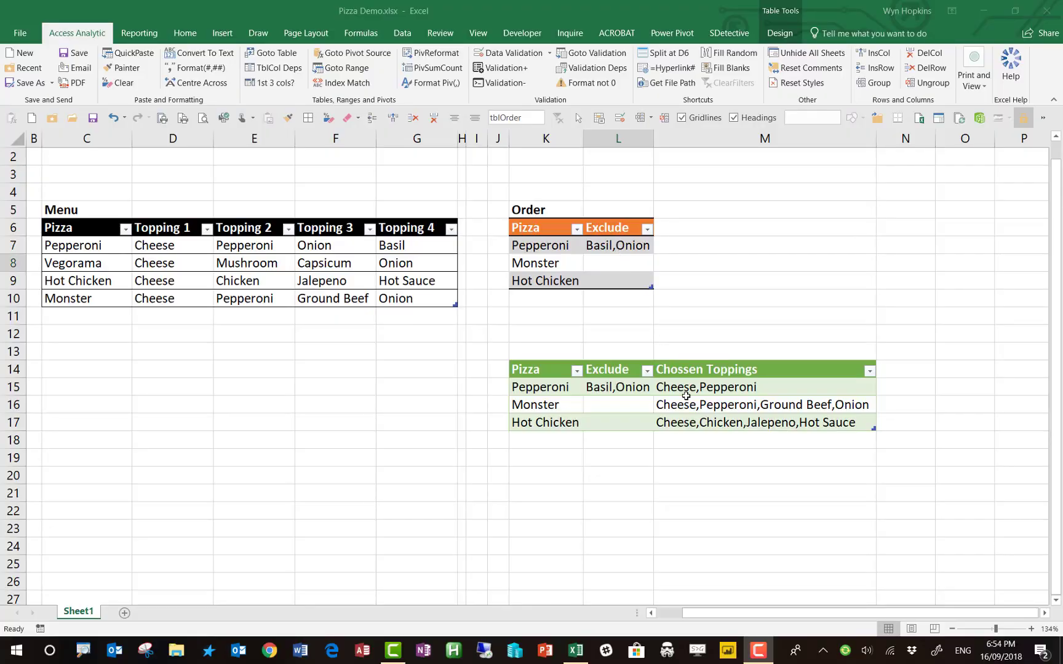
click(617, 263)
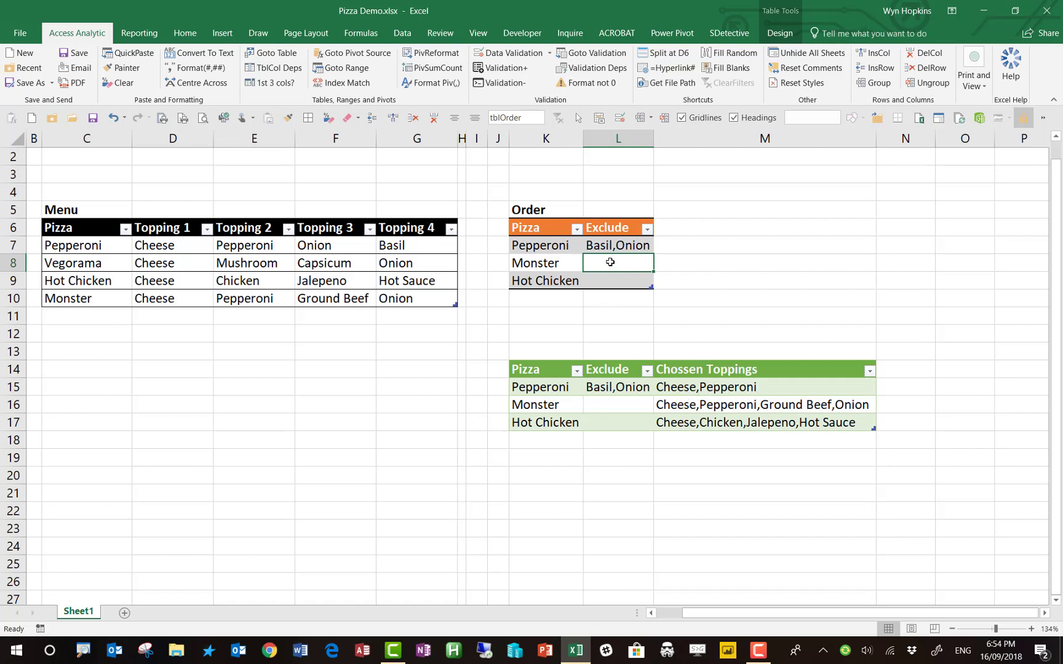
text(Onion)
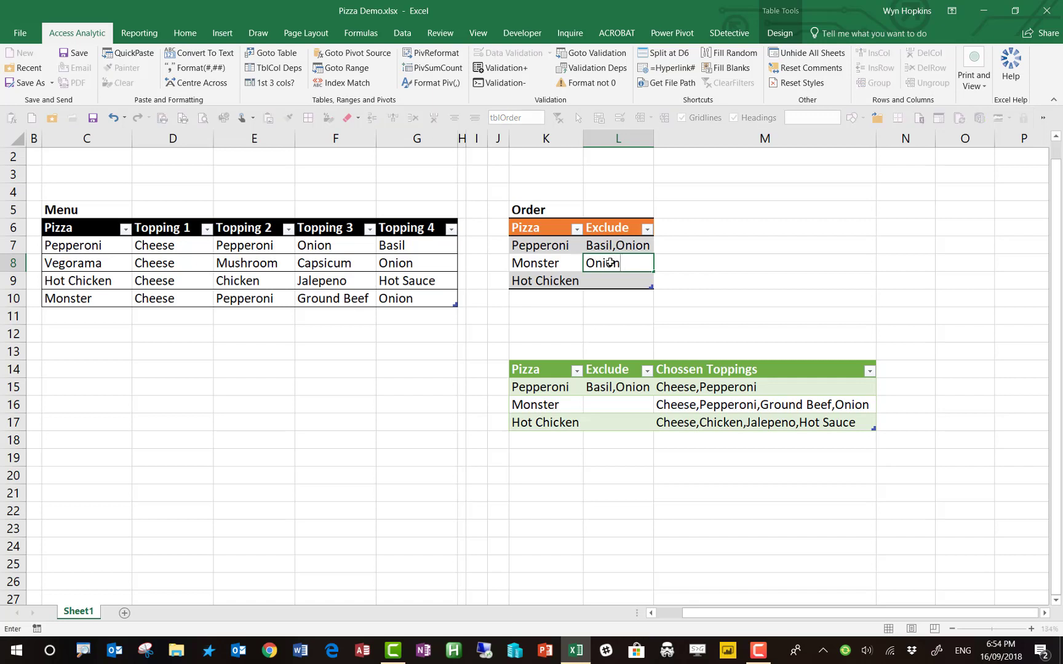
text(,Cheese)
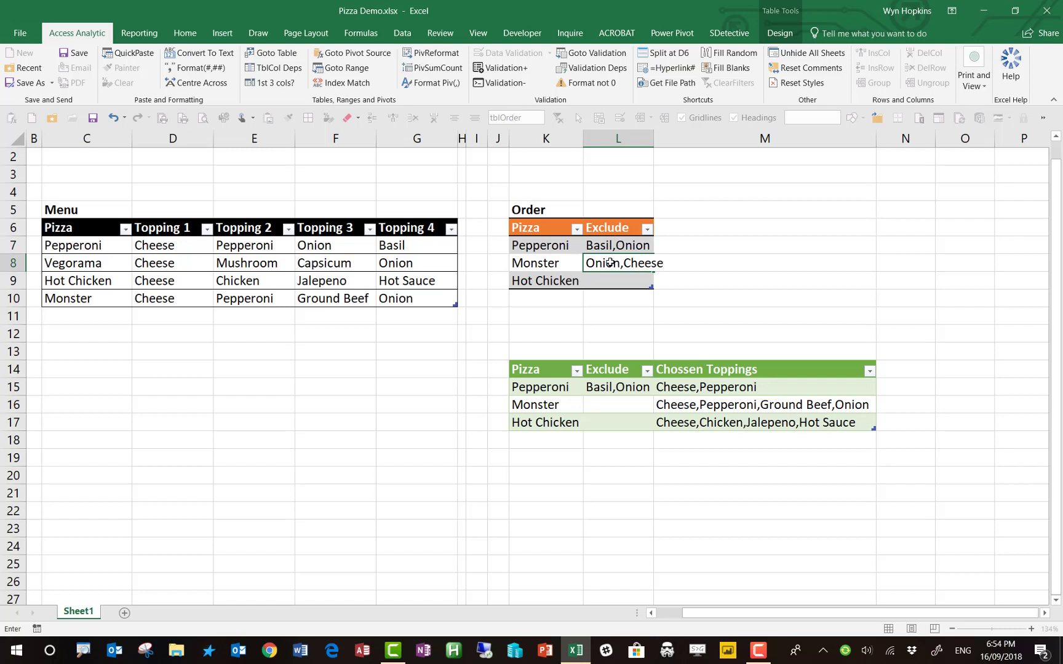
click(617, 280)
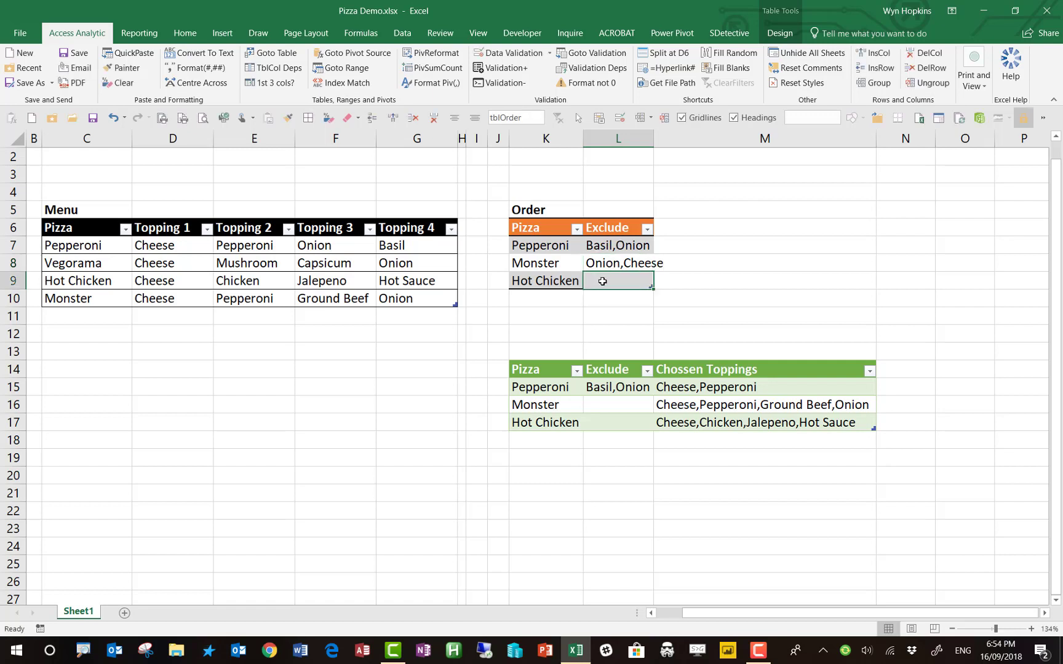
text(Je)
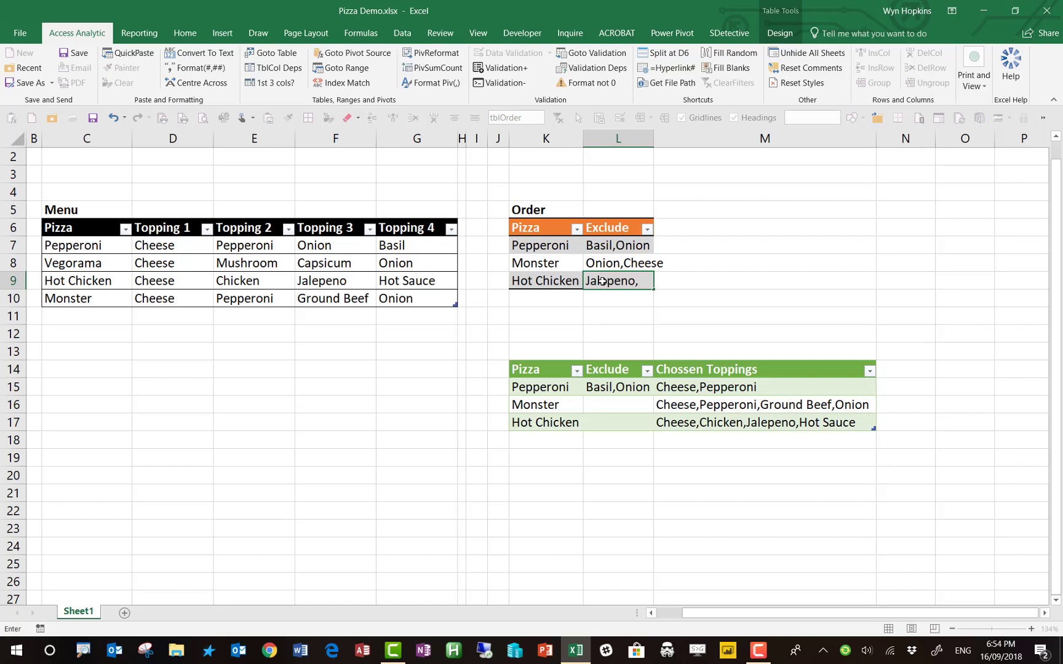
text(Hot Au)
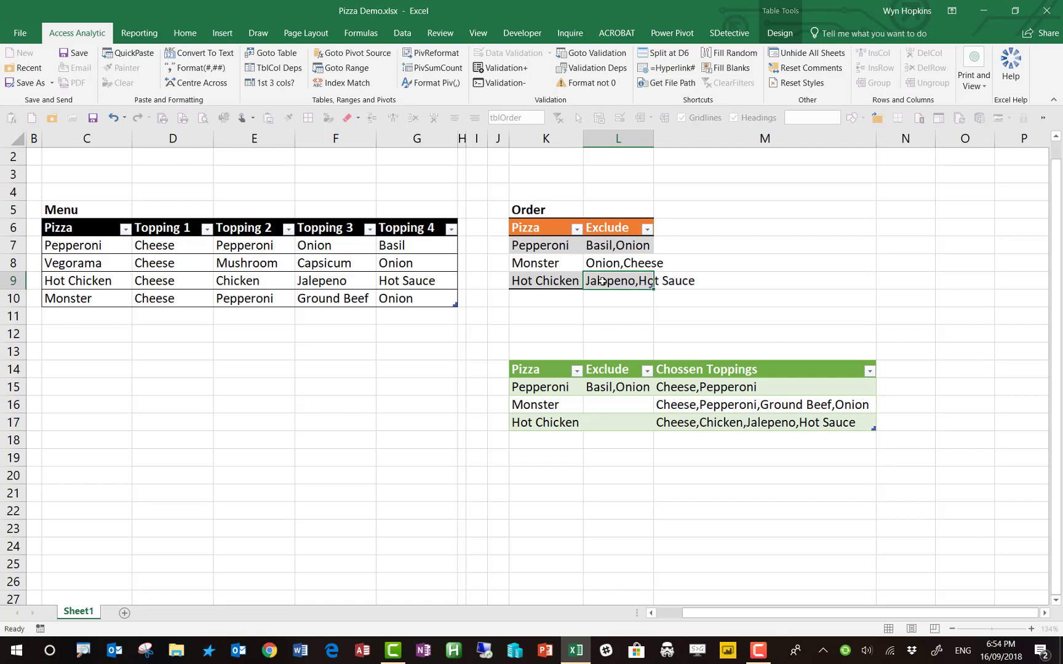
Refresh ChefsList so Monster shows Pepperoni,Ground Beef and Hot Chicken shows Cheese,Chicken.
right_click(755, 422)
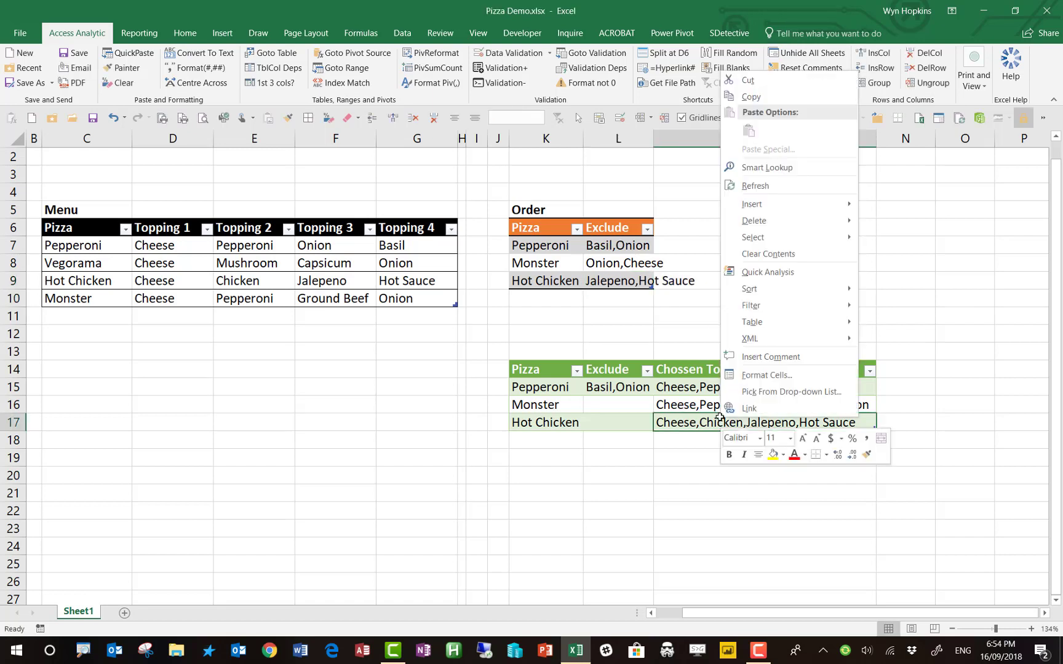
mouse_move(756, 186)
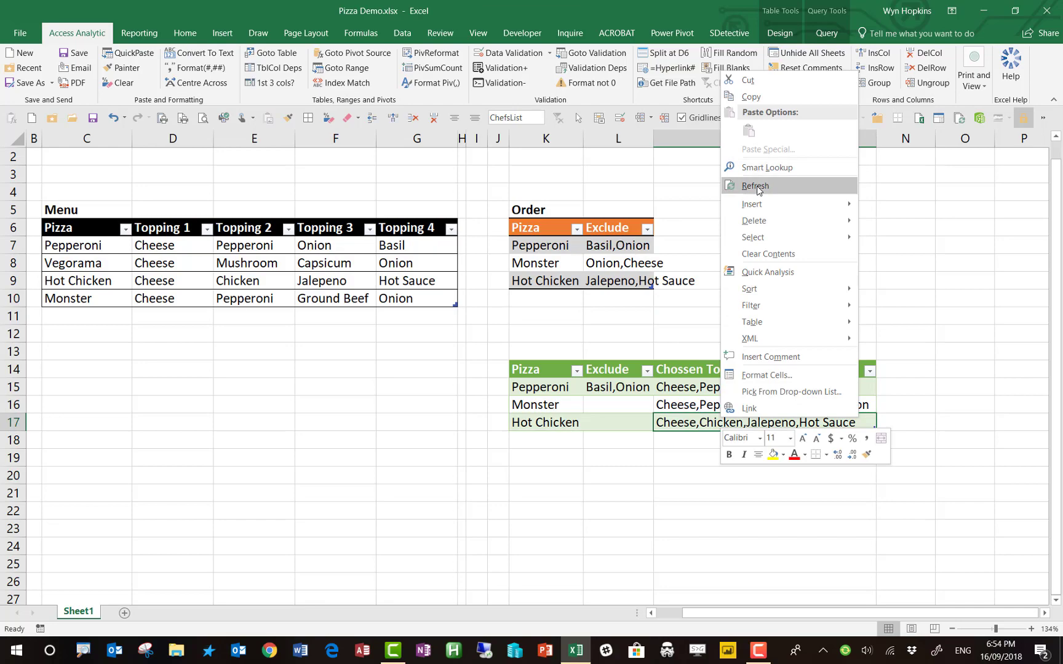
click(755, 185)
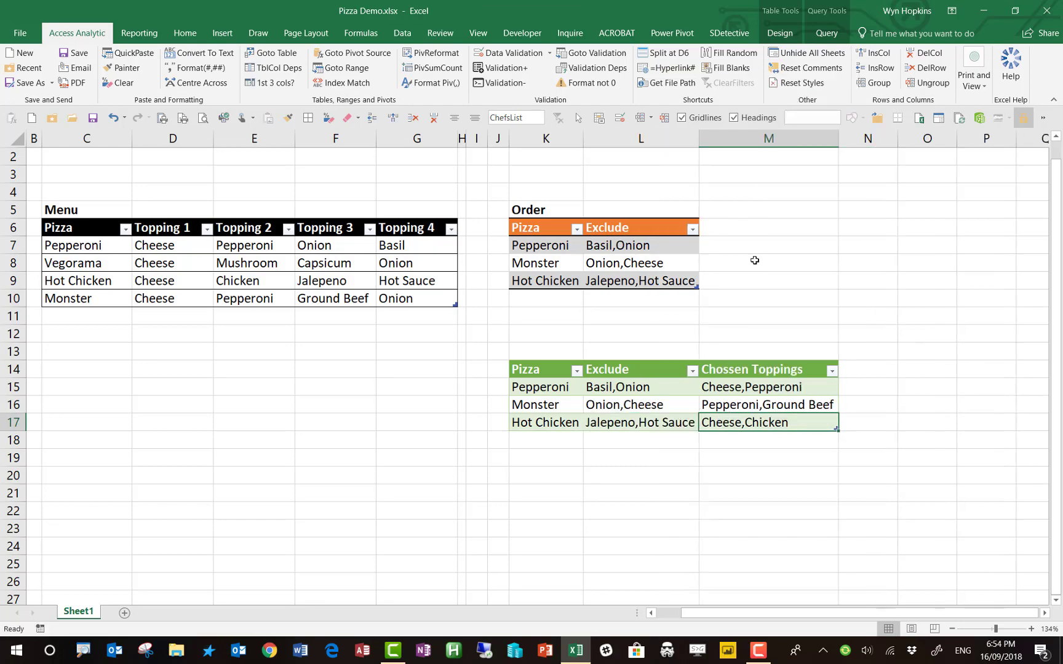